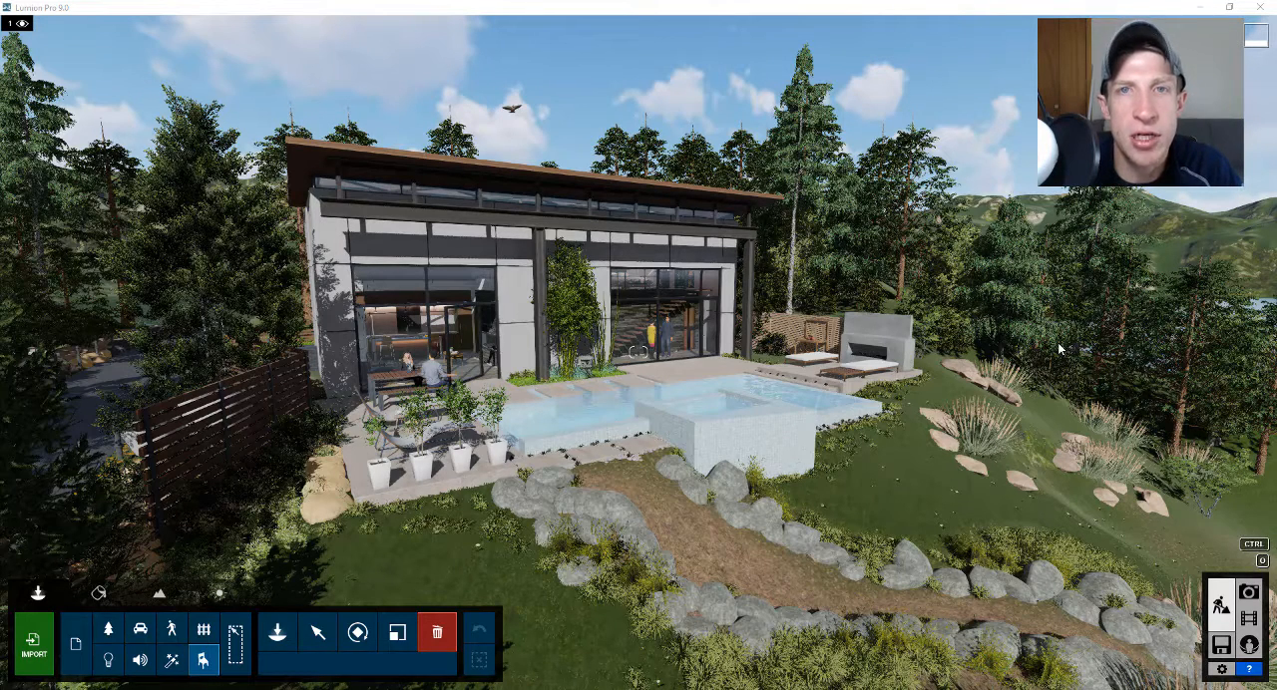
- Load the Villa Wagner project from Lumion's Example Scenes gallery
click(1221, 646)
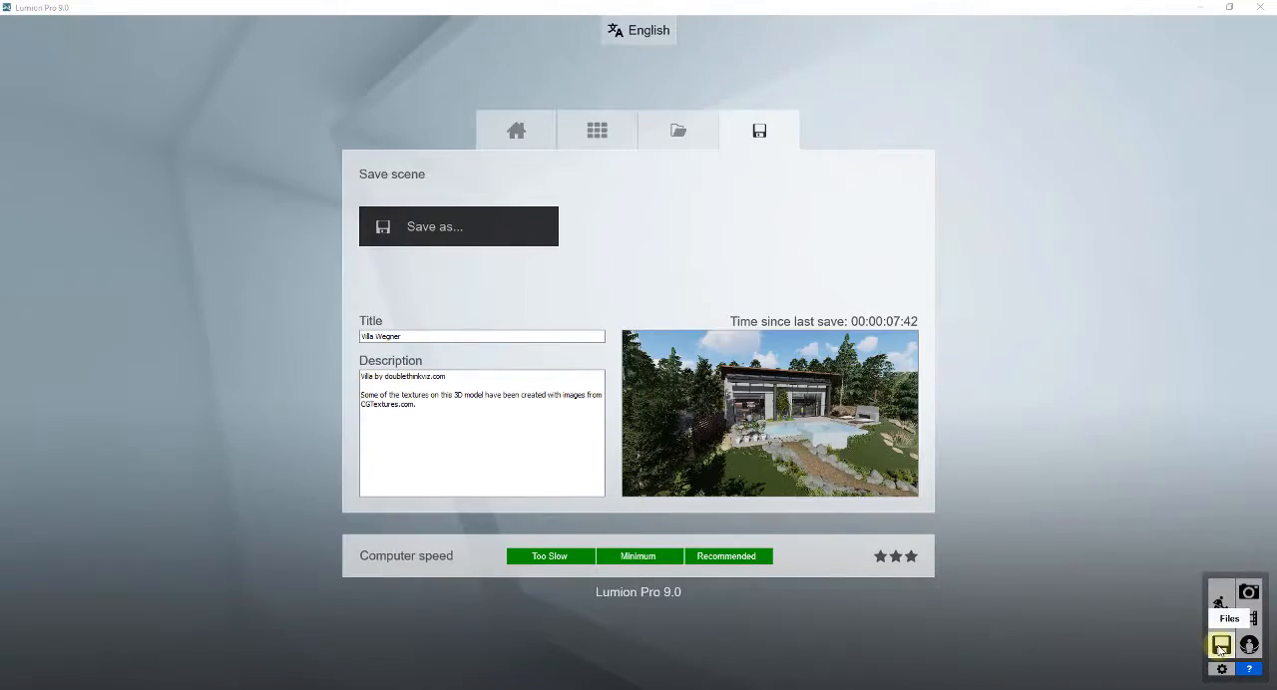
click(598, 130)
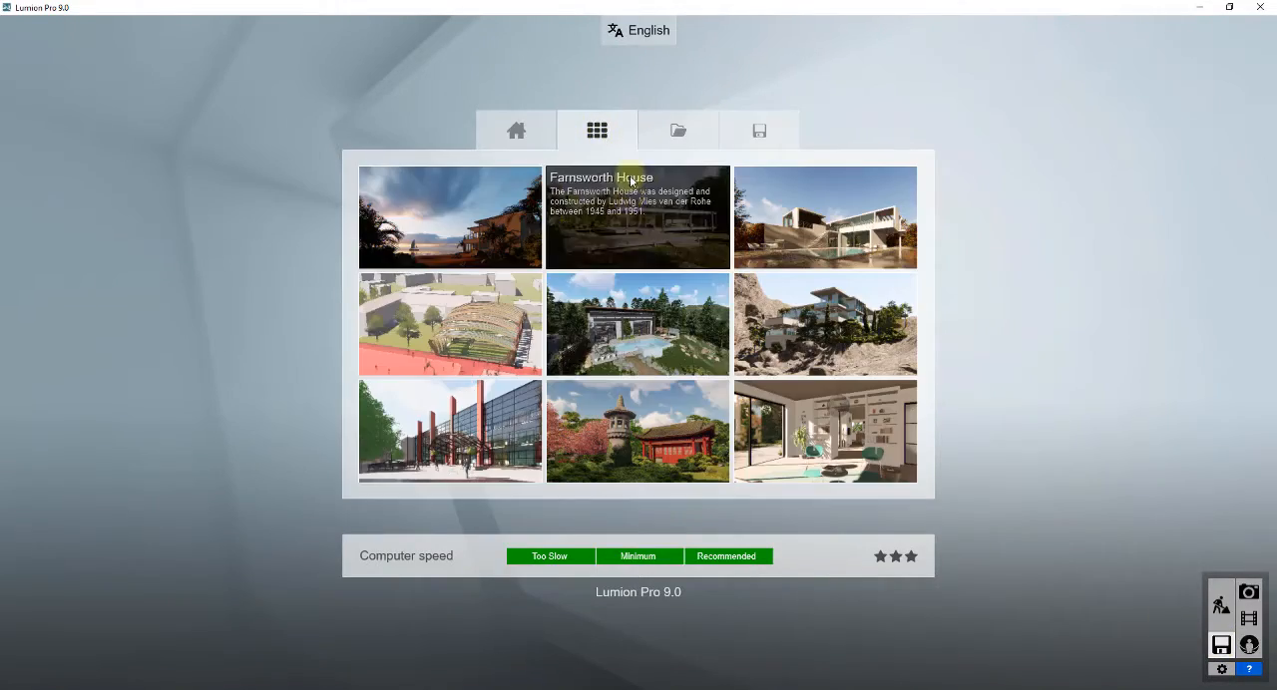
mouse_move(618, 319)
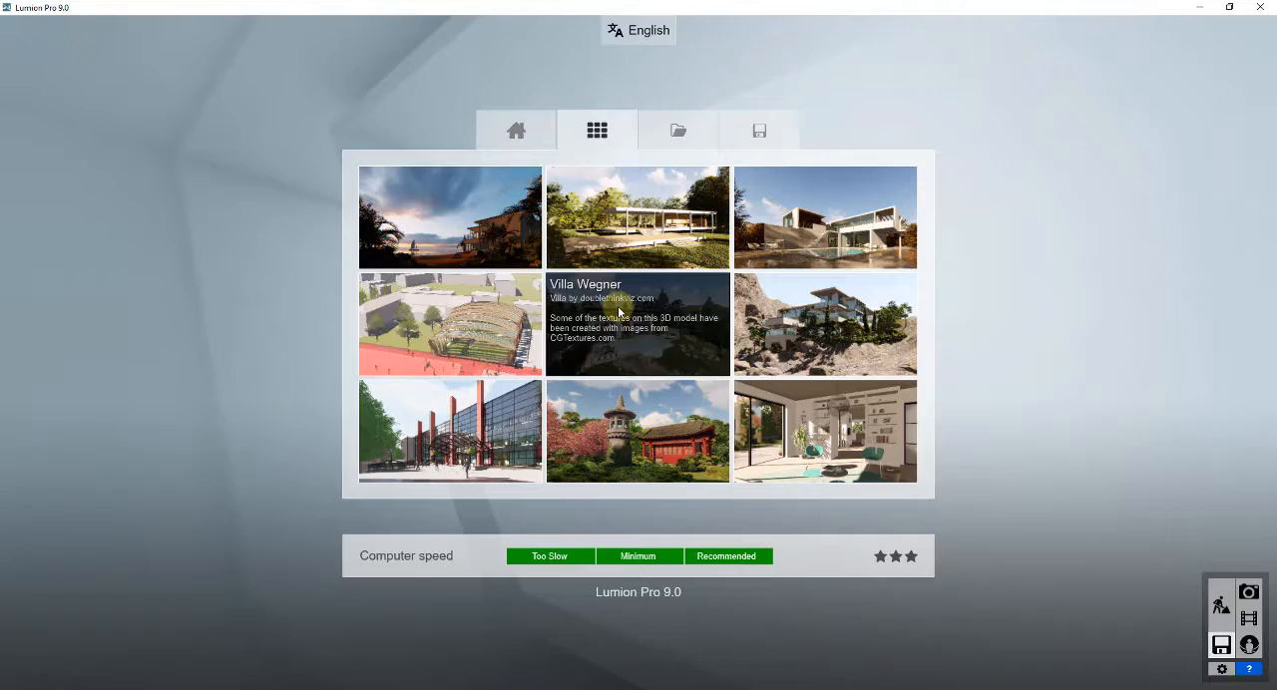
mouse_move(612, 242)
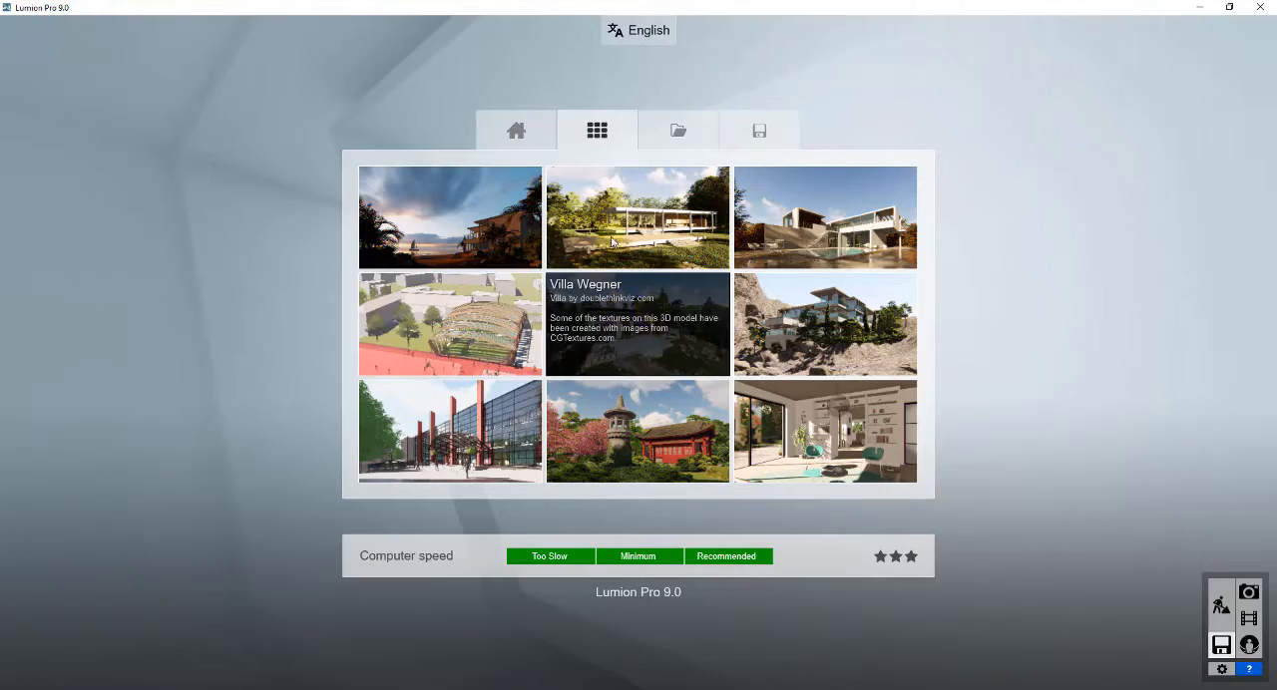
click(515, 130)
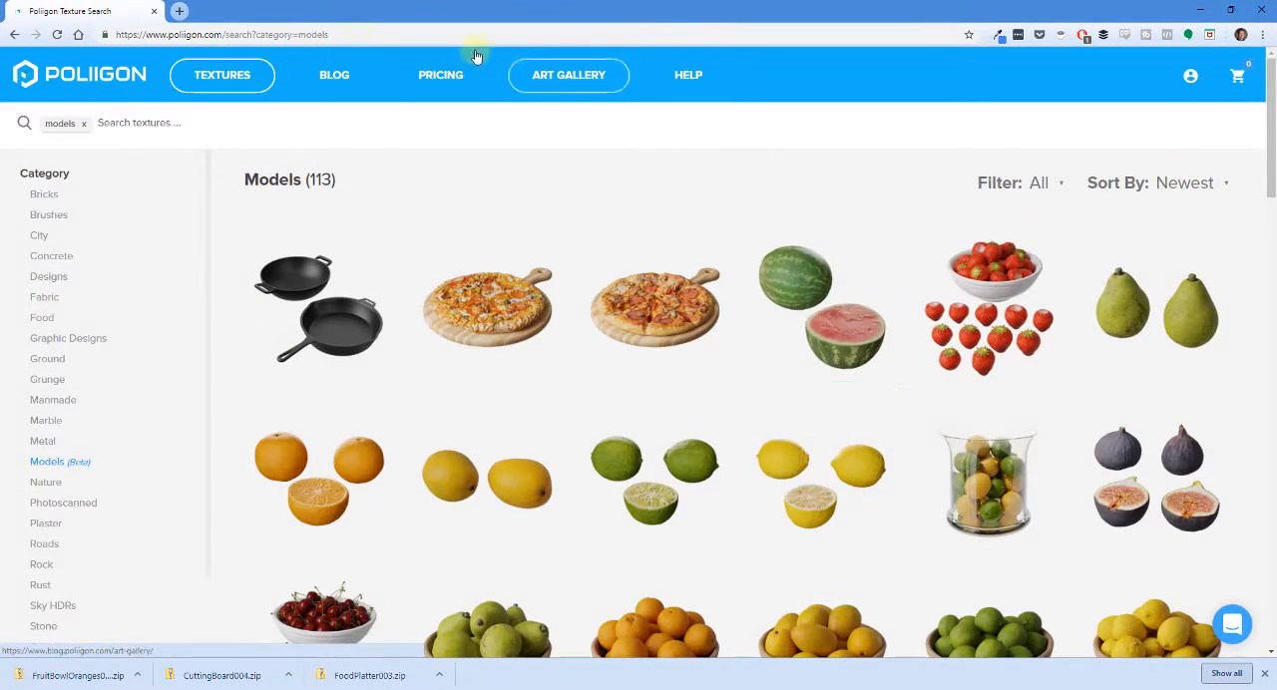
- Show Poliigon's Models category filtered to Free Assets only
click(222, 75)
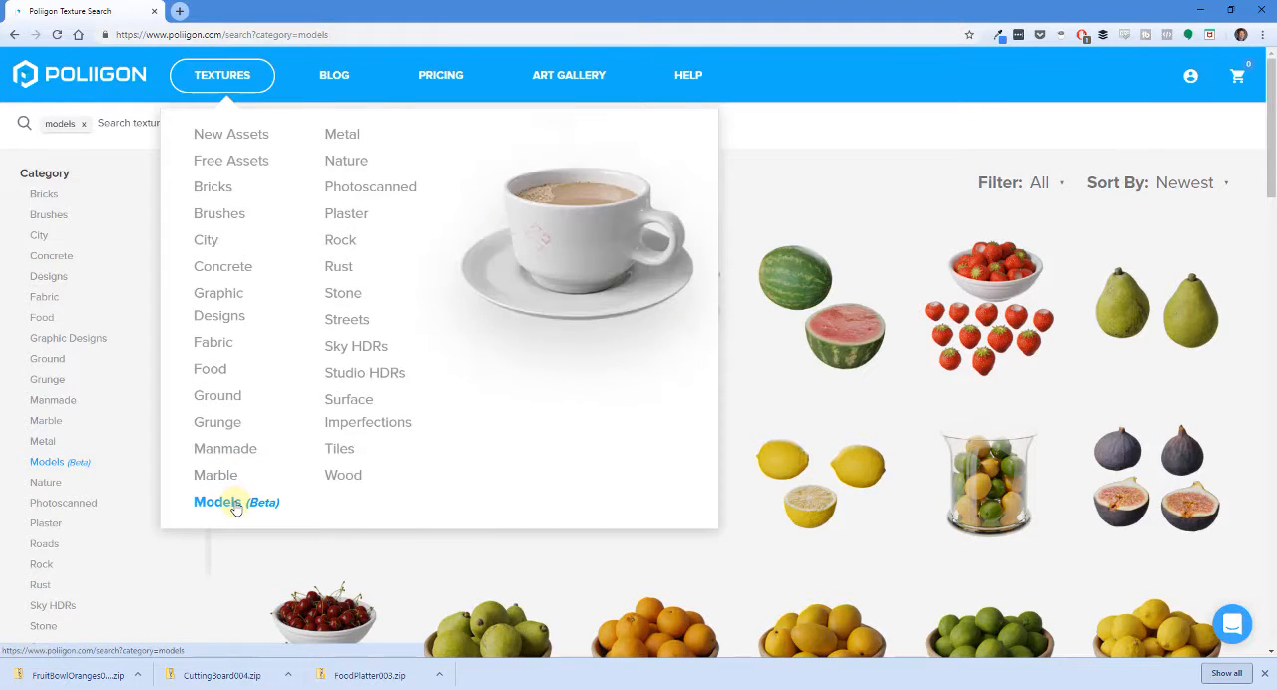
click(220, 503)
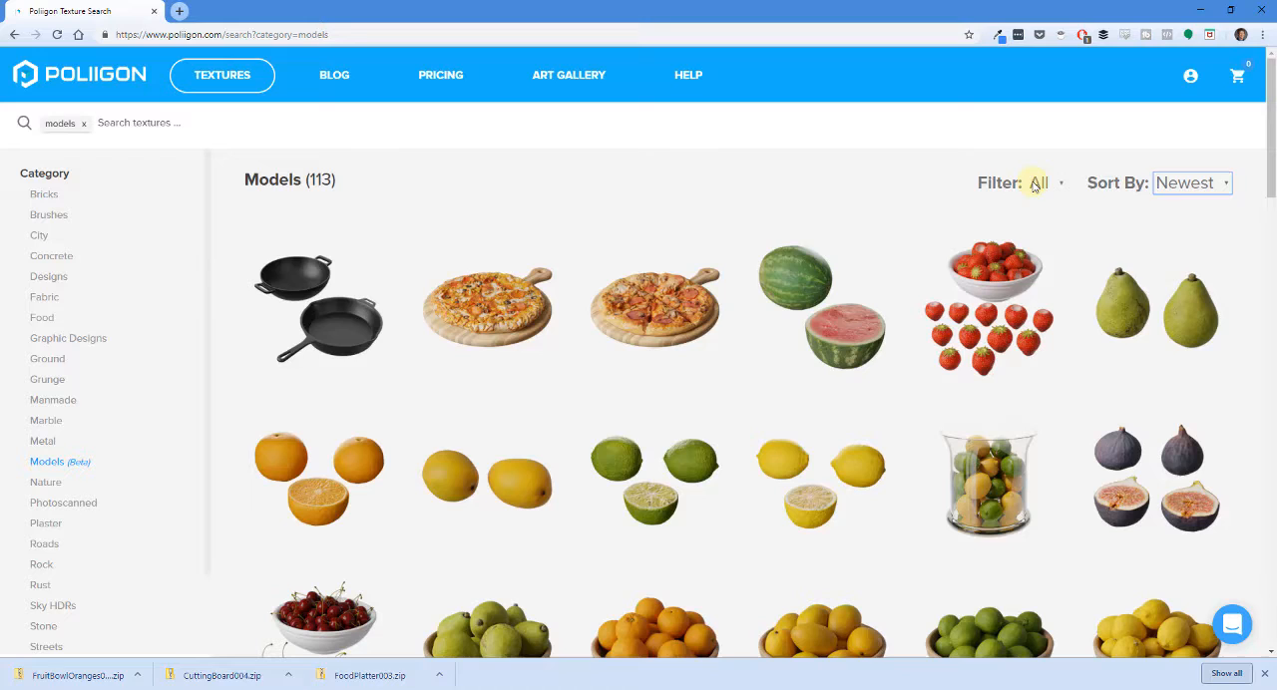
click(1042, 184)
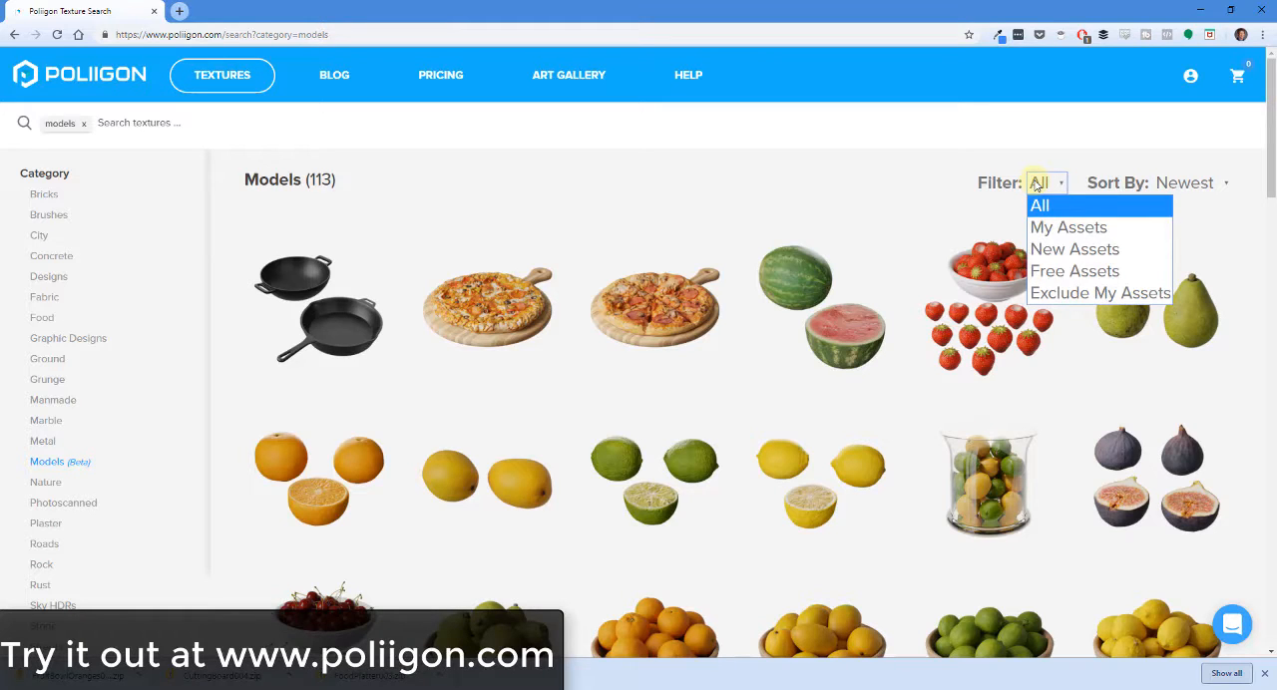
mouse_move(1054, 228)
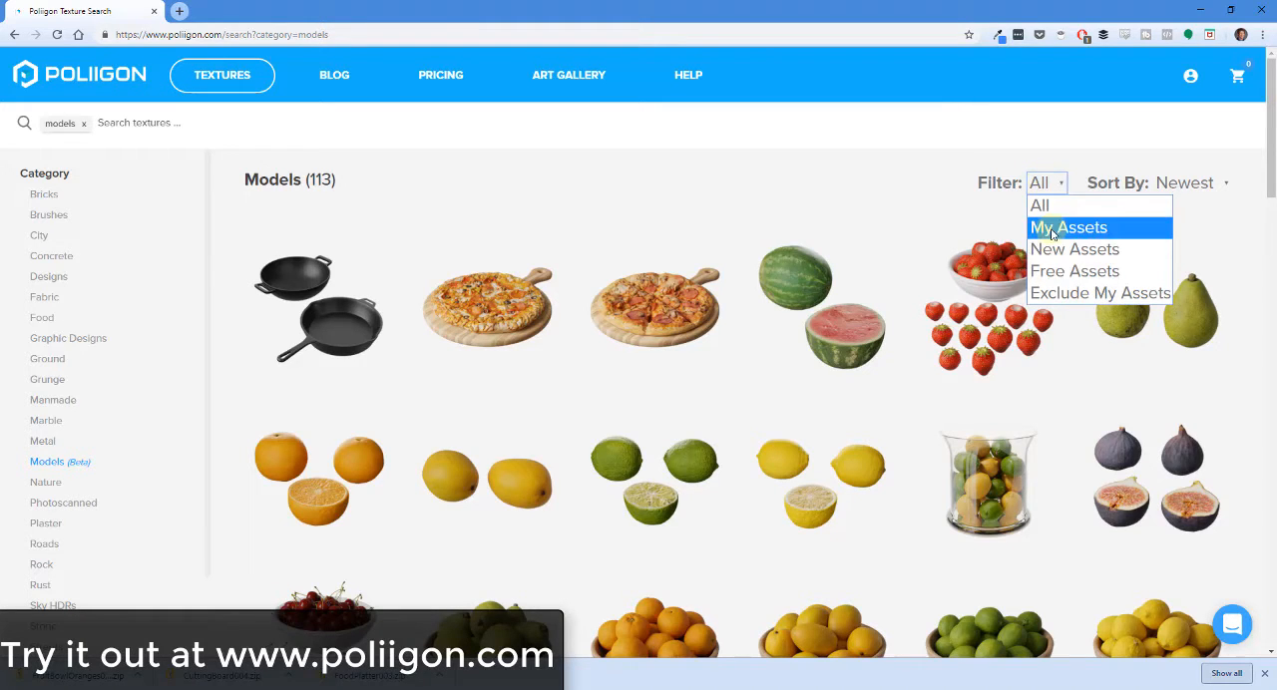
click(1074, 272)
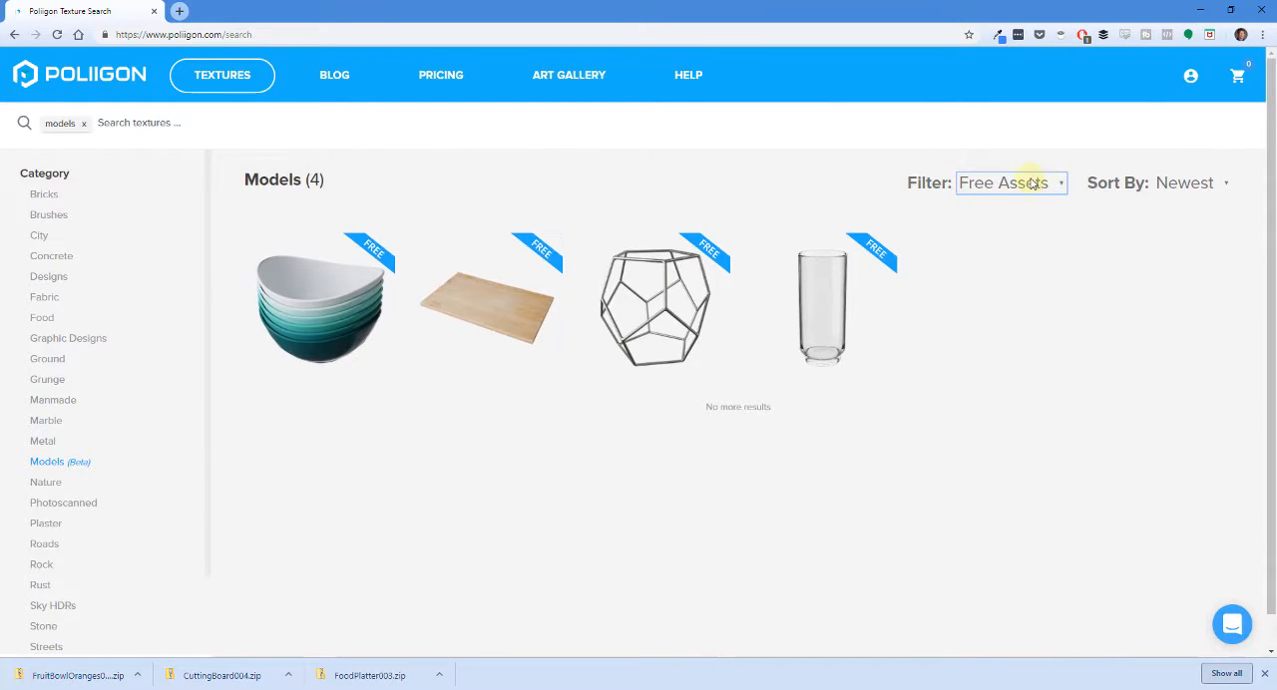
mouse_move(343, 316)
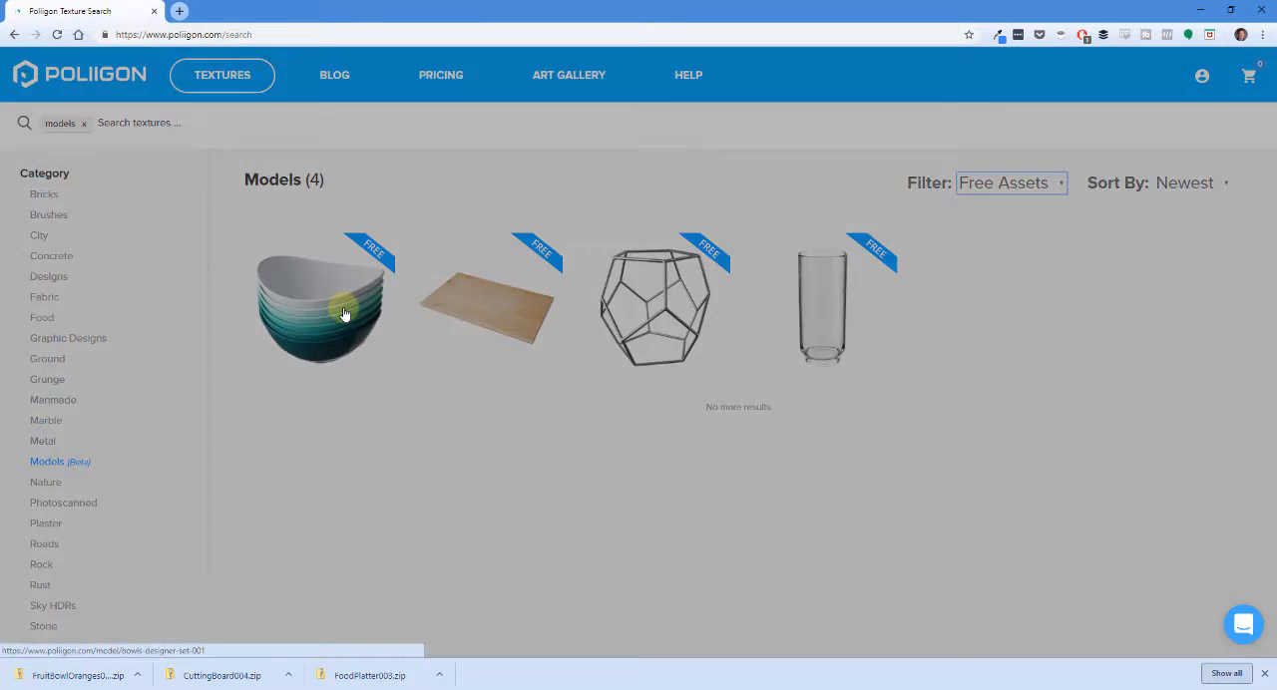
- View the Bowls Designer Set 001 model details
click(343, 316)
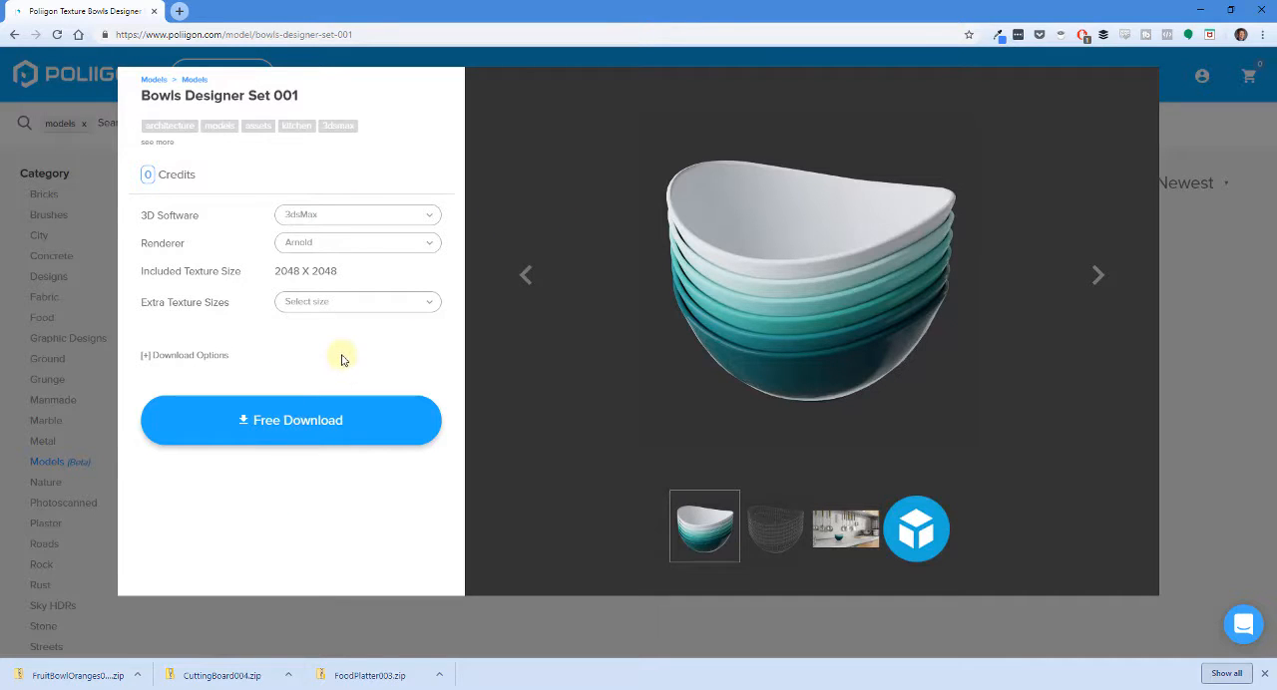
mouse_move(399, 160)
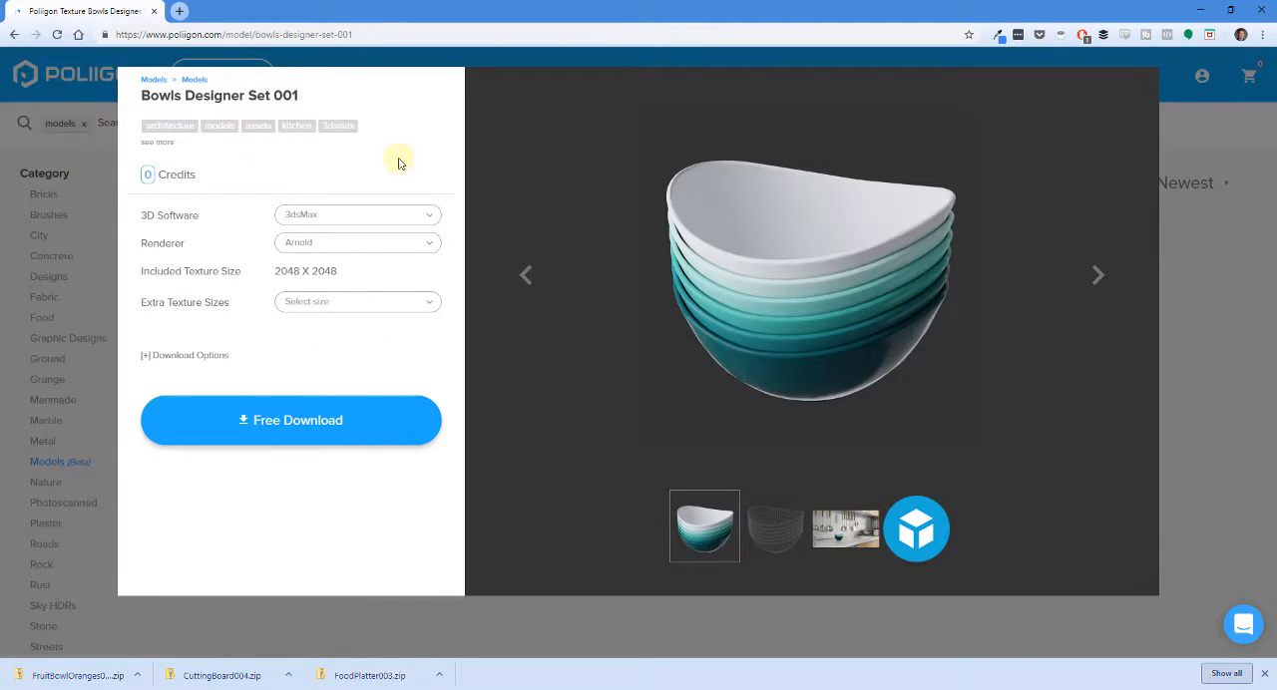
mouse_move(371, 375)
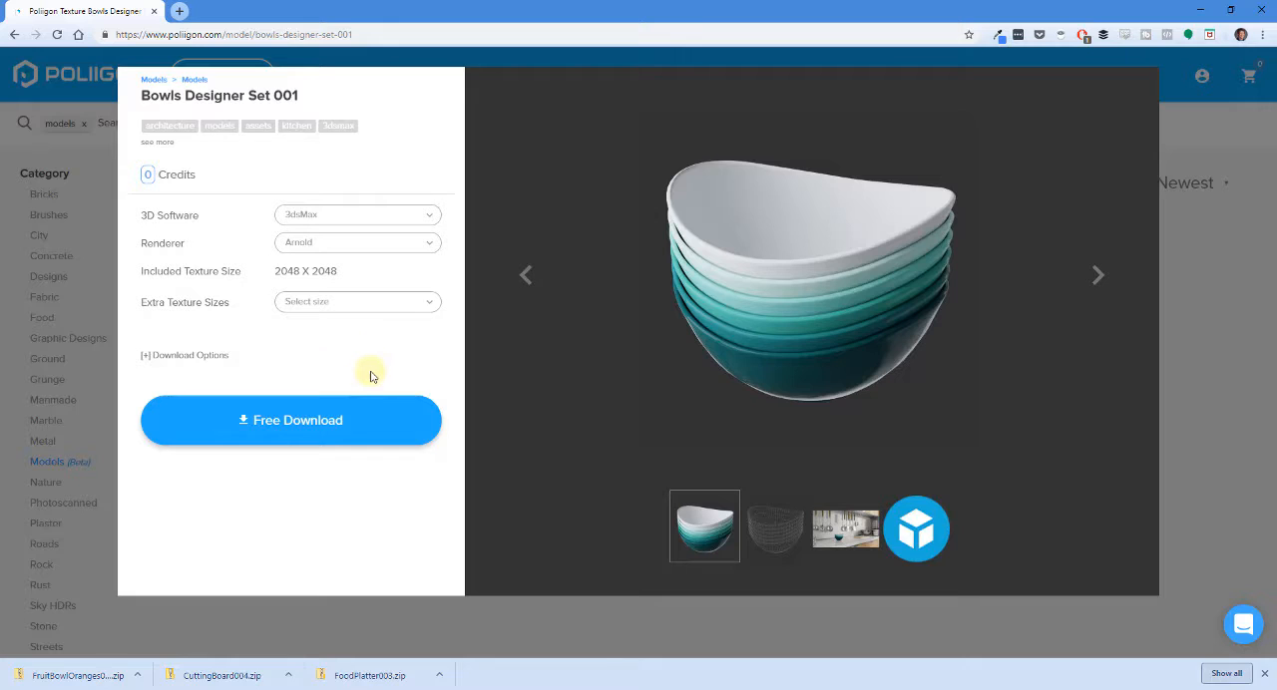
mouse_move(399, 367)
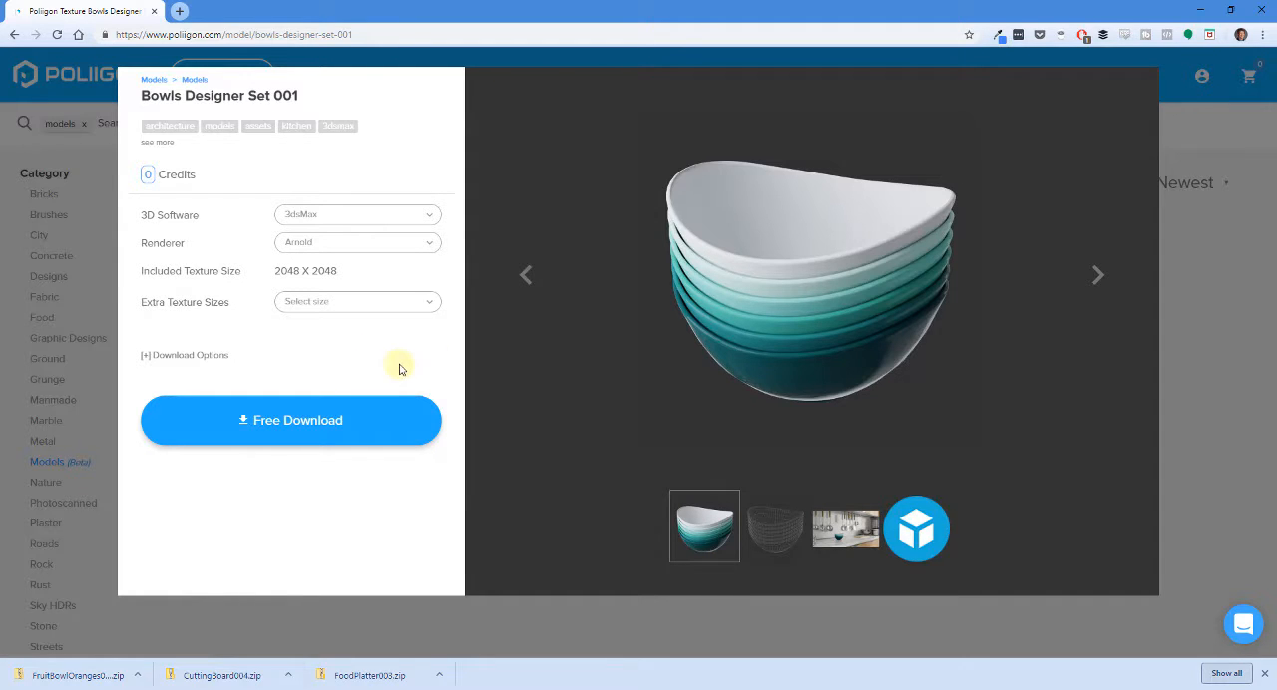
mouse_move(886, 231)
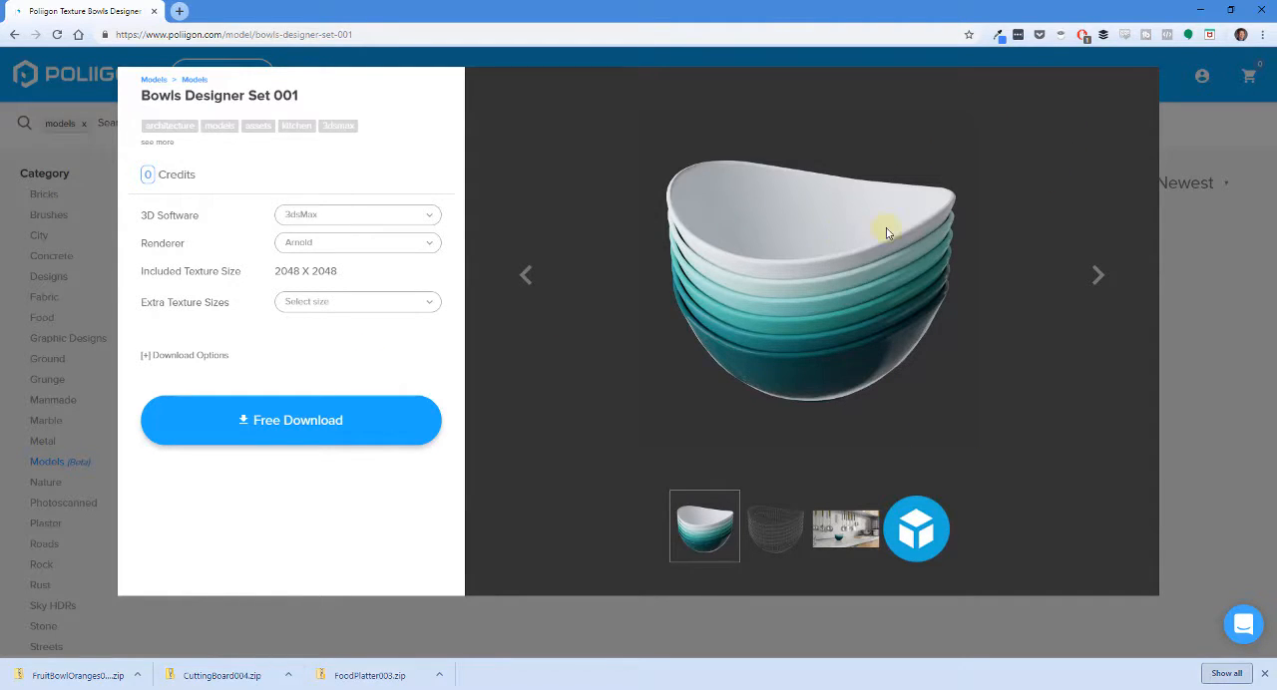
click(311, 421)
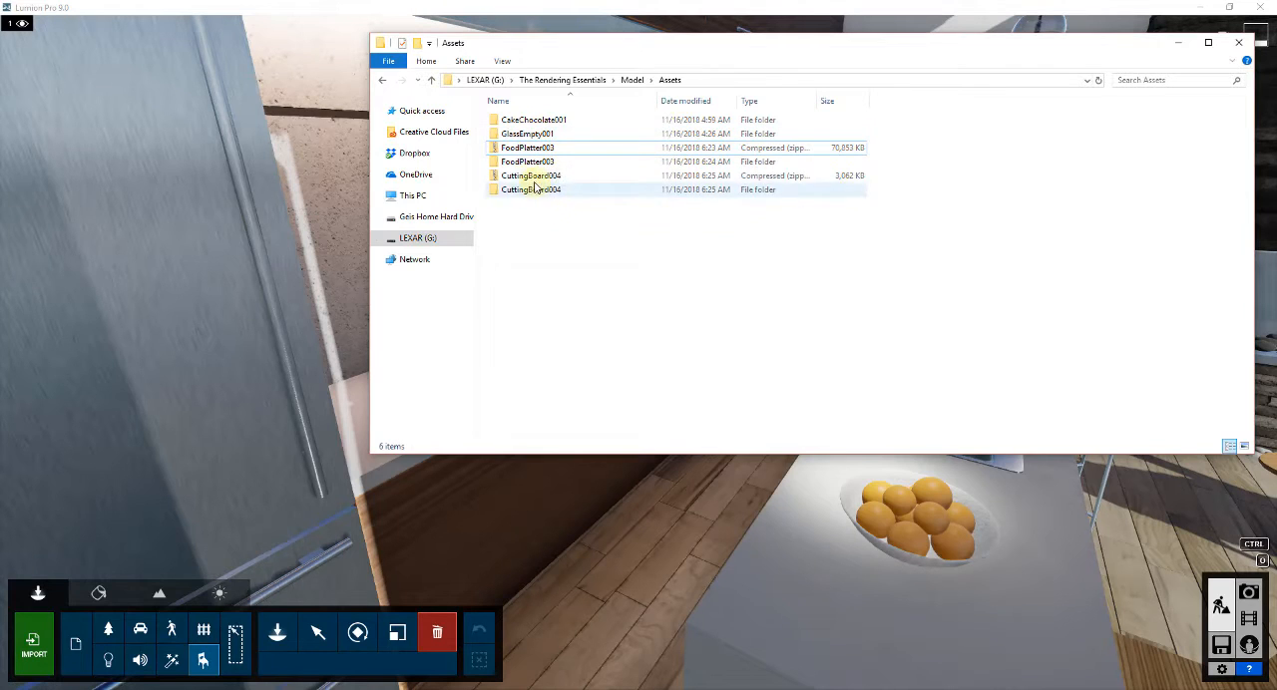
mouse_move(535, 189)
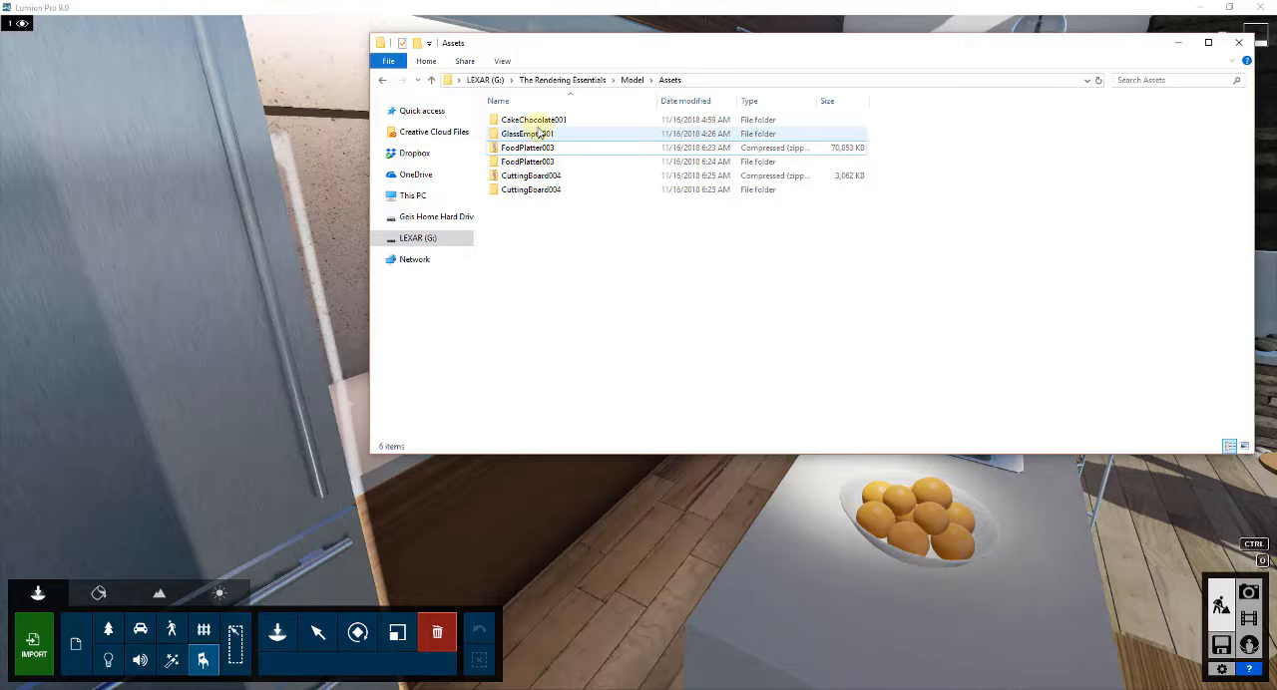
- Browse into the CuttingBoard004 Software/3dsMax folder, then return to the Assets folder
double_click(531, 188)
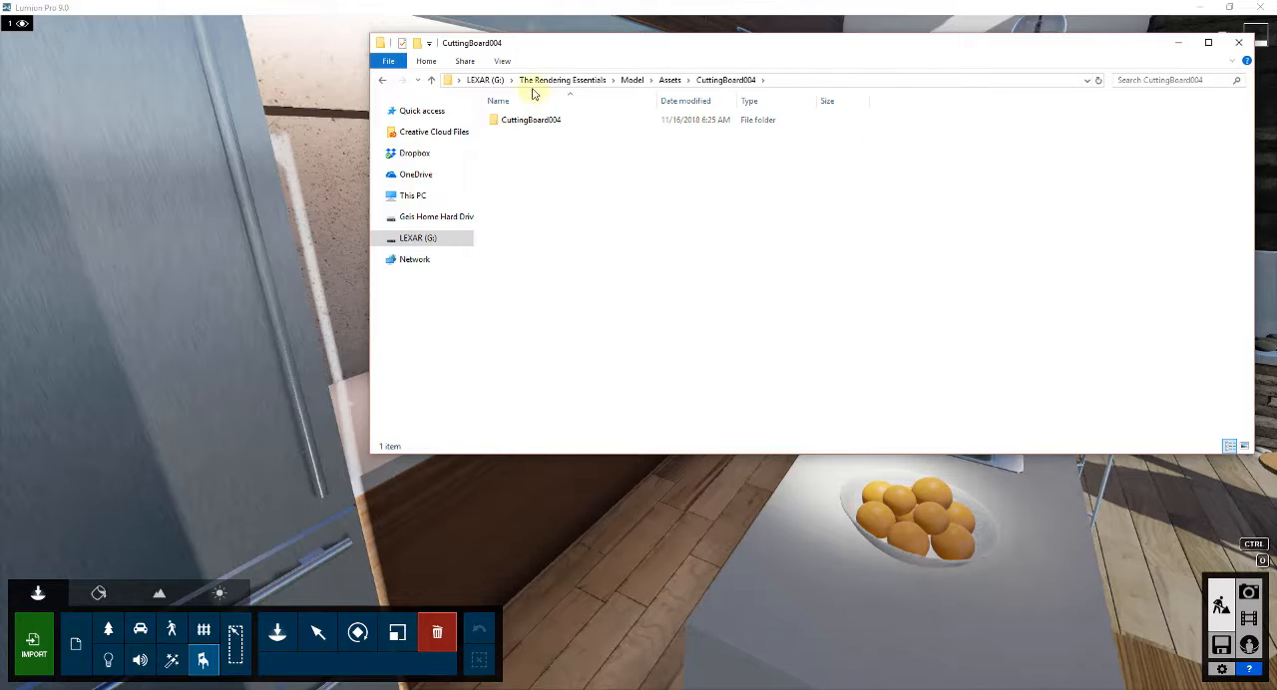
double_click(529, 120)
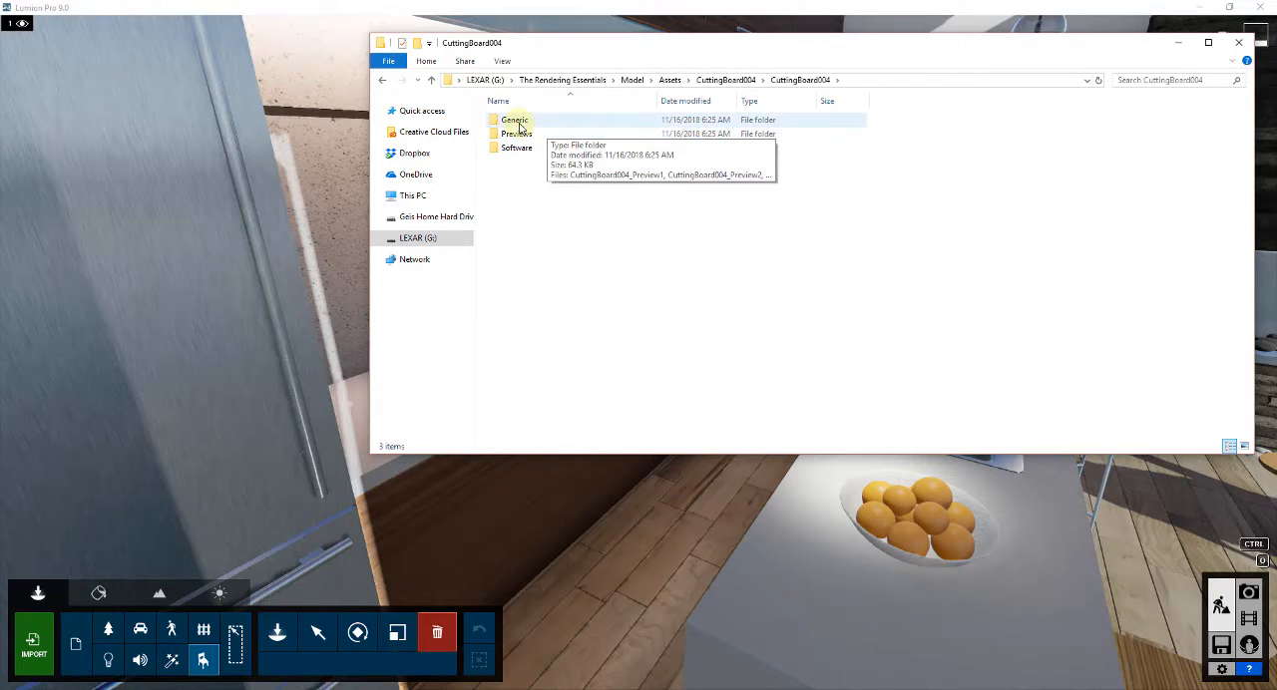
double_click(515, 148)
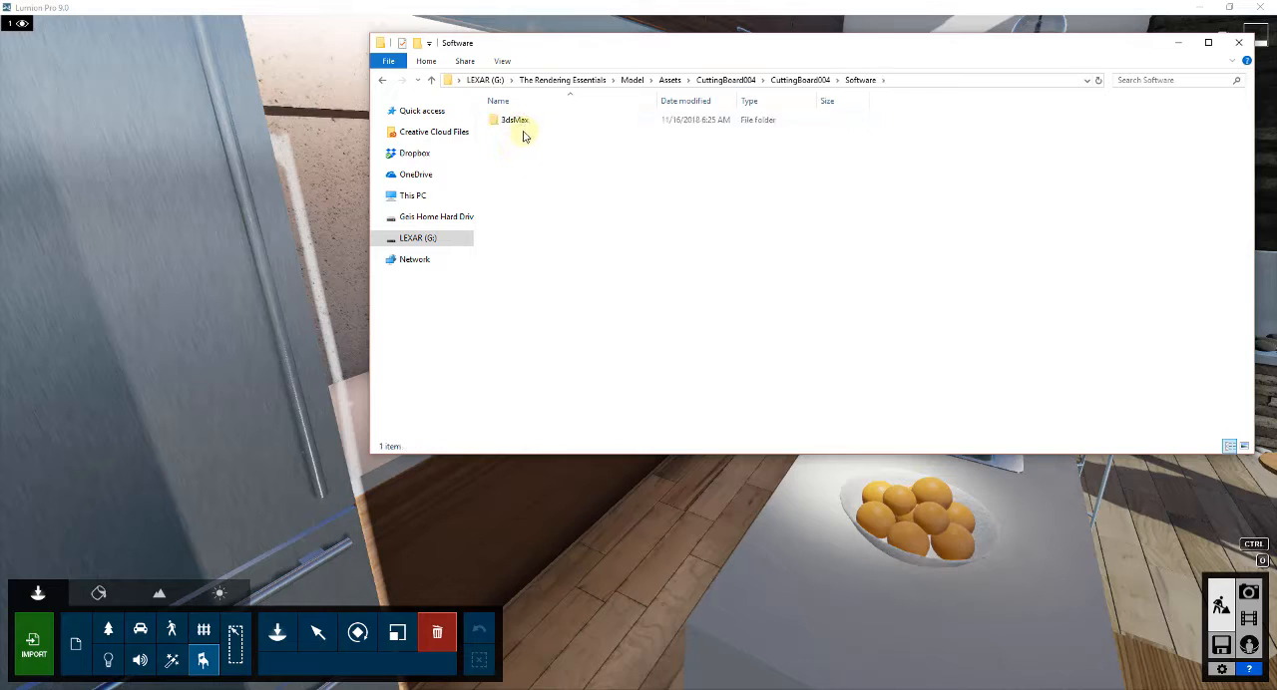
double_click(515, 120)
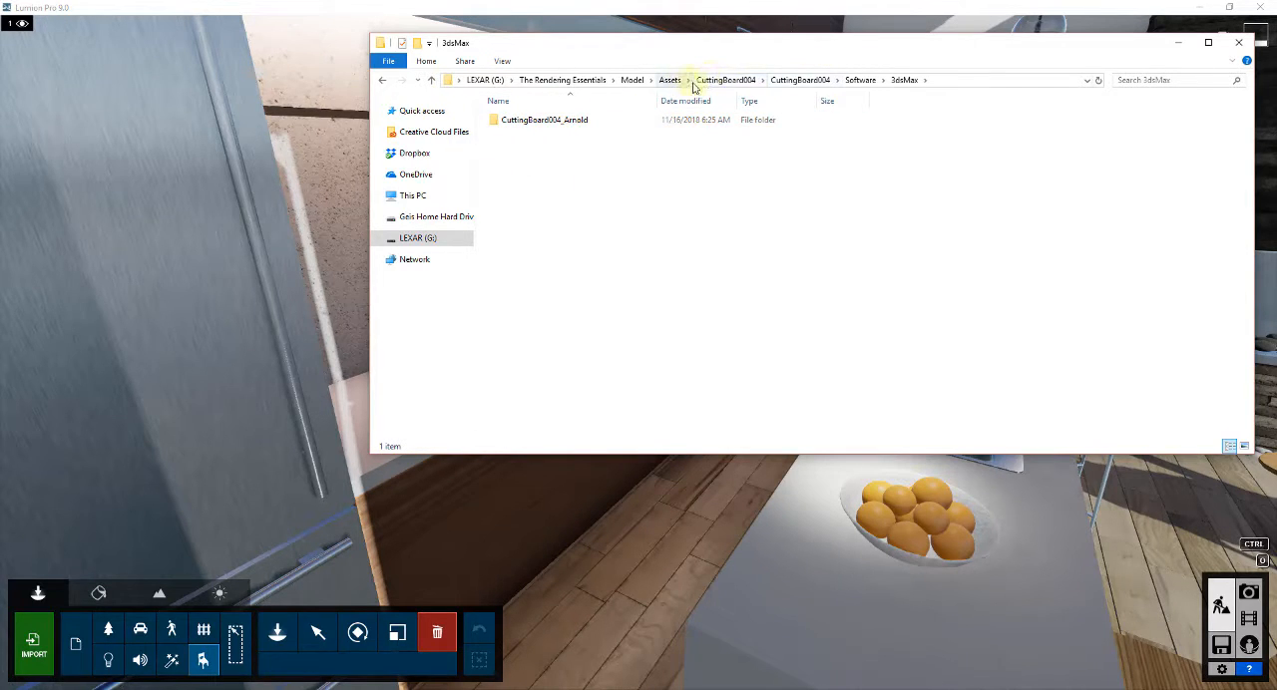
click(671, 80)
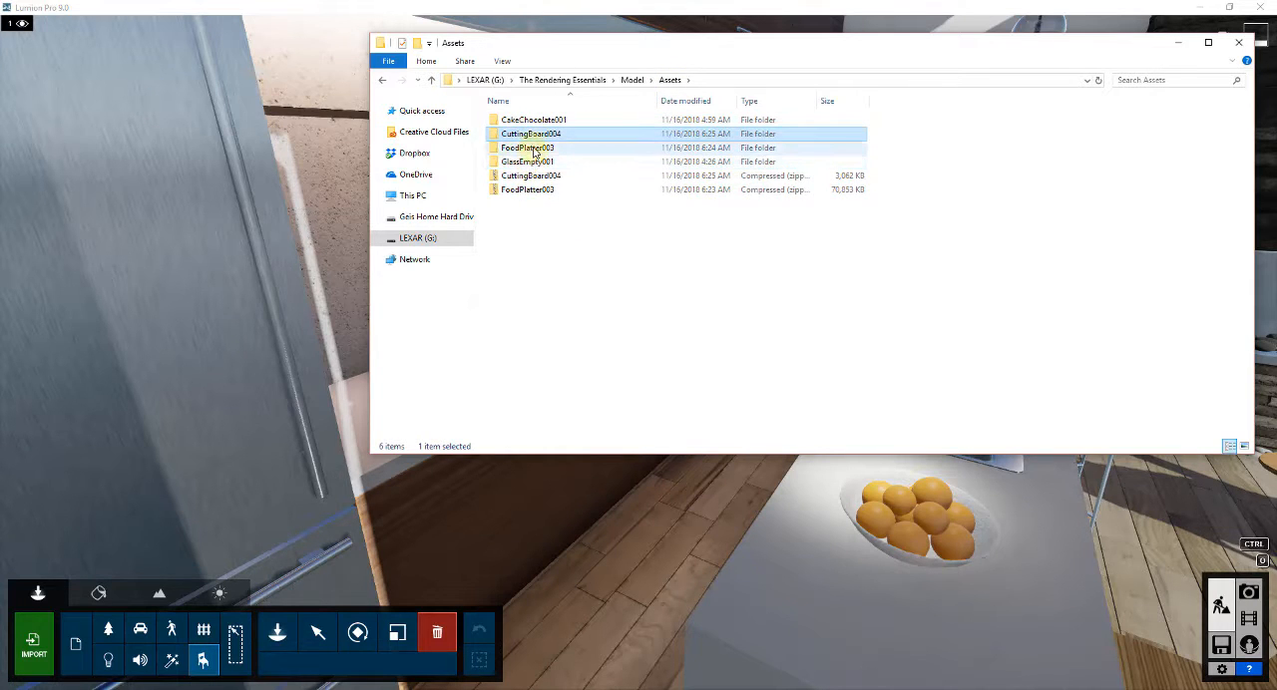
- View the FoodPlatter002 Generic texture files as thumbnails, then minimize File Explorer
double_click(527, 148)
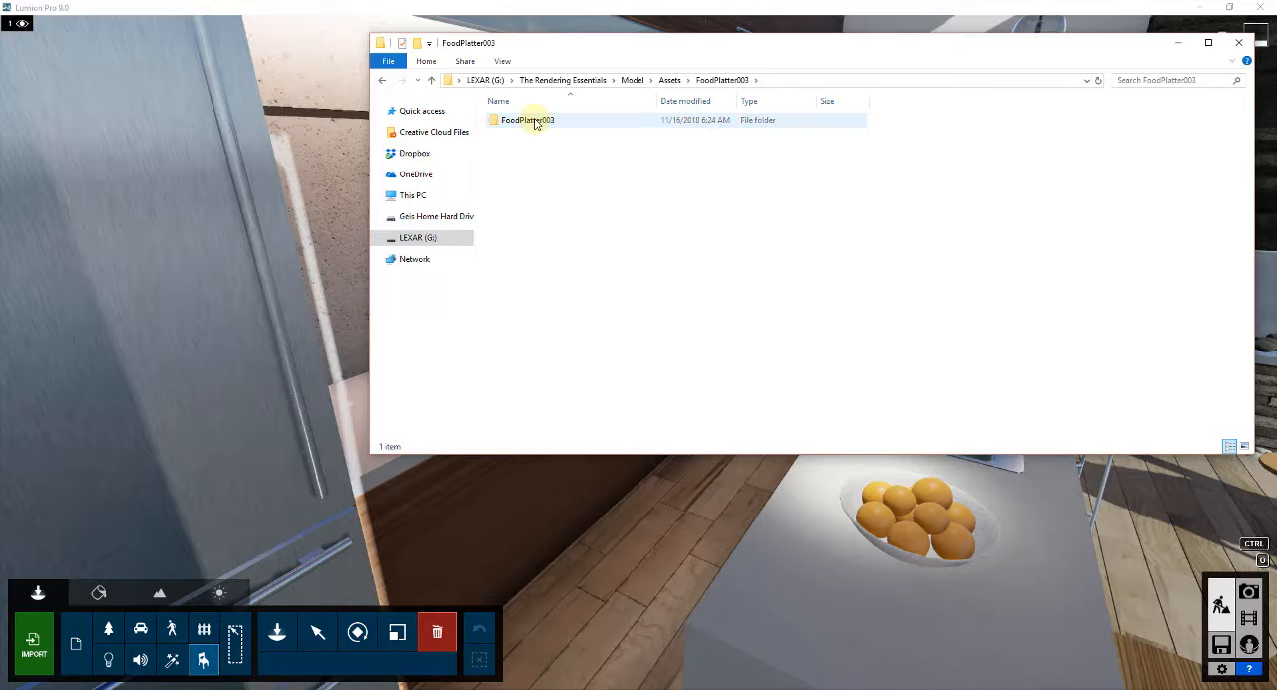
double_click(528, 120)
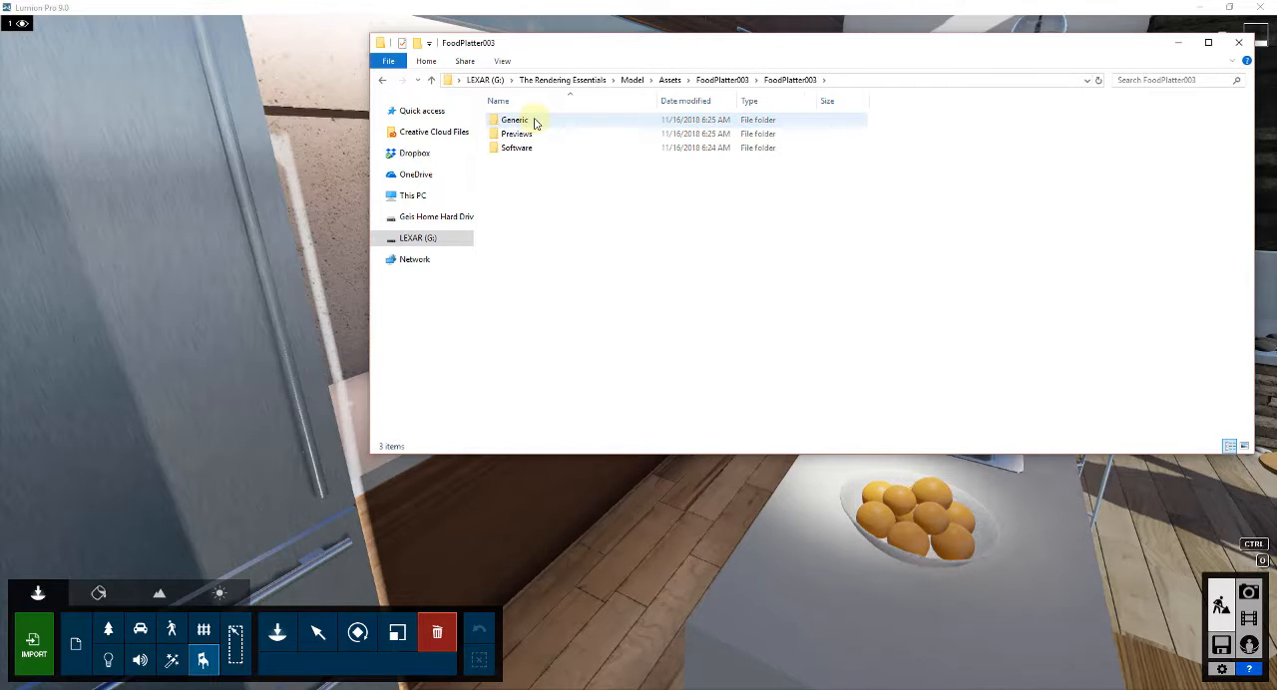
double_click(511, 120)
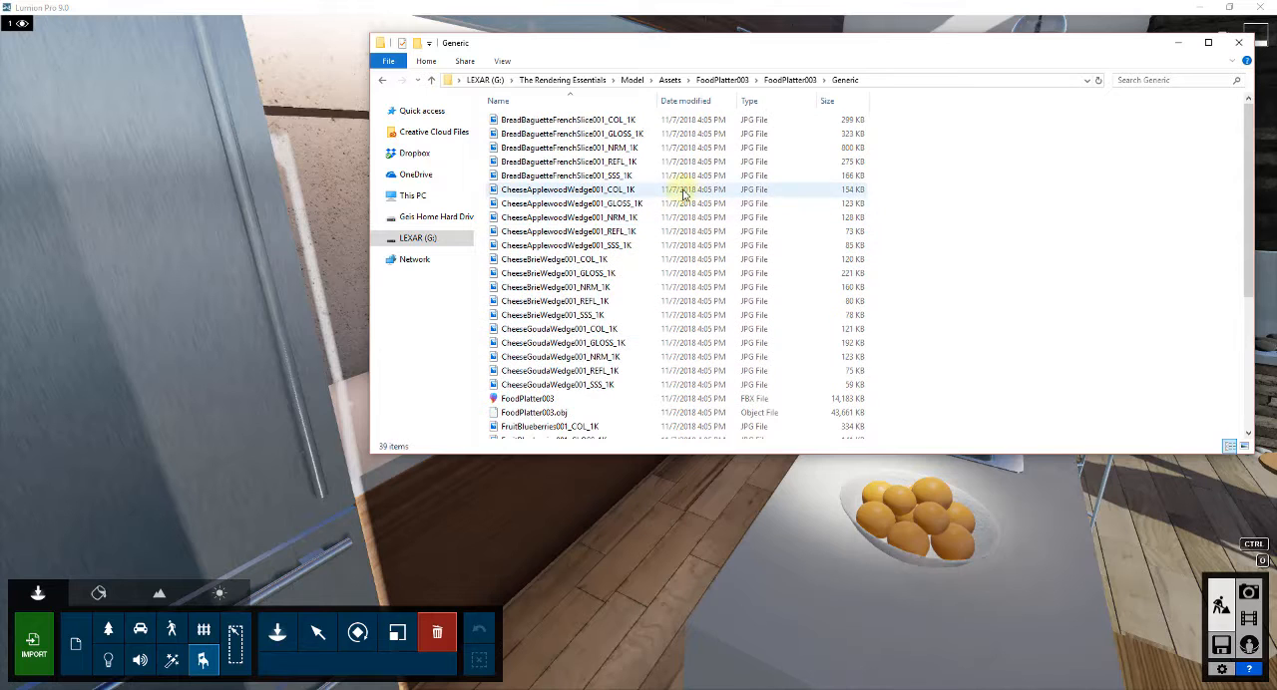
click(1243, 447)
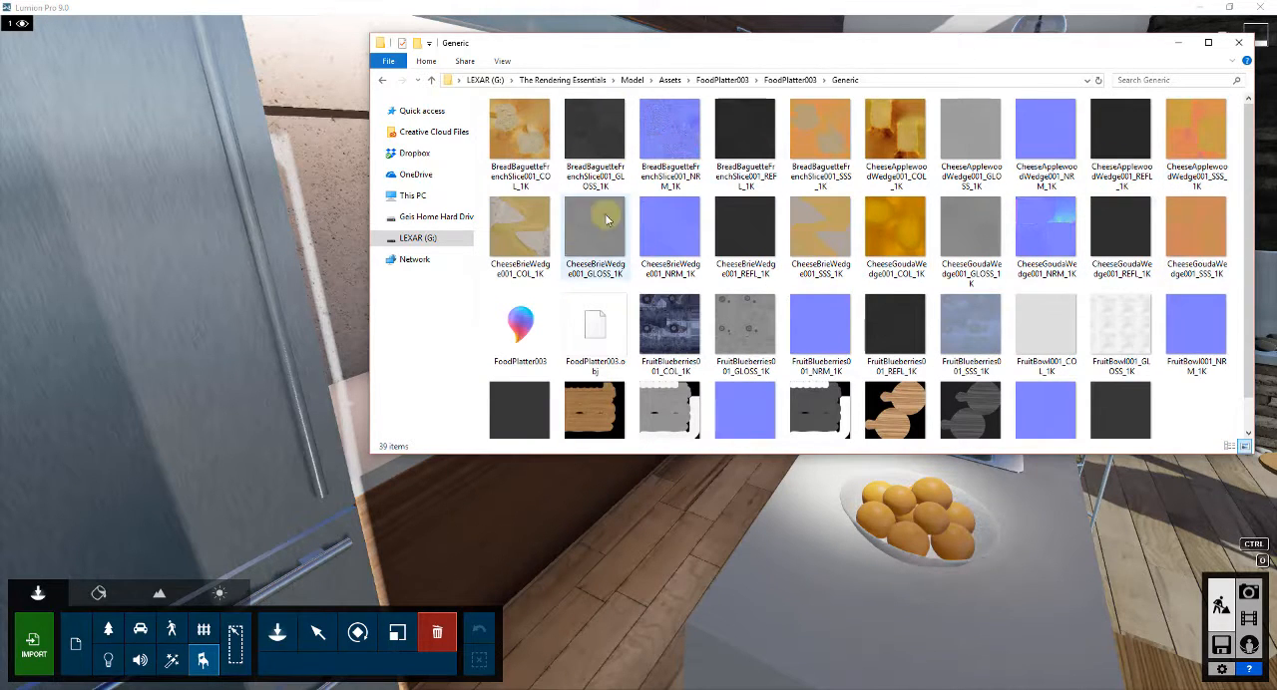
scroll(down, 3)
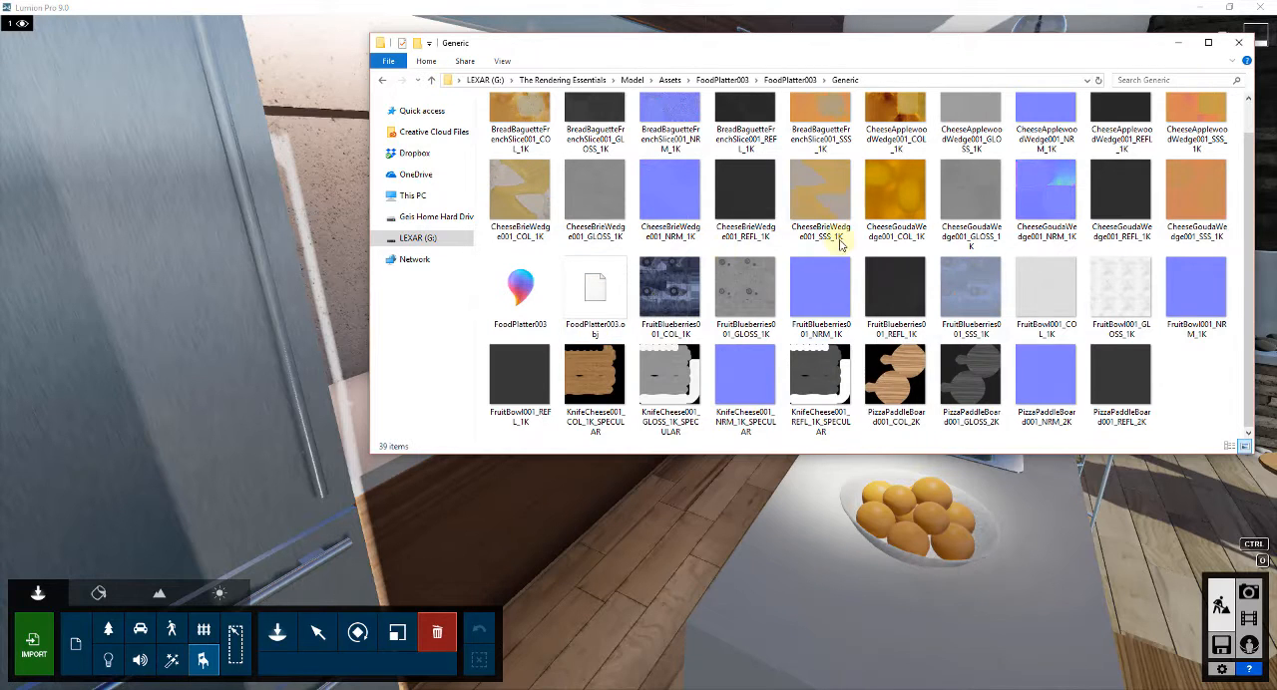
mouse_move(969, 203)
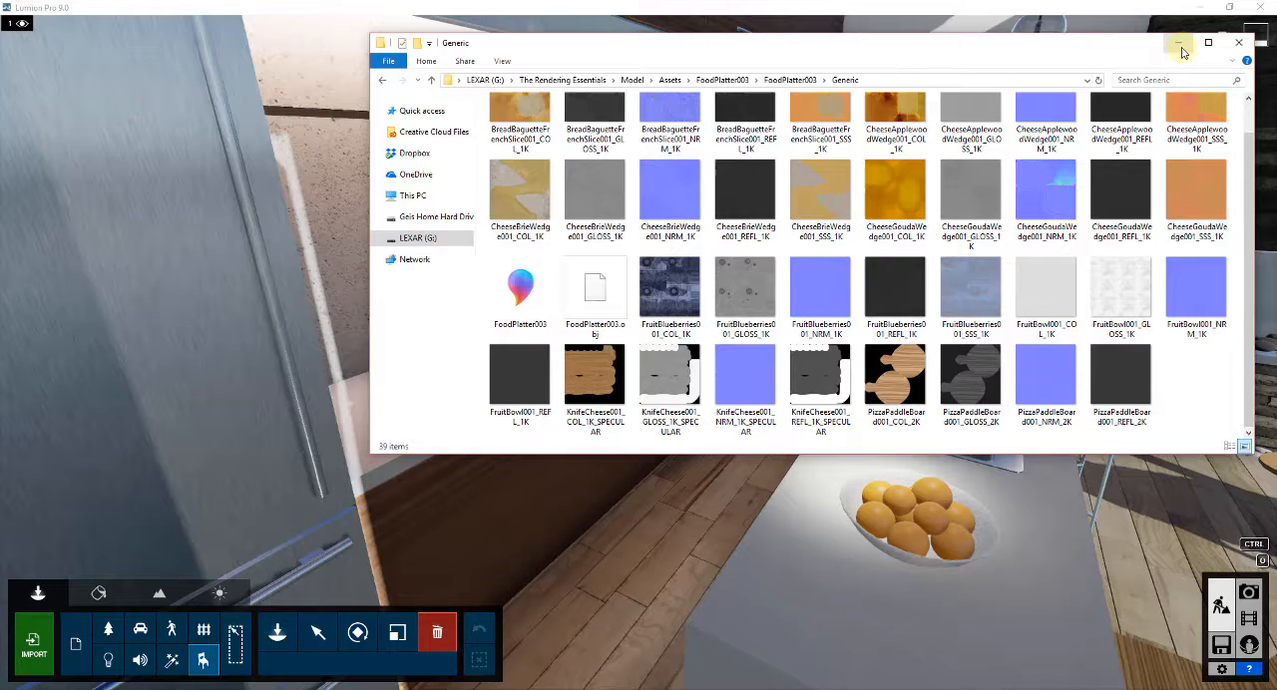
click(1179, 44)
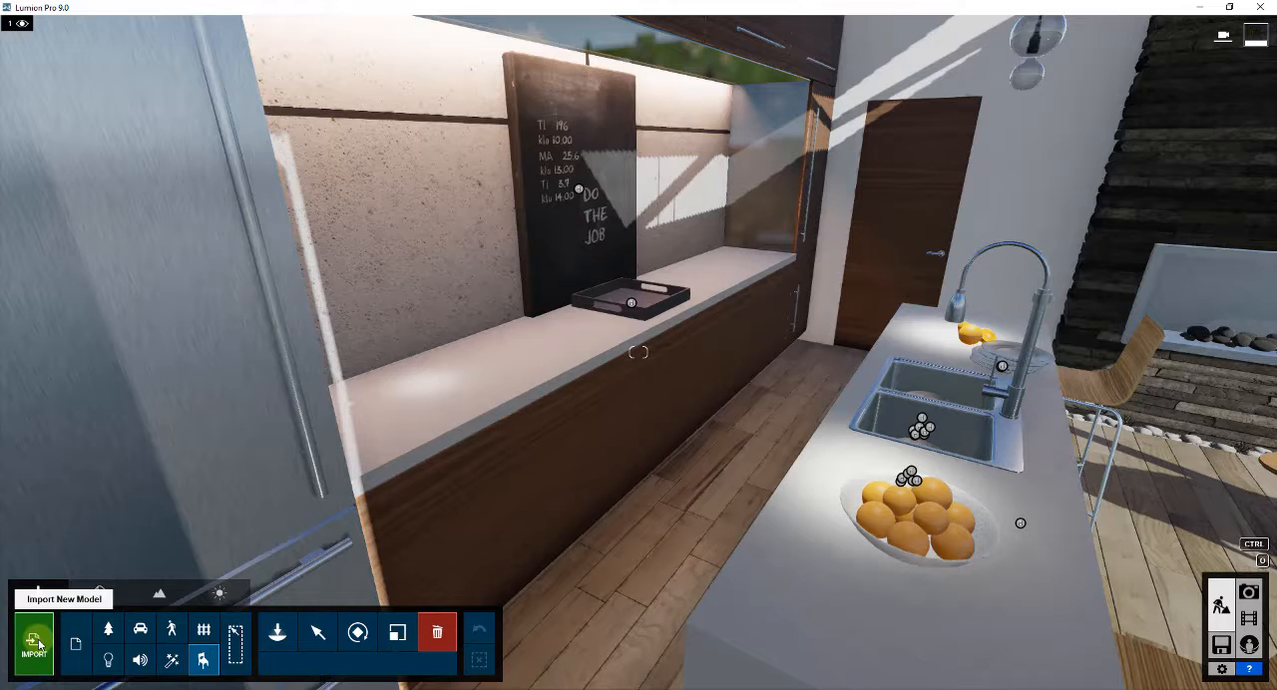
- Choose the CakeChocolate001 model file from LEXAR > Assets > CakeChocolate001 > Generic for import
click(36, 647)
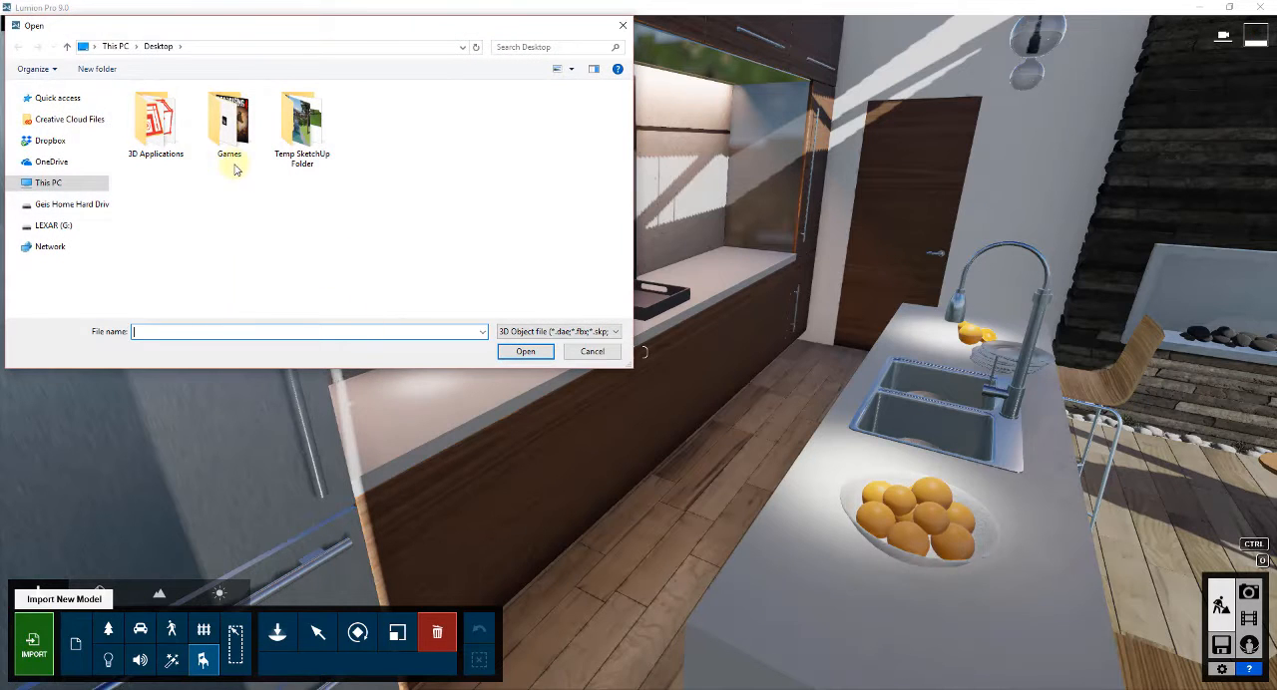
click(53, 223)
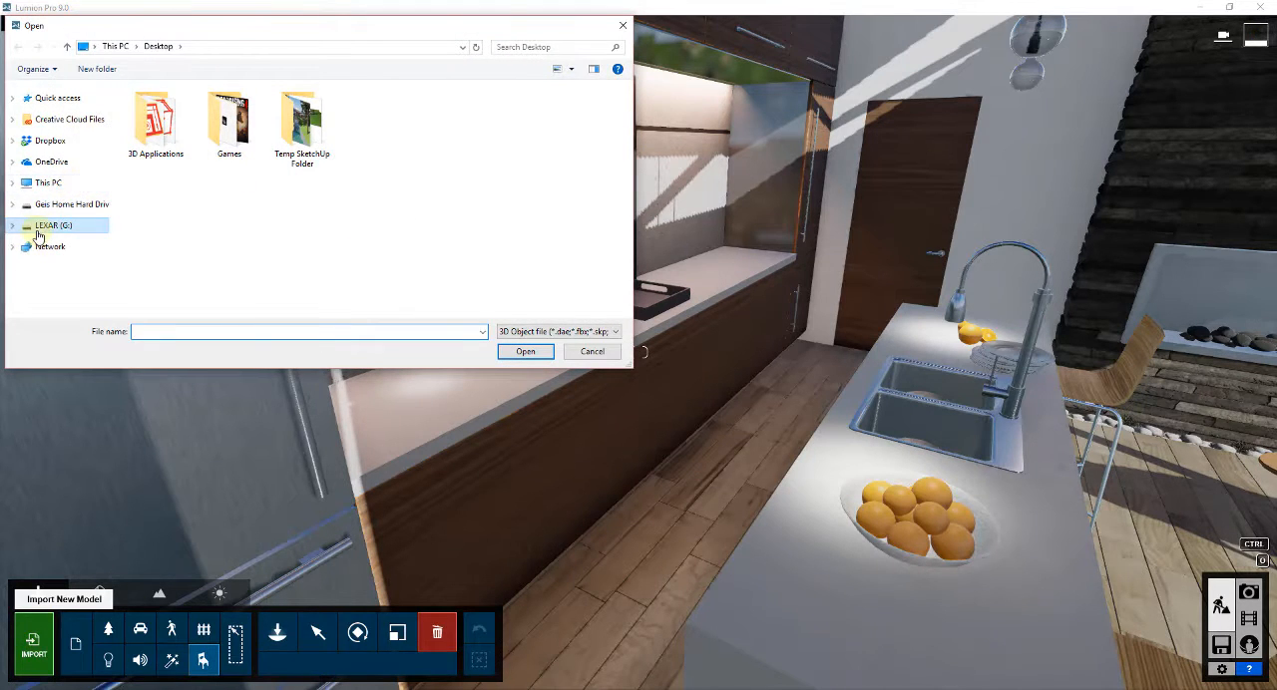
double_click(54, 223)
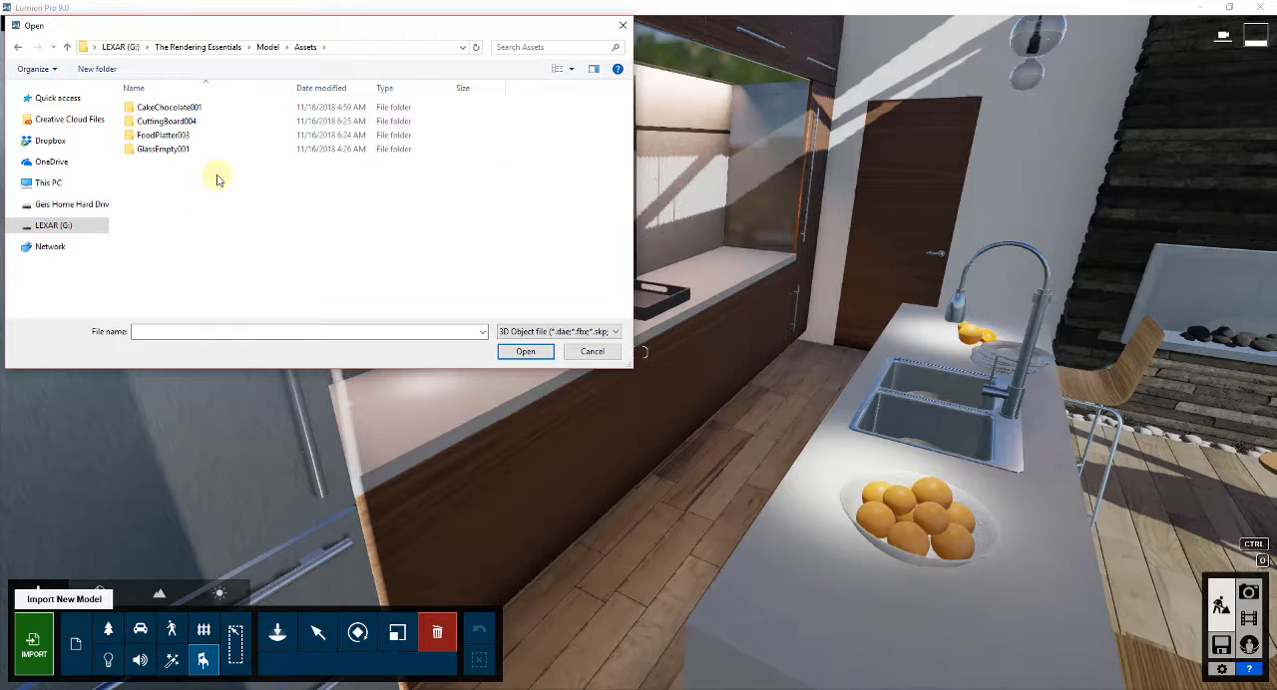
click(180, 107)
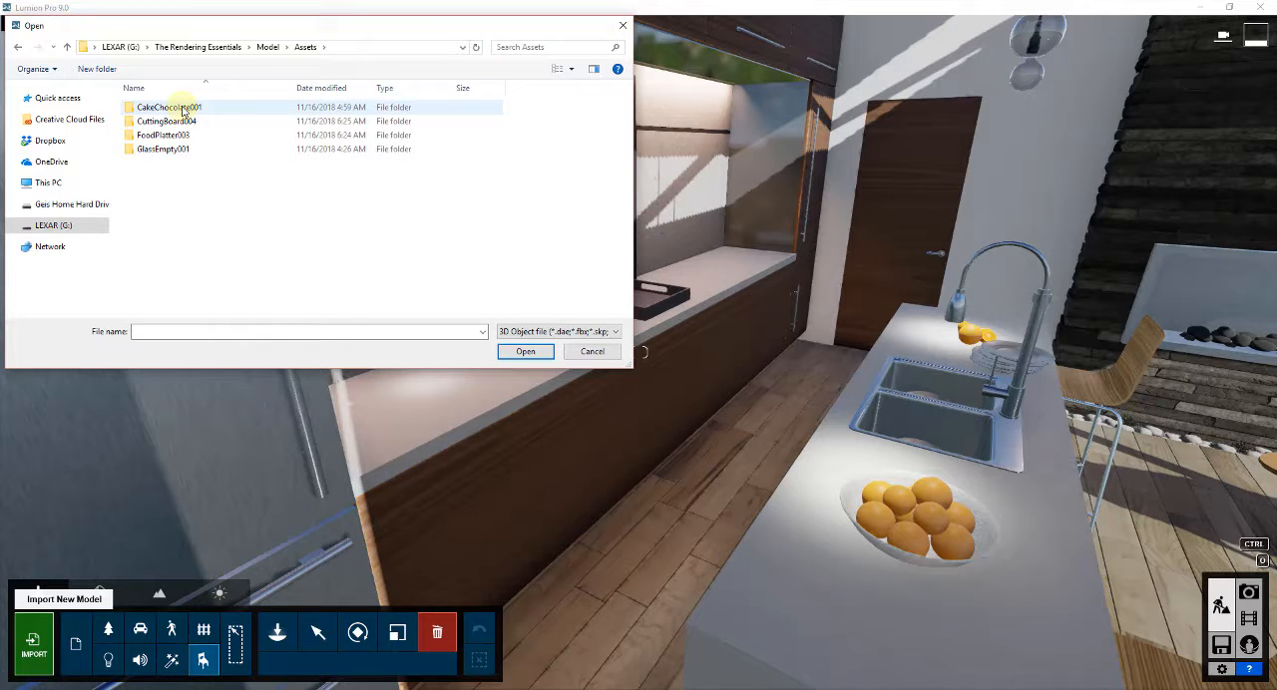
mouse_move(192, 107)
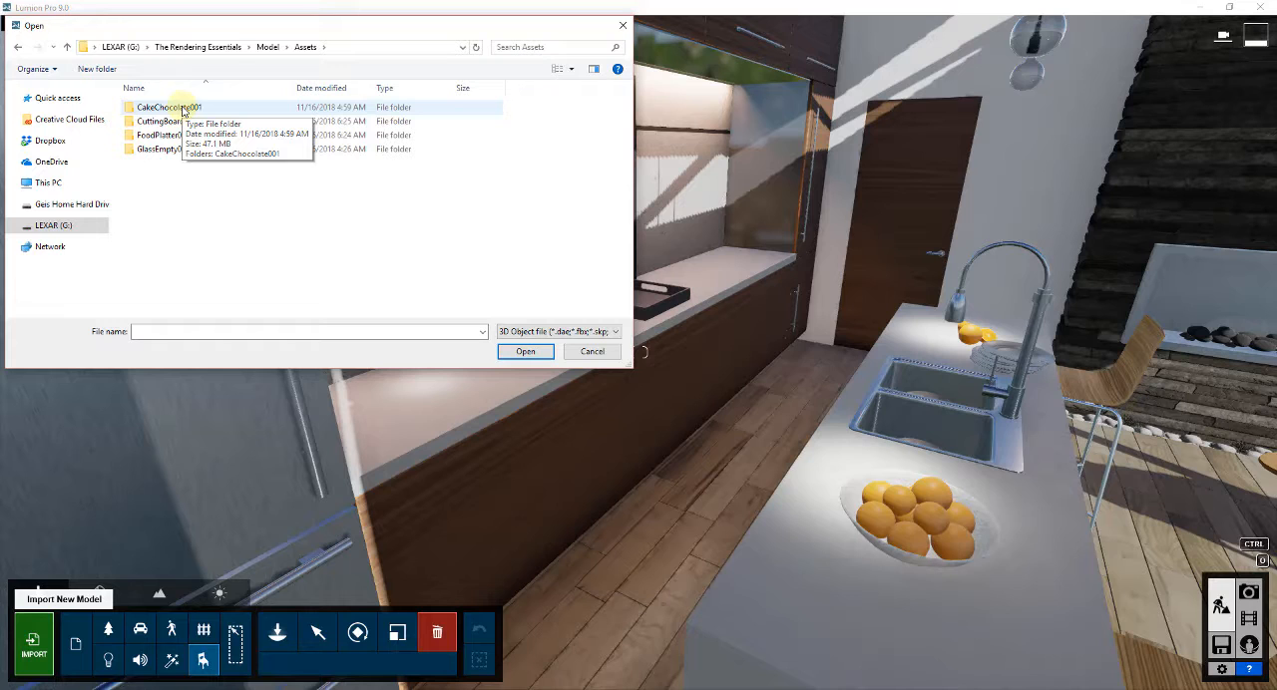
double_click(186, 108)
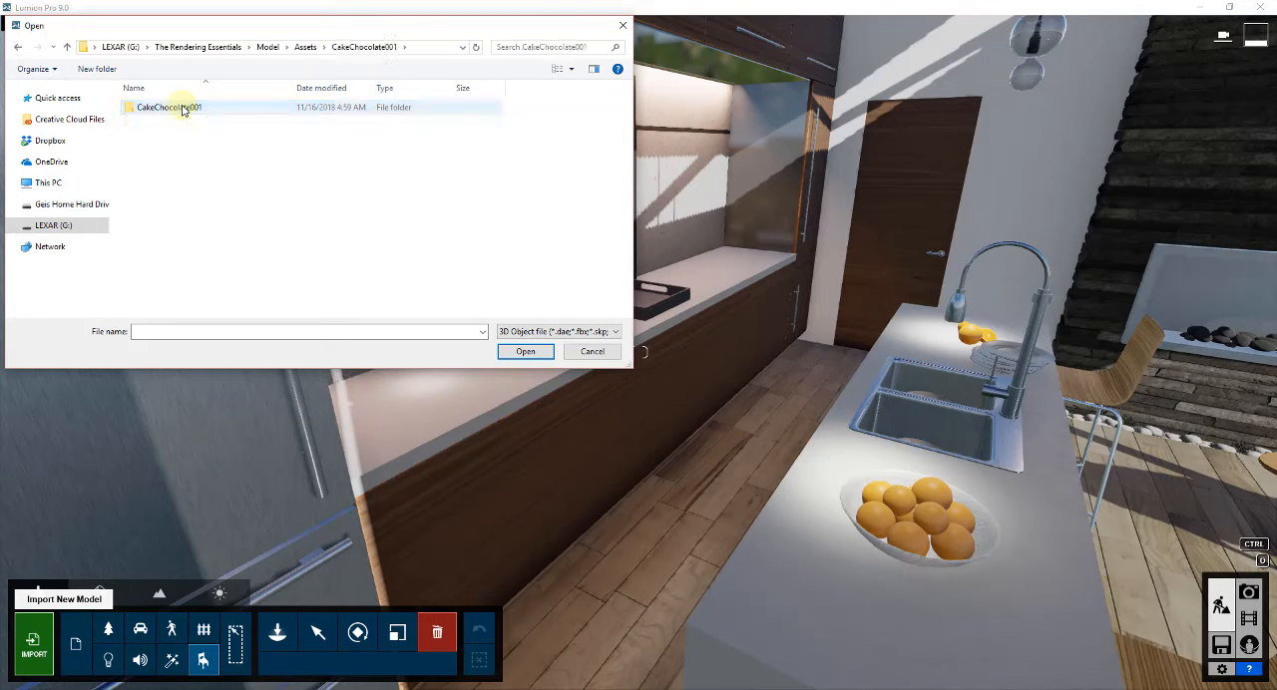
double_click(183, 108)
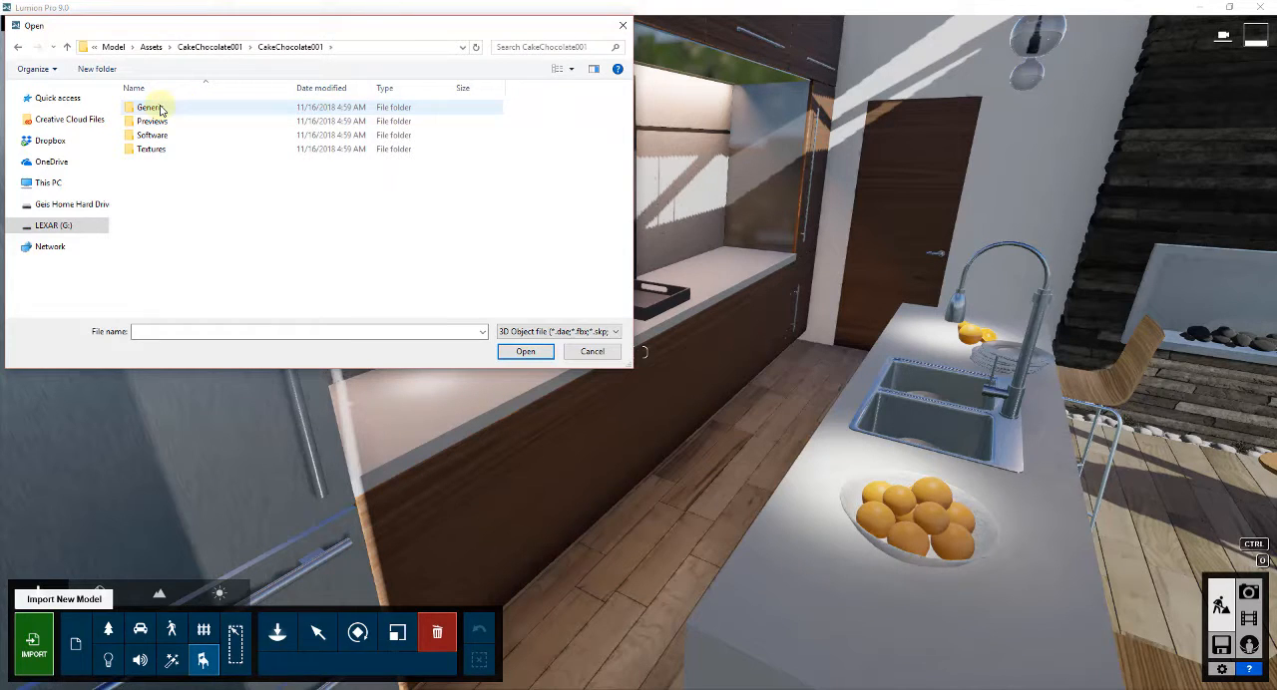
double_click(156, 106)
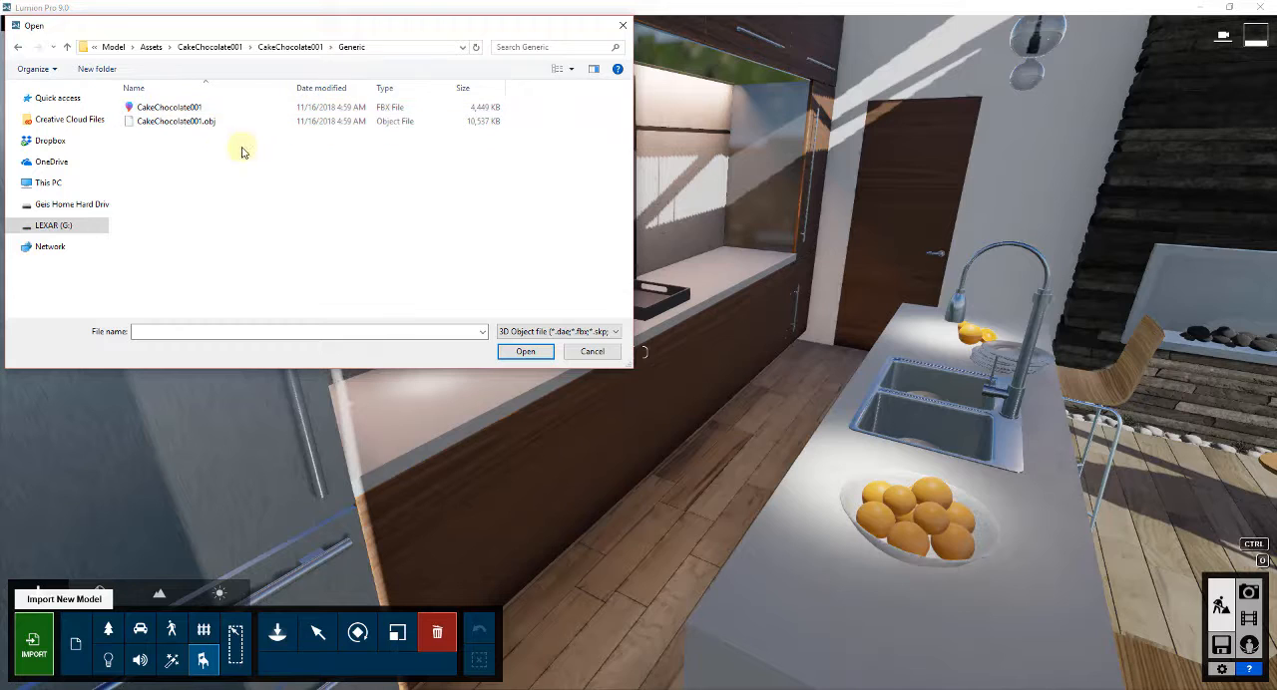
click(167, 108)
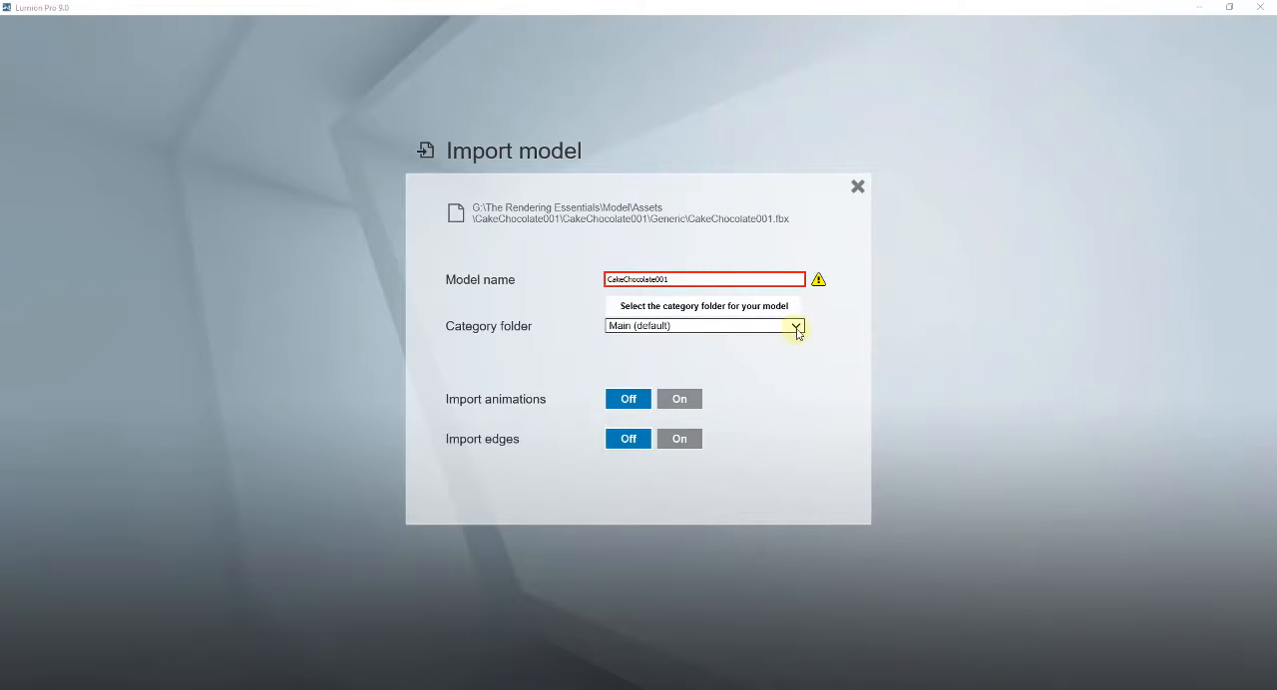
- File the cake model under the Food category and confirm the import
click(798, 327)
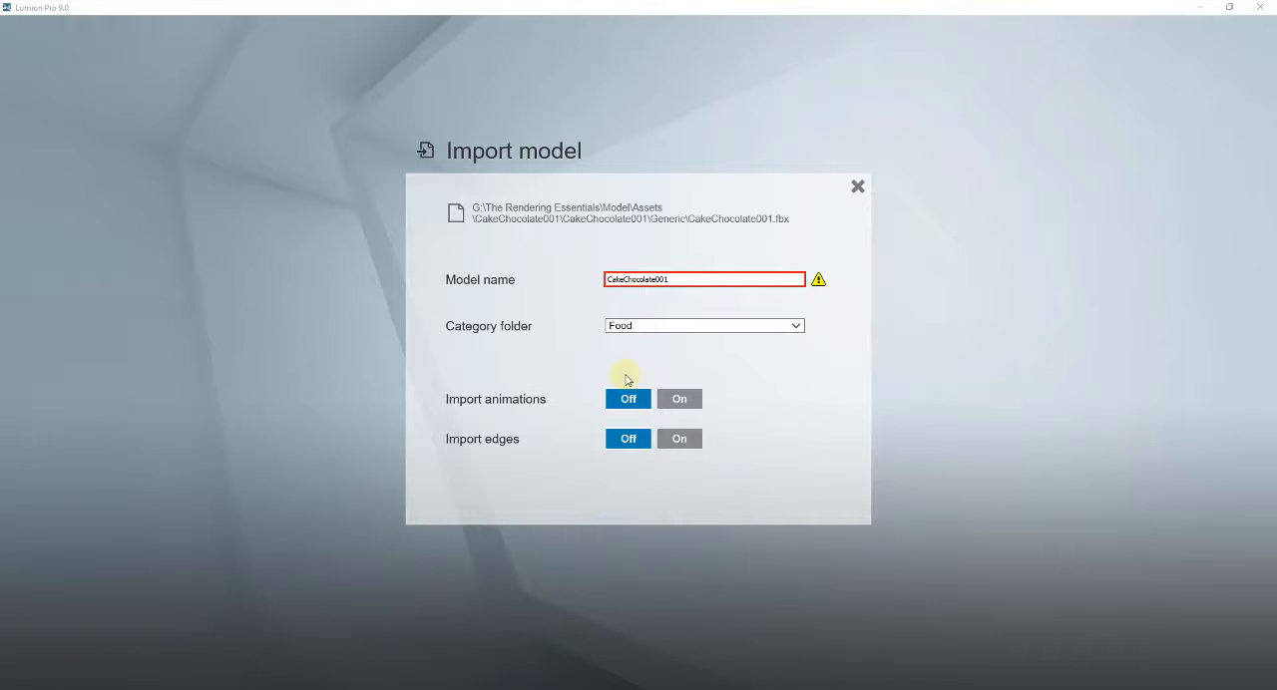
mouse_move(726, 411)
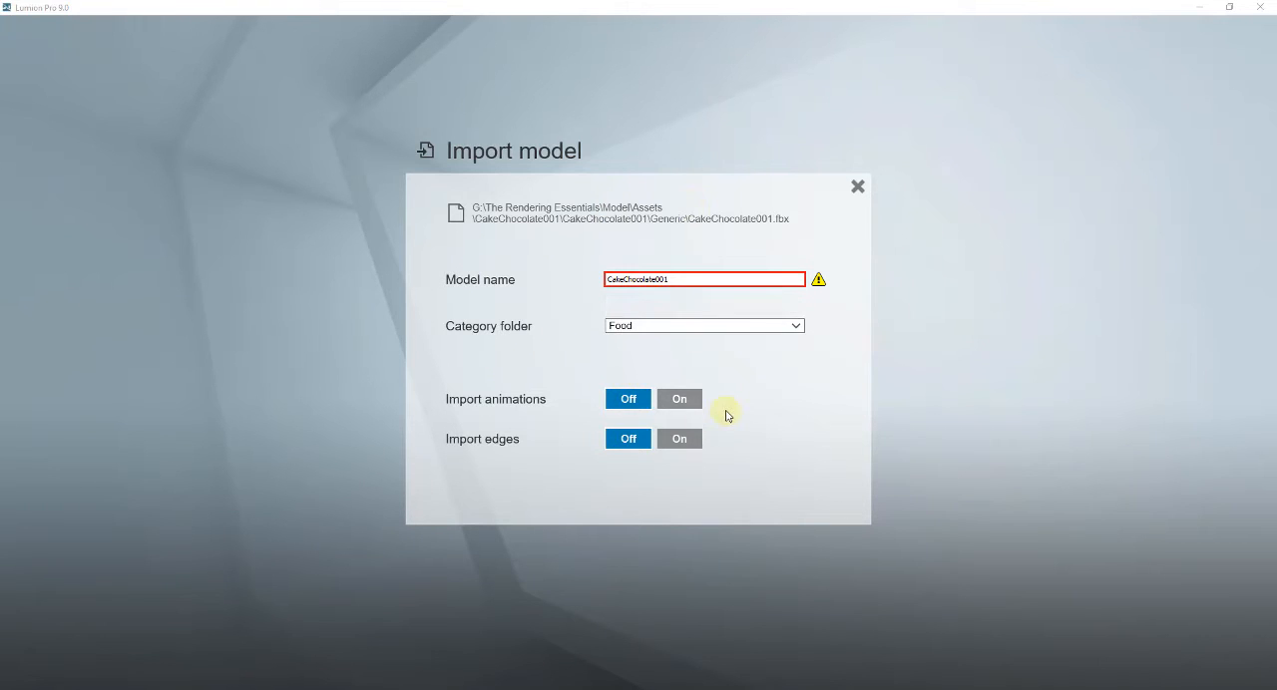
mouse_move(678, 331)
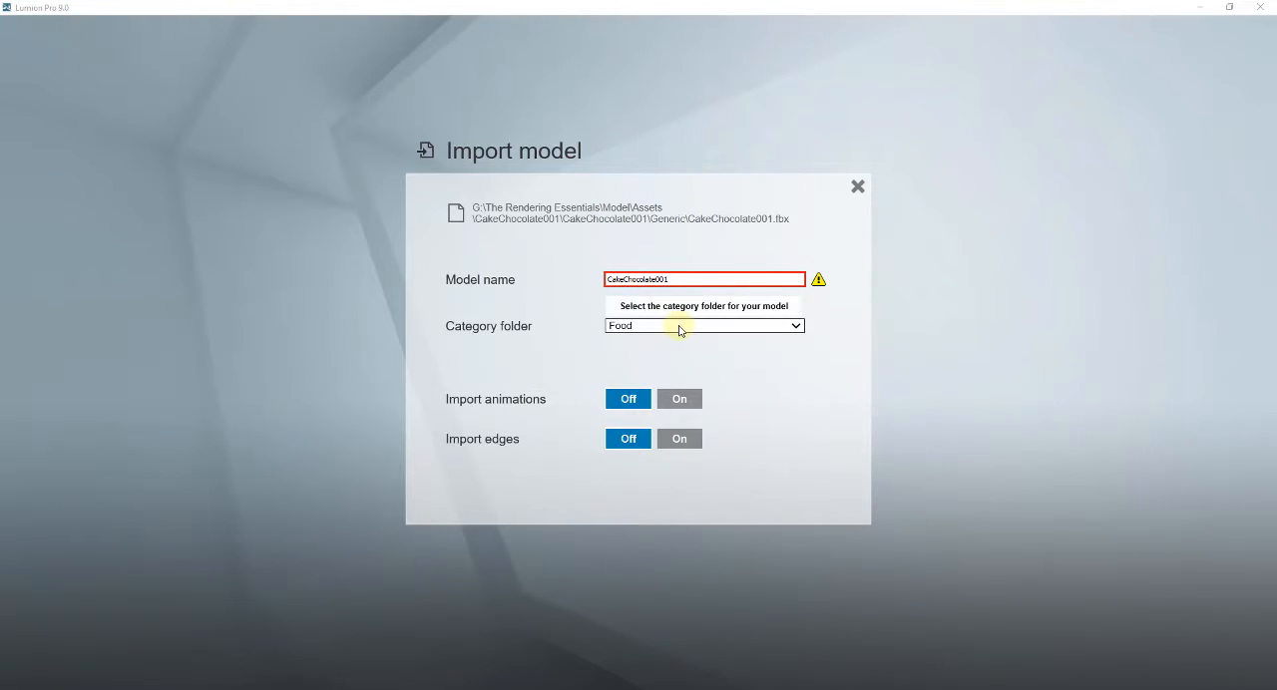
click(702, 325)
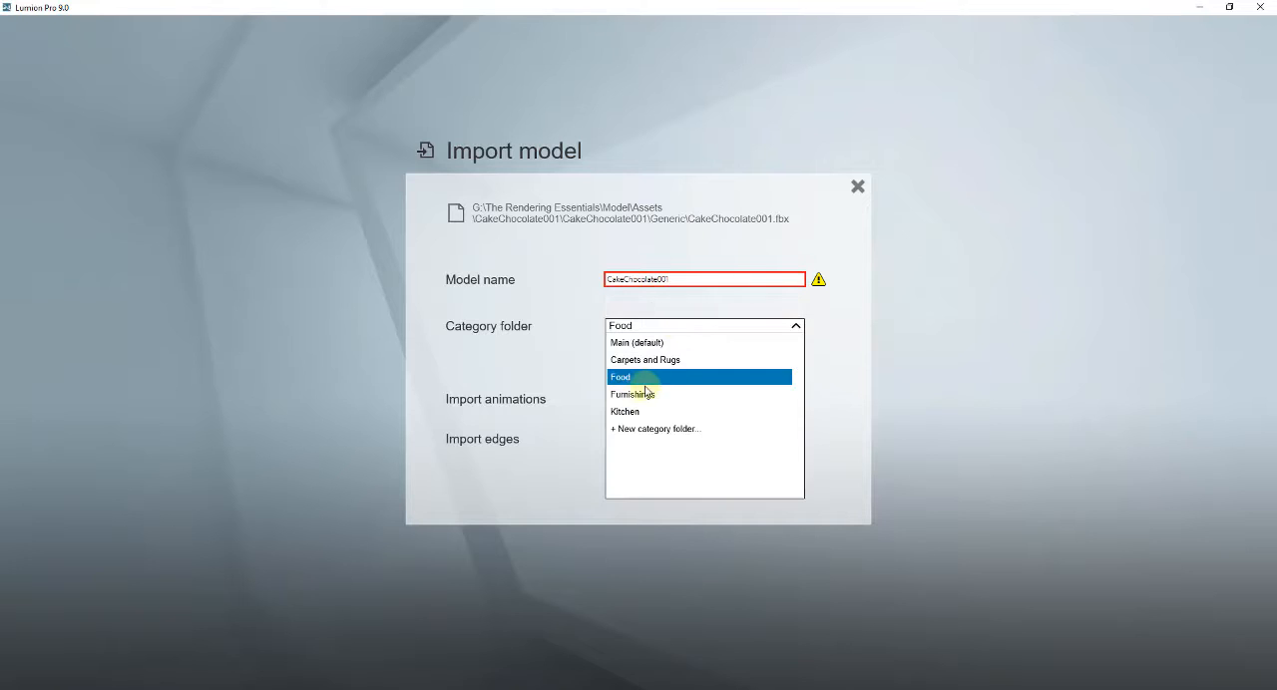
click(619, 375)
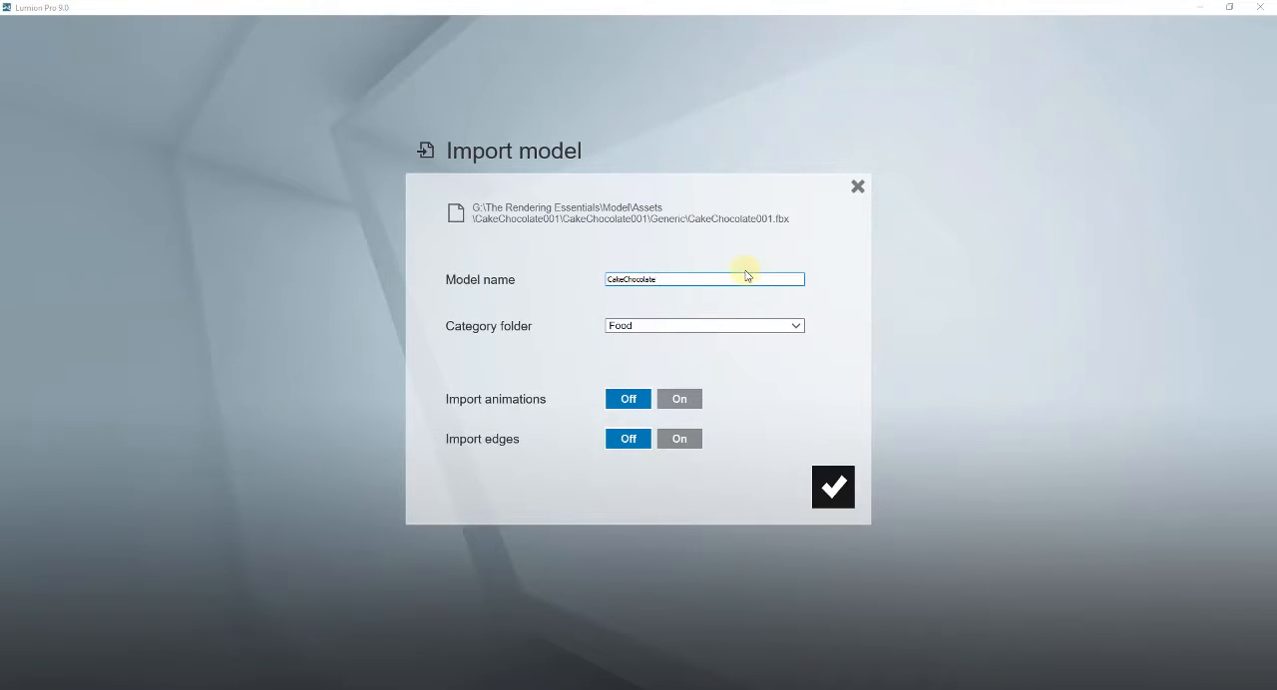
mouse_move(628, 437)
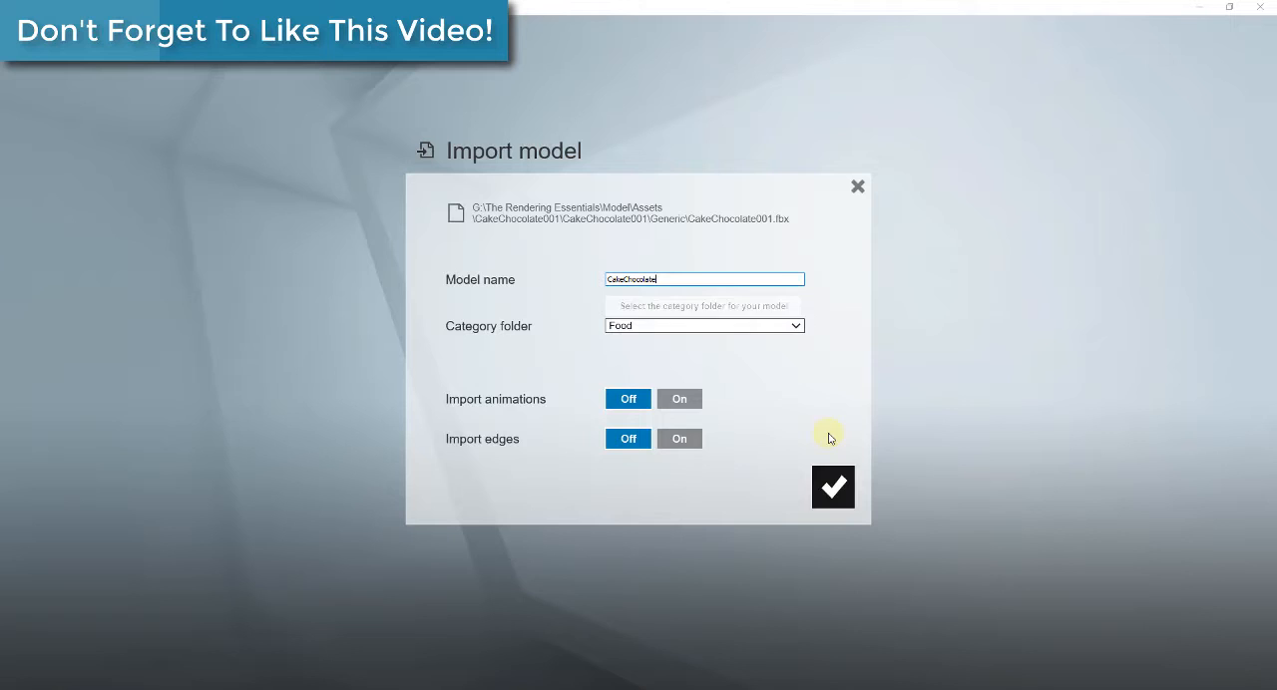
click(834, 487)
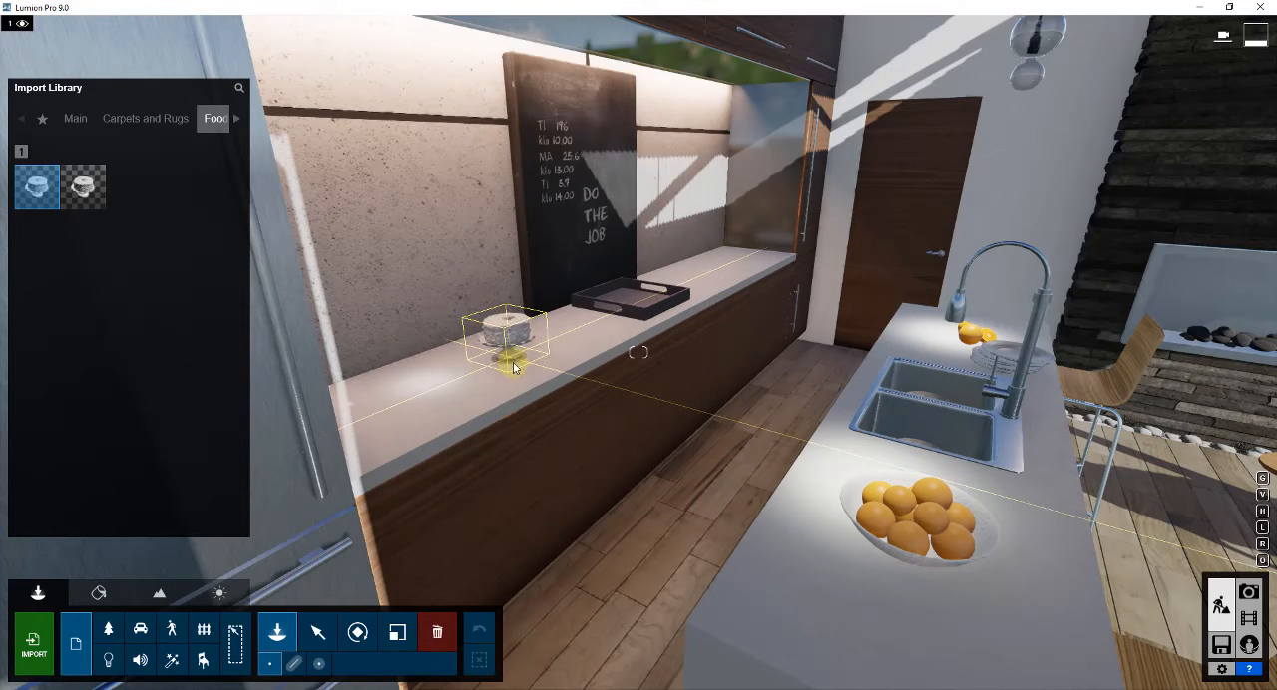
- Place the cake on the back counter, deselect all, and enter material editing
drag(515, 339, 535, 335)
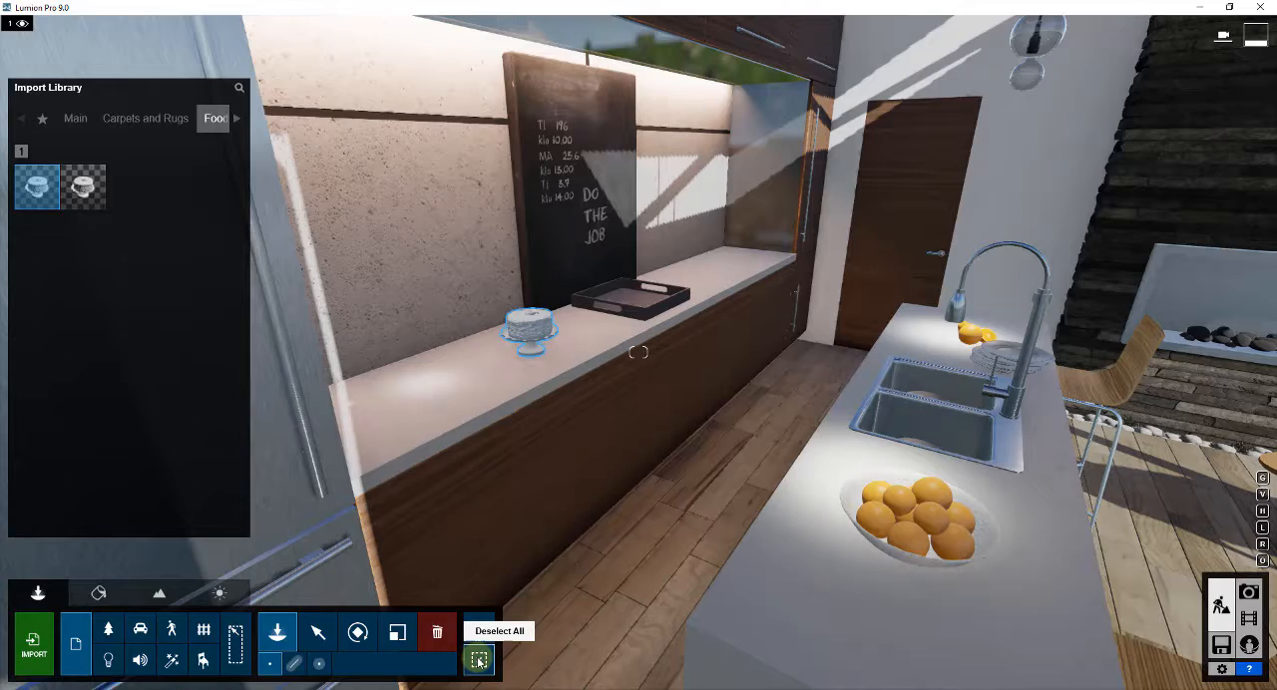
click(319, 633)
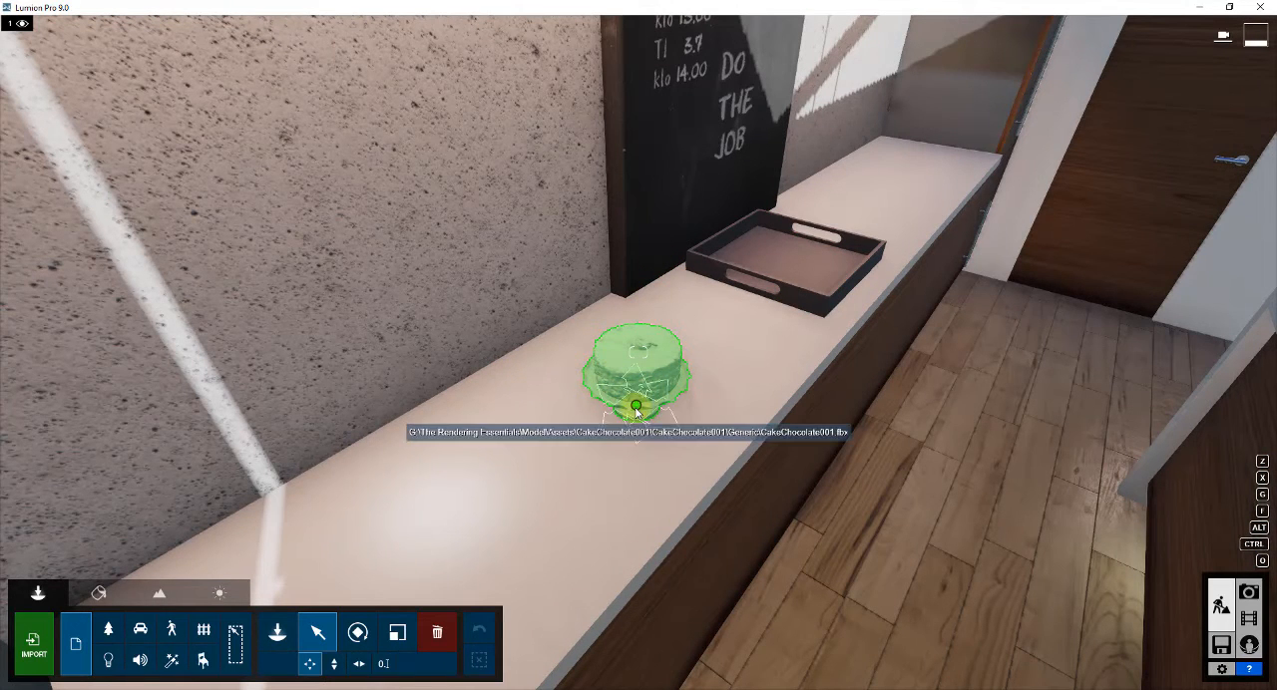
click(638, 405)
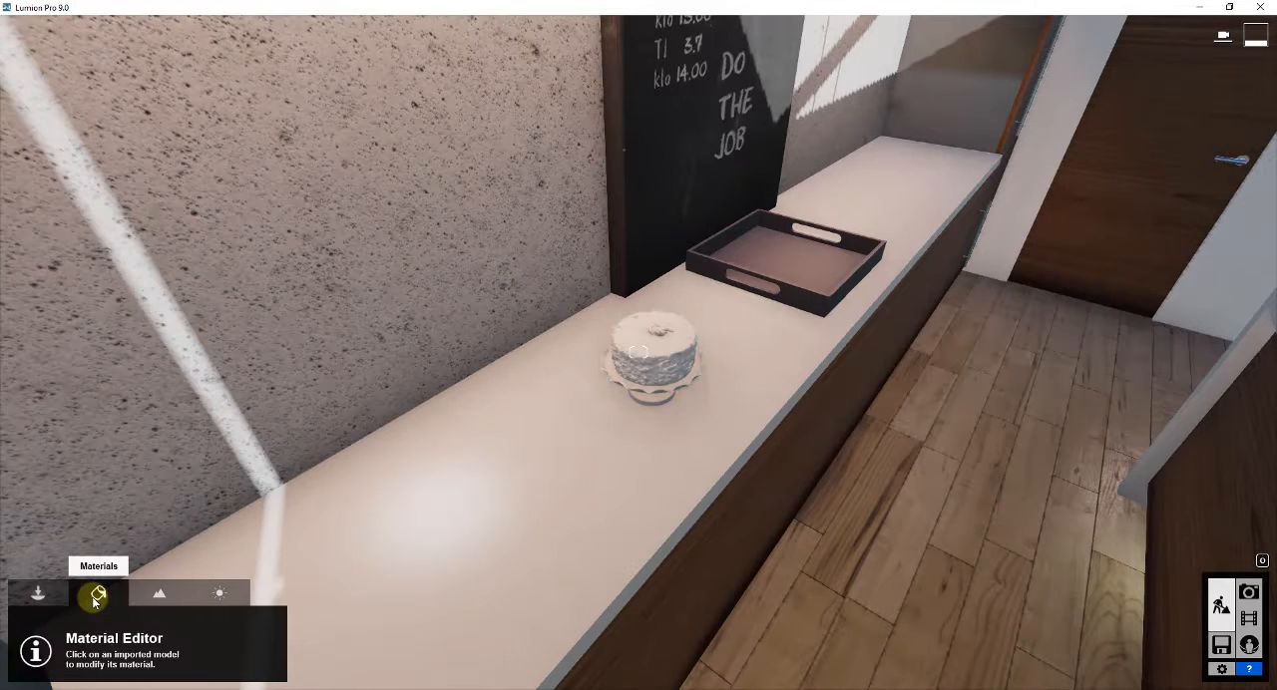
- Select the cake's surface material and assign it a Standard material
click(649, 359)
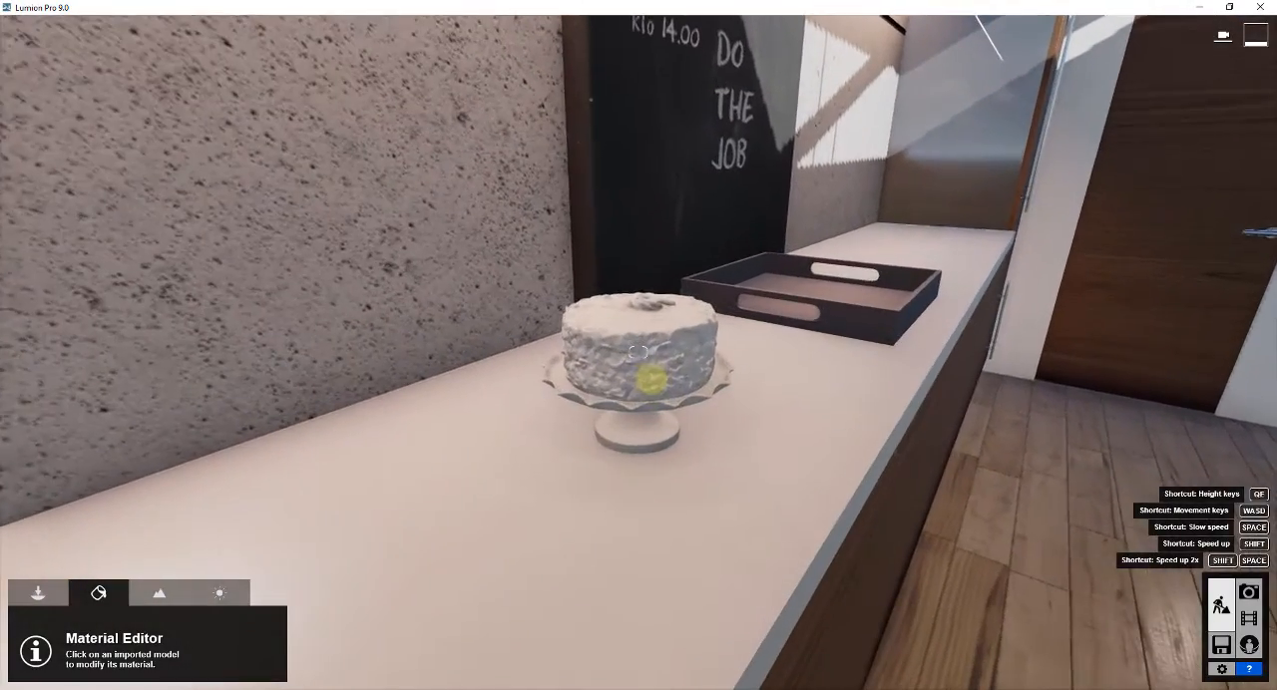
click(639, 359)
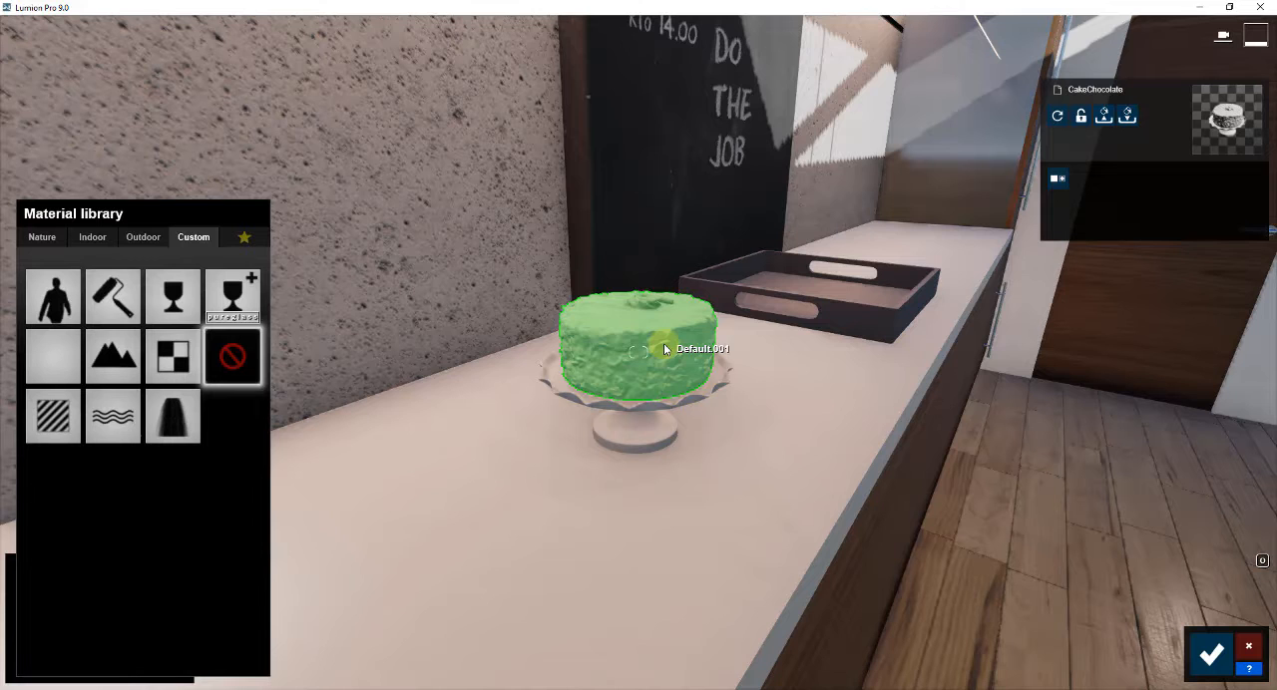
mouse_move(603, 319)
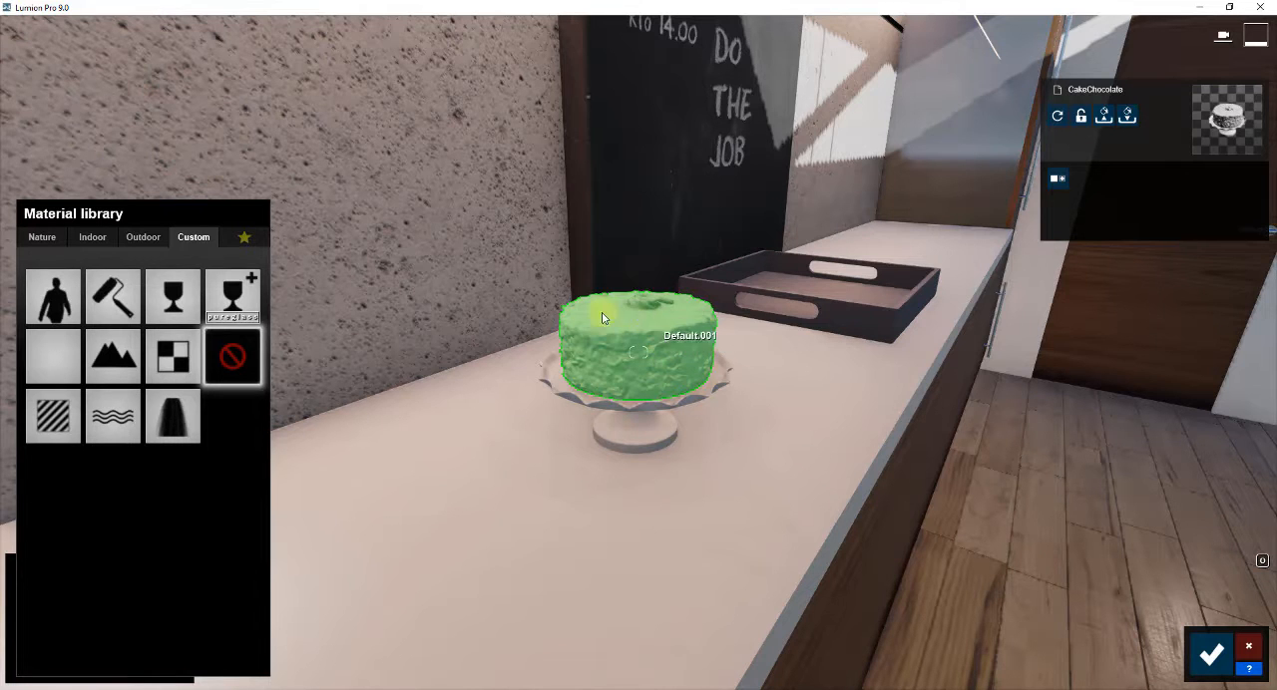
click(52, 415)
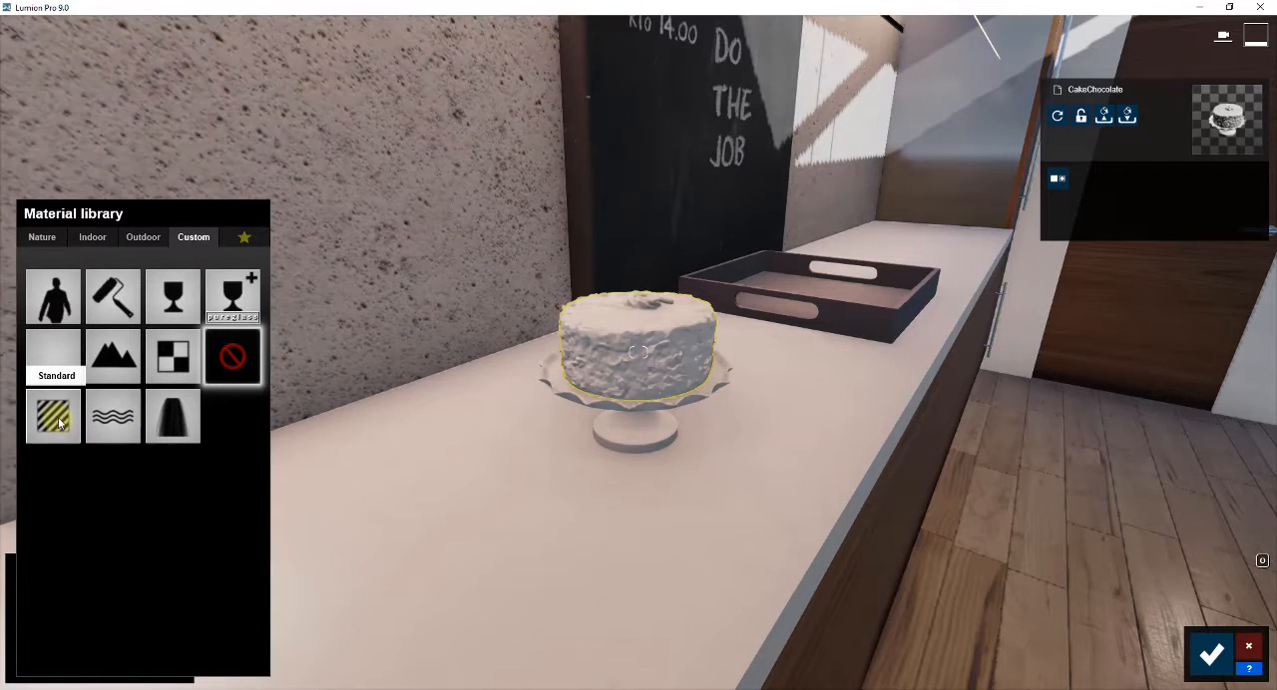
click(52, 415)
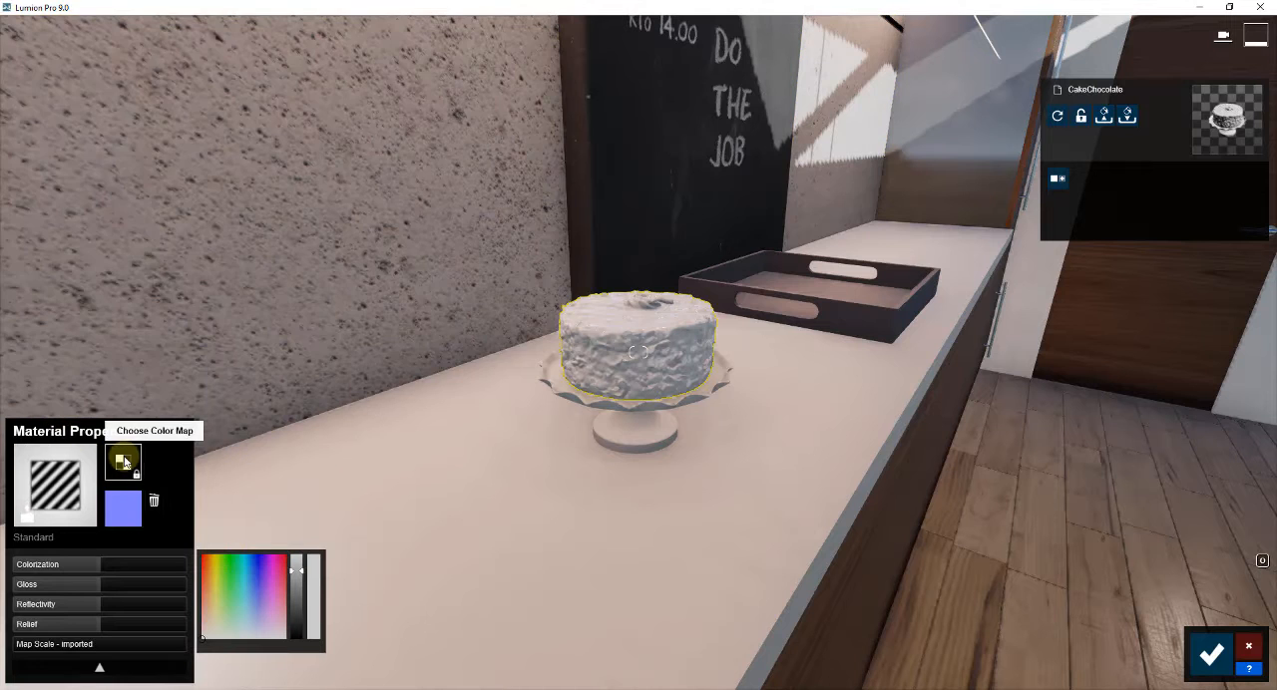
- Load a colour texture, tint the cake chocolate brown and raise its gloss
click(124, 463)
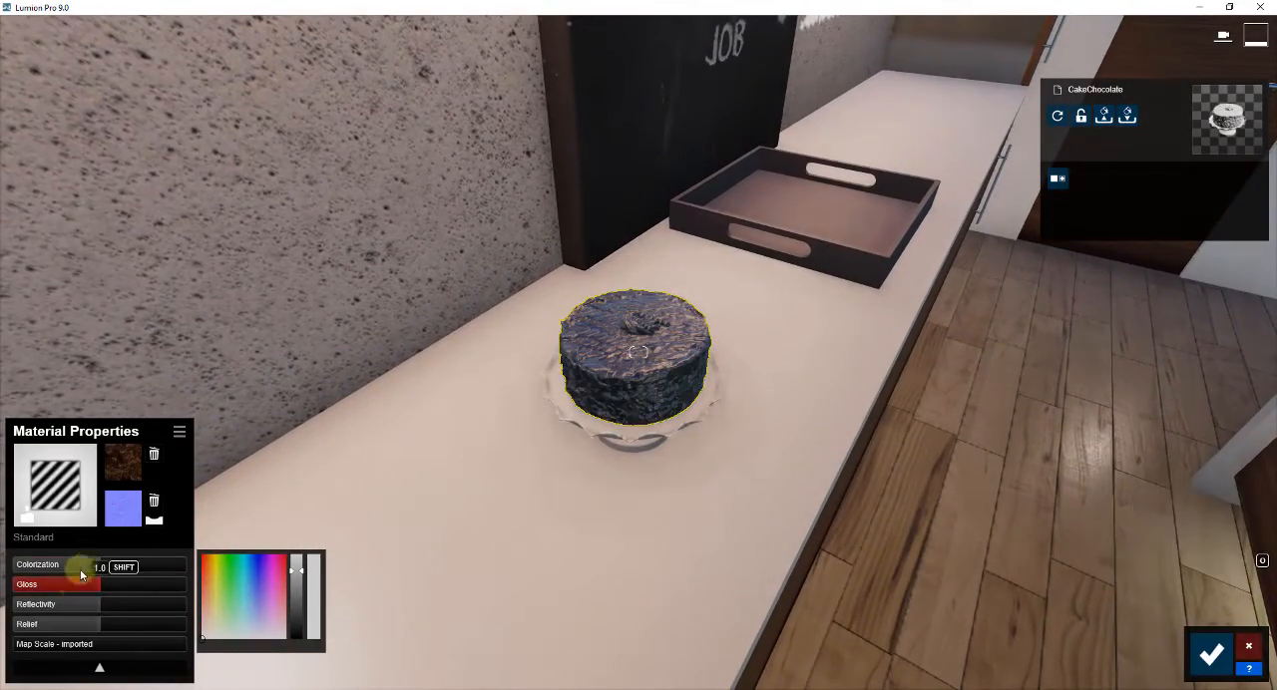
drag(79, 571, 100, 571)
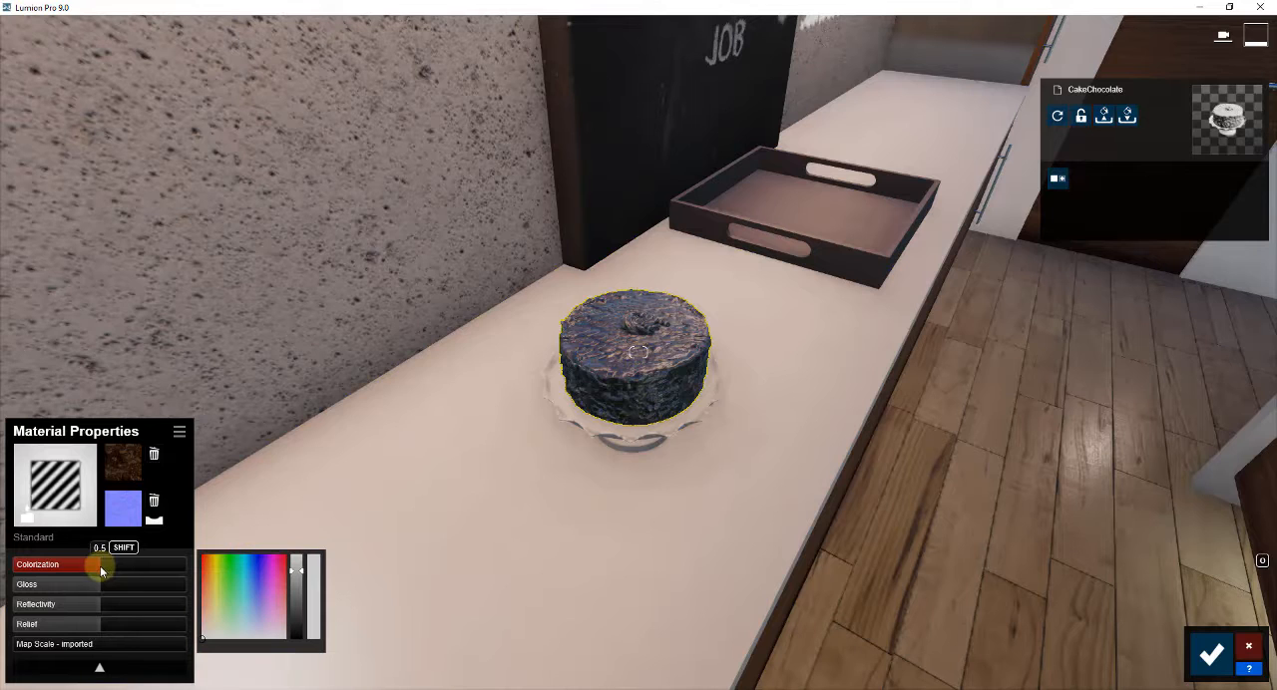
drag(100, 571, 81, 571)
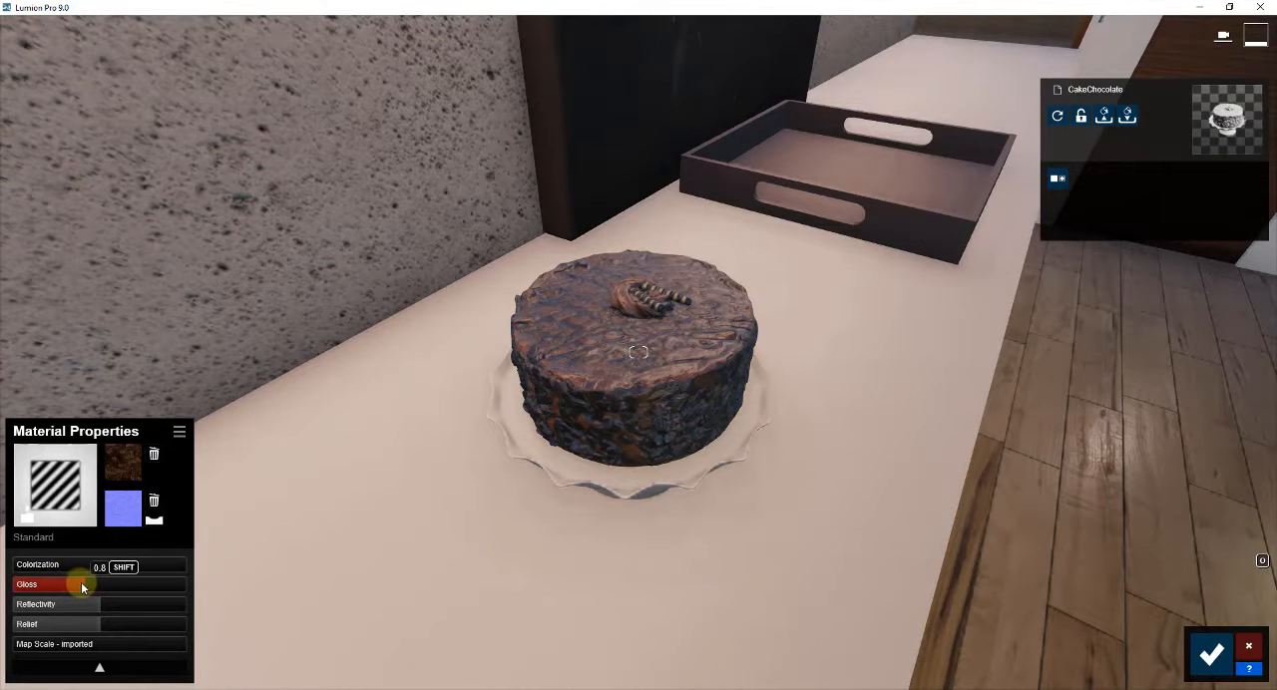
drag(80, 582, 55, 582)
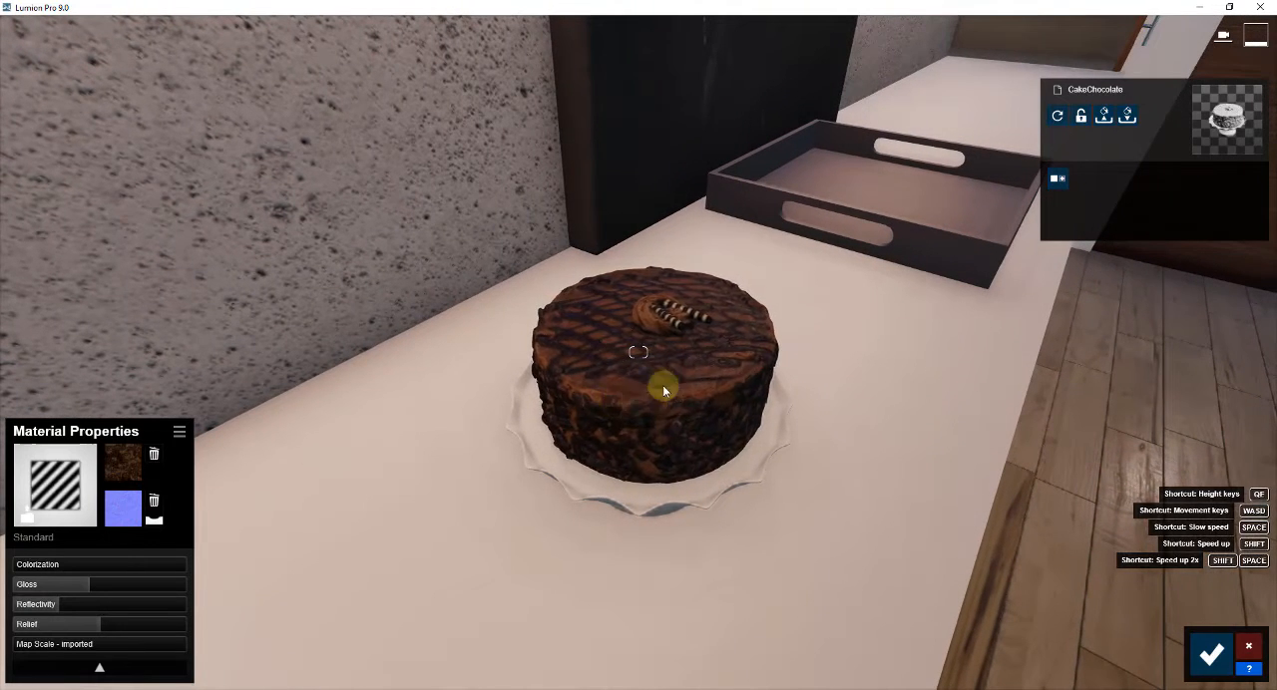
- Flip the cake's normal map direction and choose a different normal map
click(667, 390)
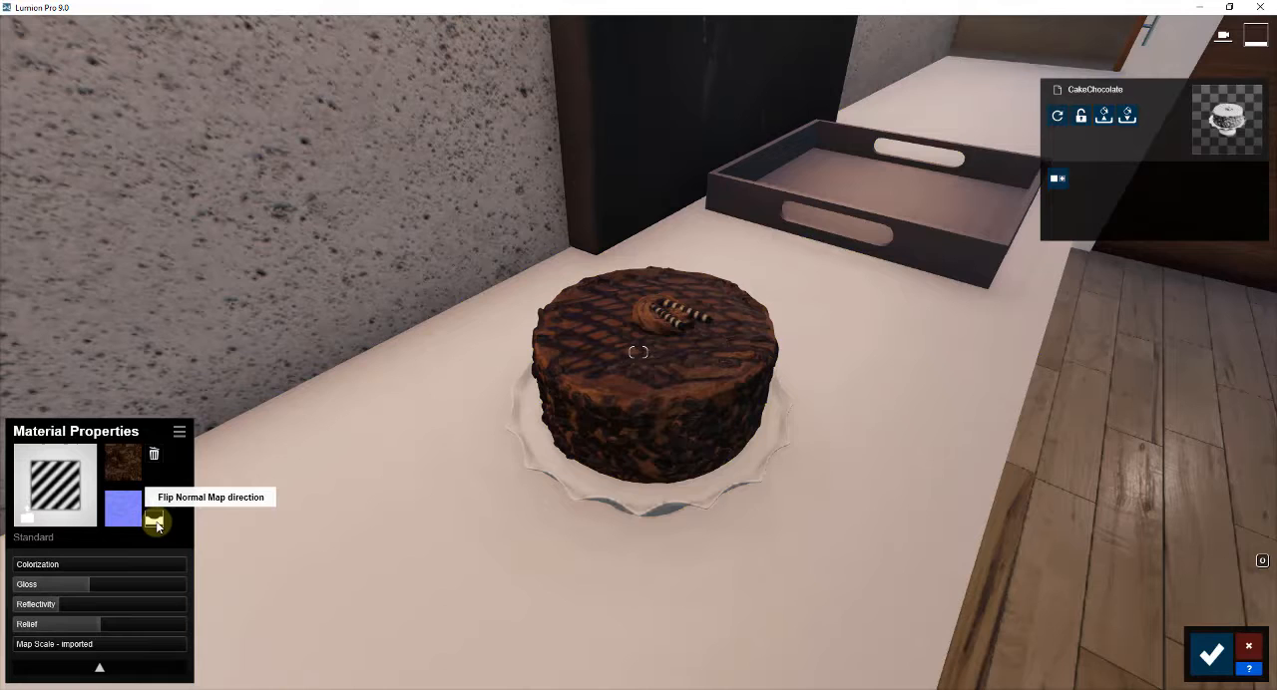
click(156, 521)
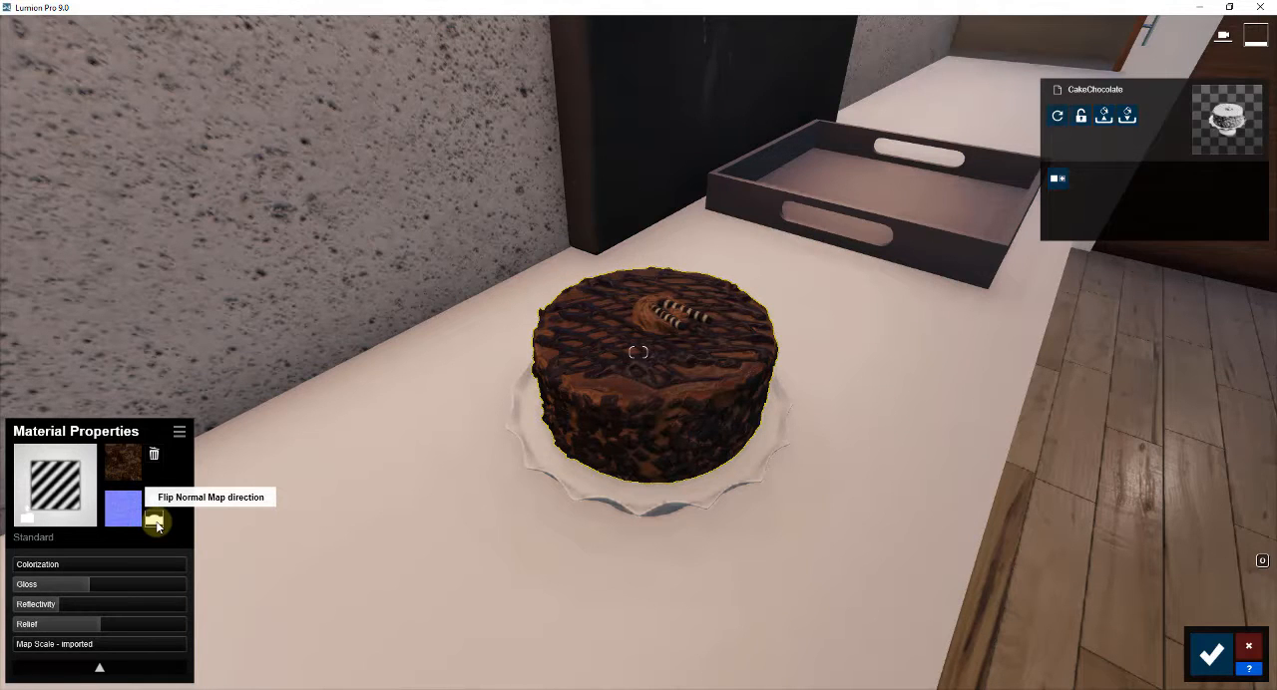
click(151, 522)
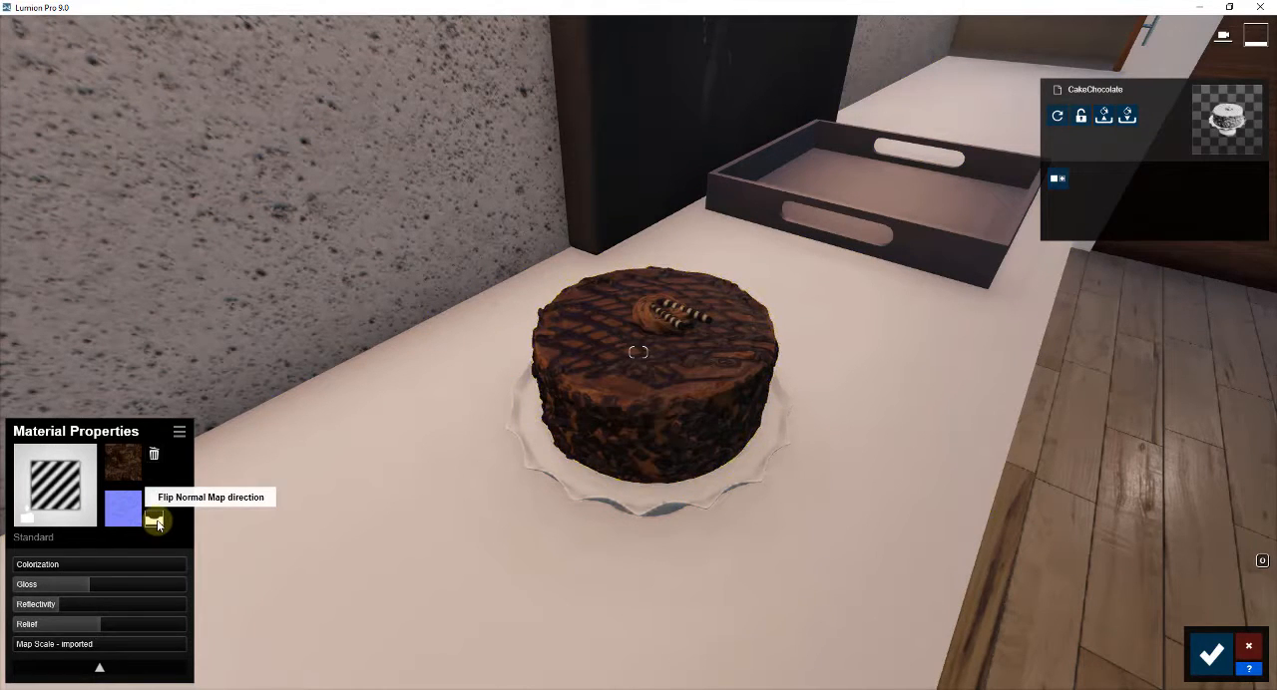
click(155, 521)
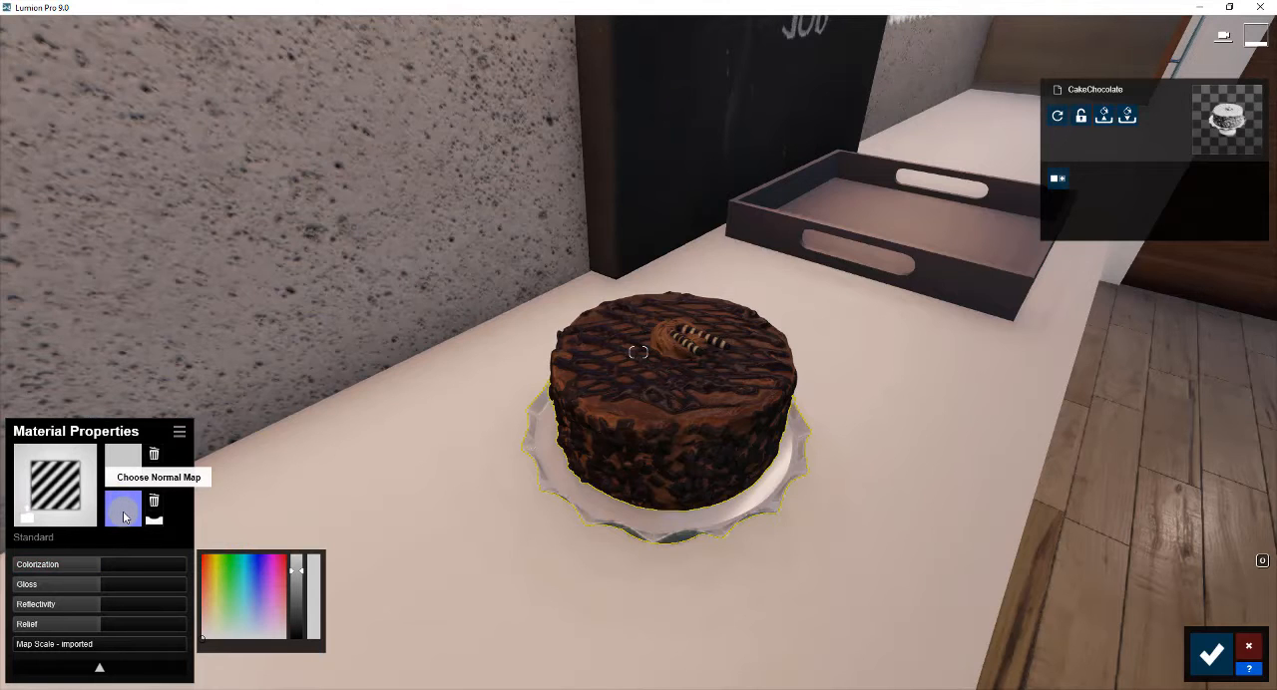
click(121, 508)
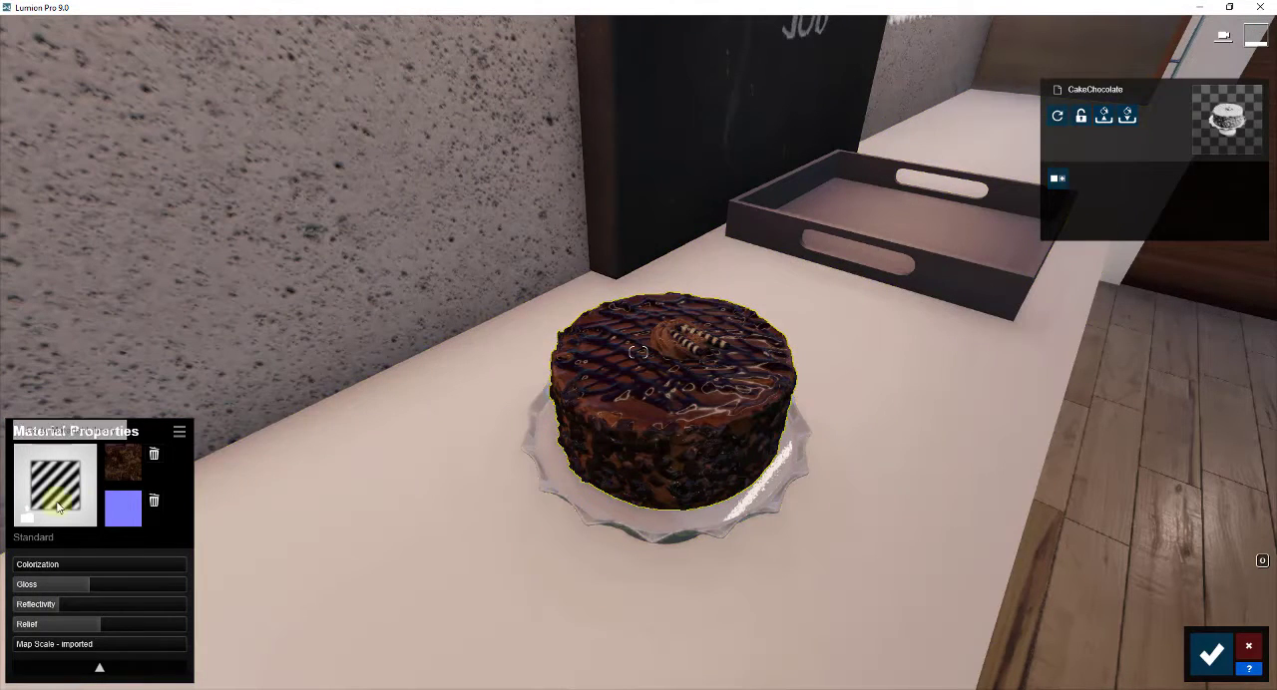
click(56, 483)
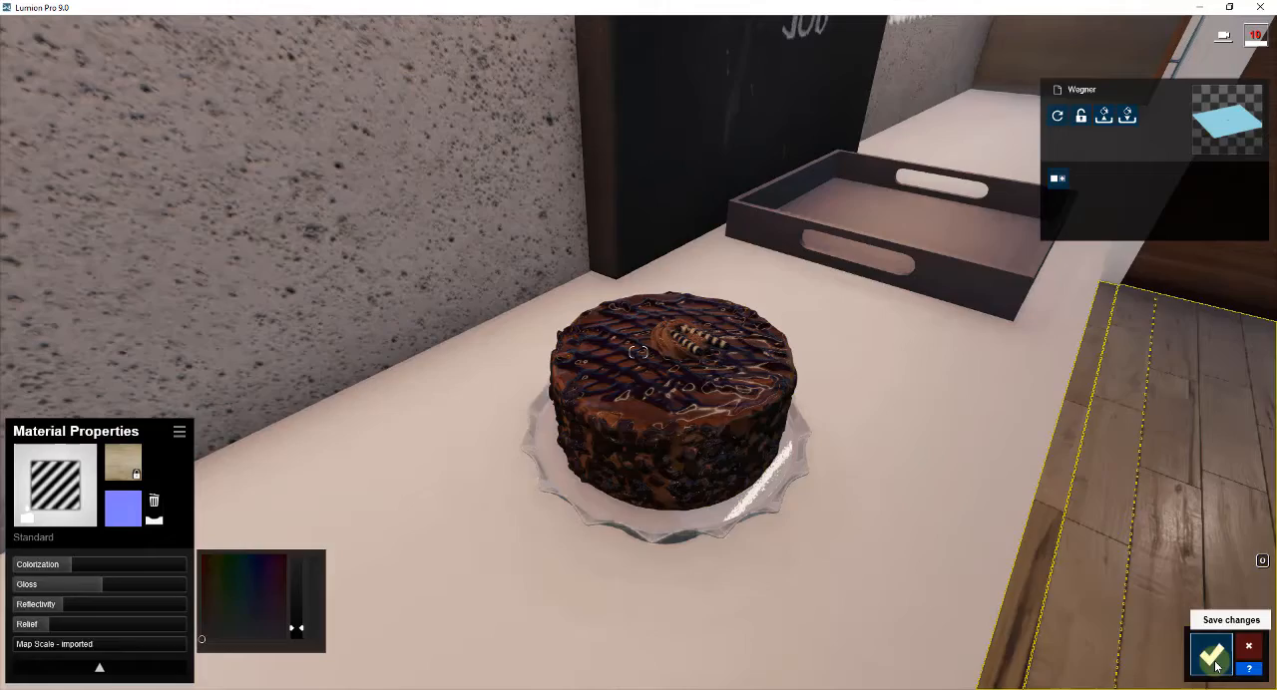
- Save the cake material changes and start importing another model
click(1213, 658)
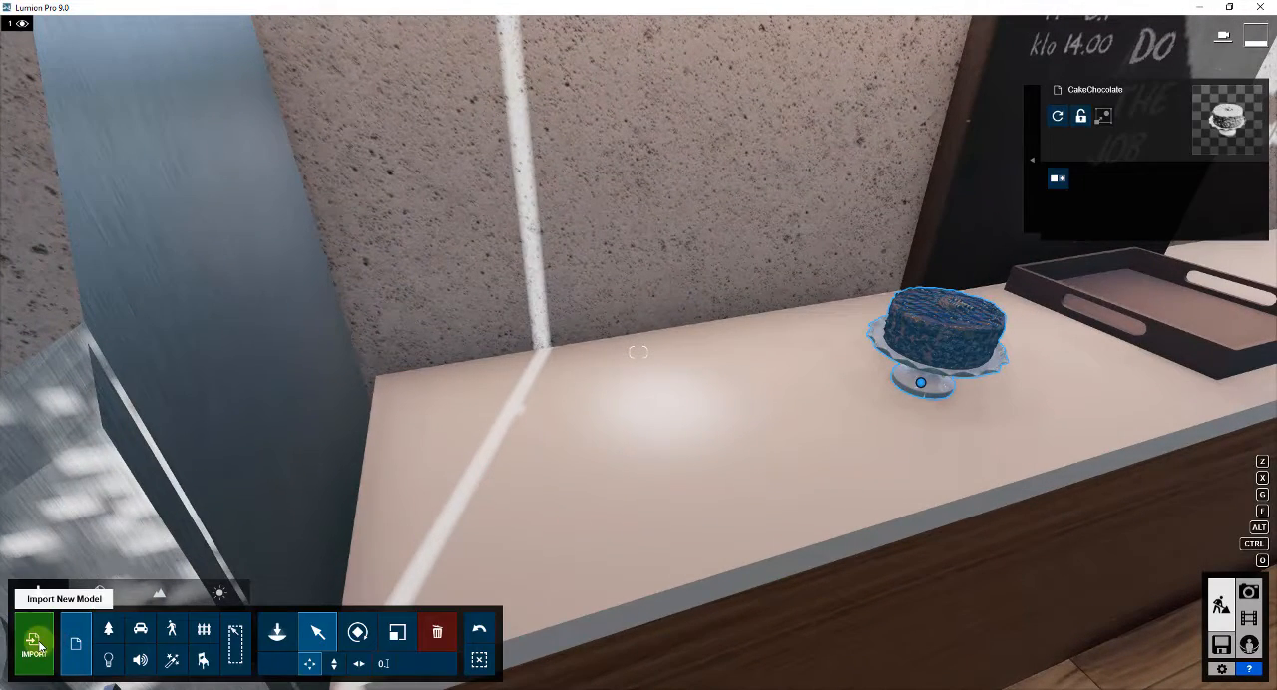
click(36, 642)
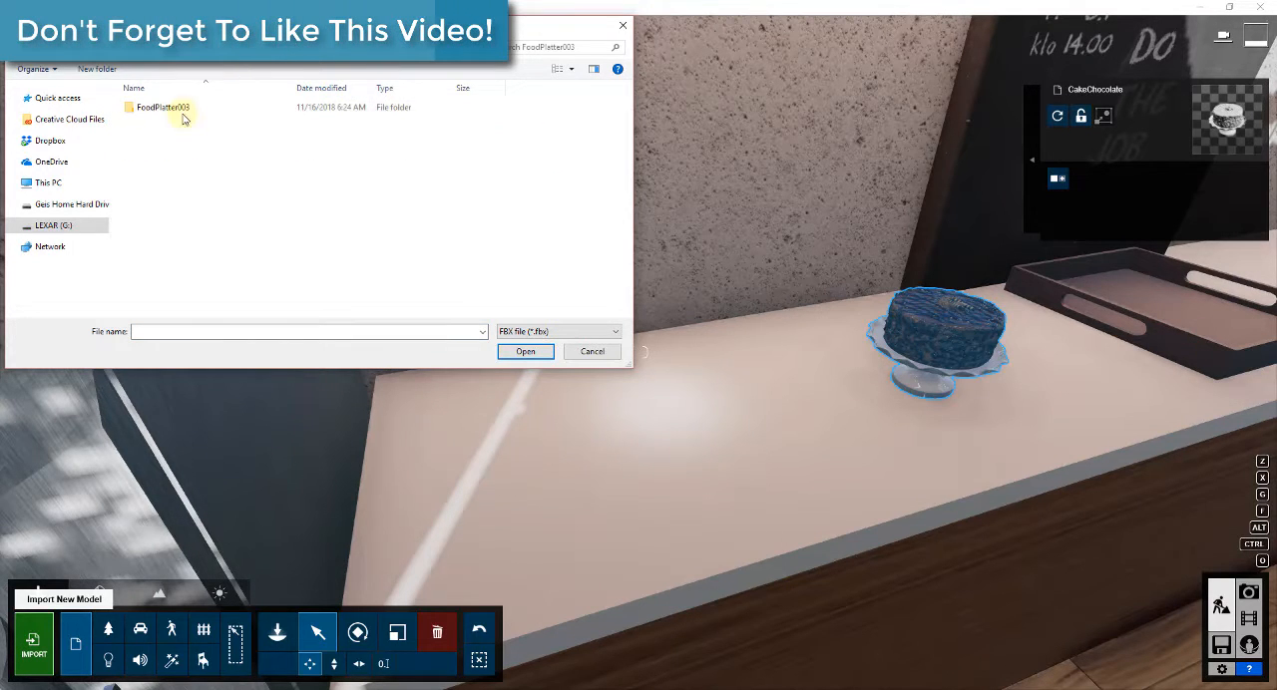
- Select the FoodPlatter003 FBX from its folder and file it under the Food category
double_click(164, 108)
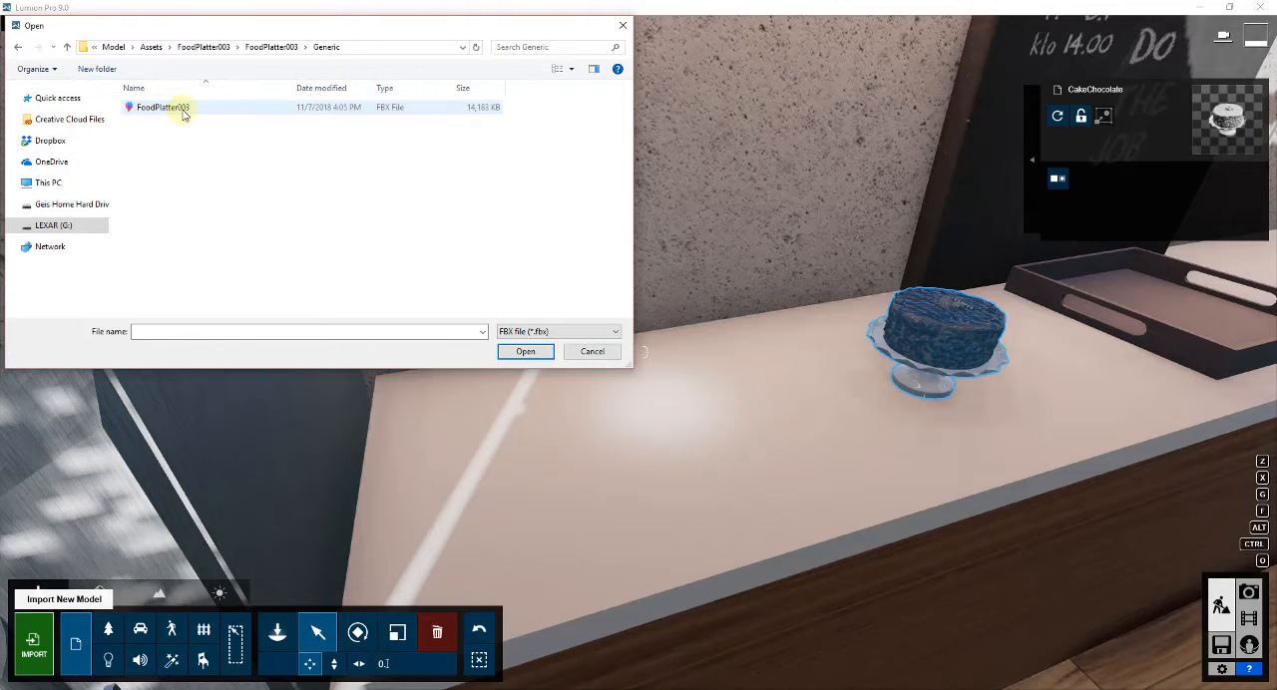
click(524, 351)
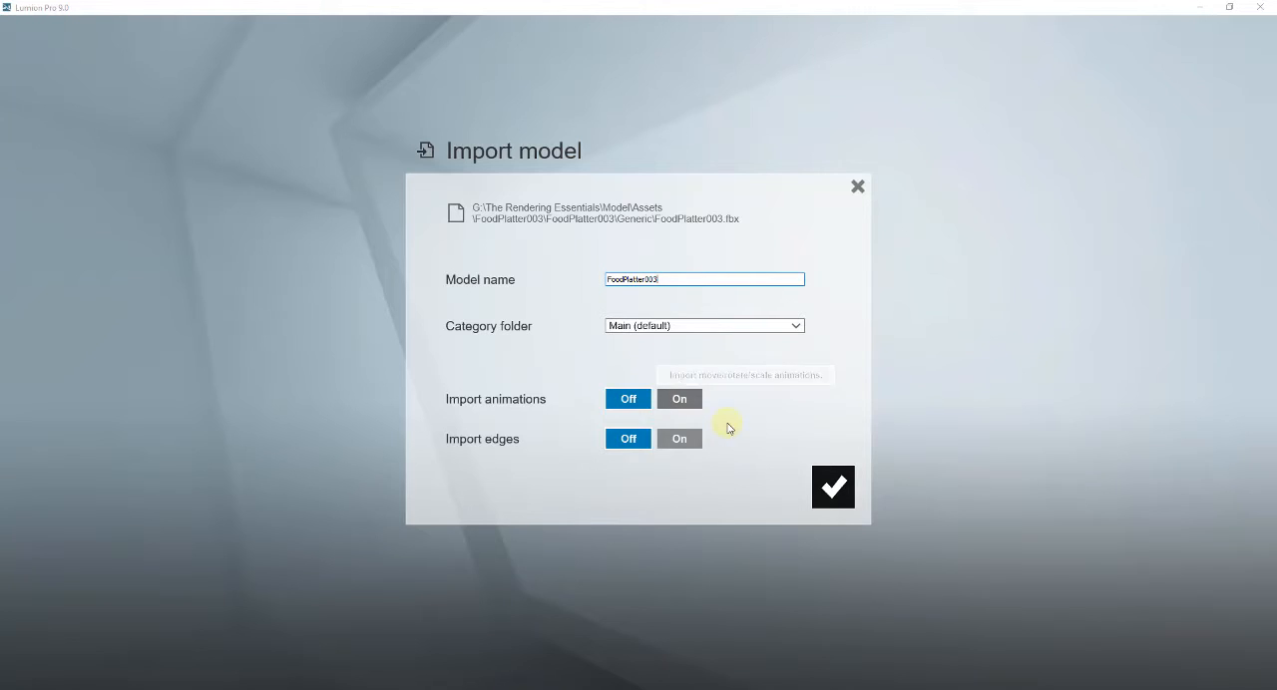
click(702, 326)
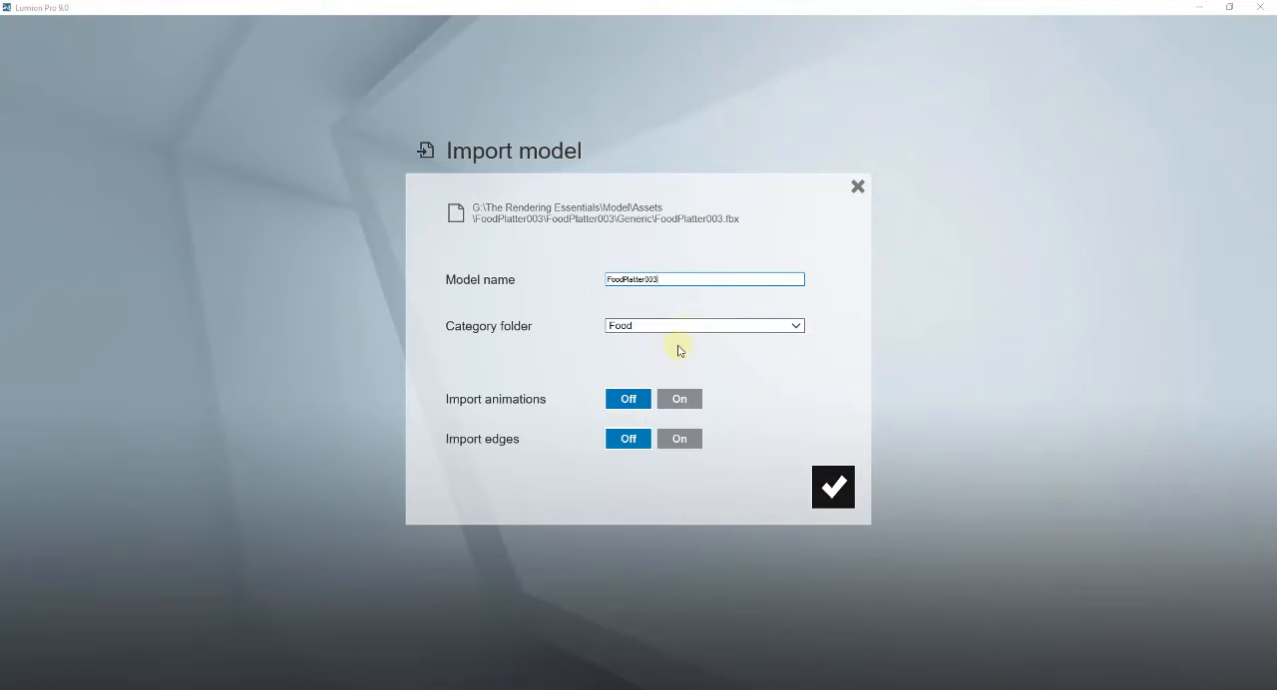
mouse_move(826, 487)
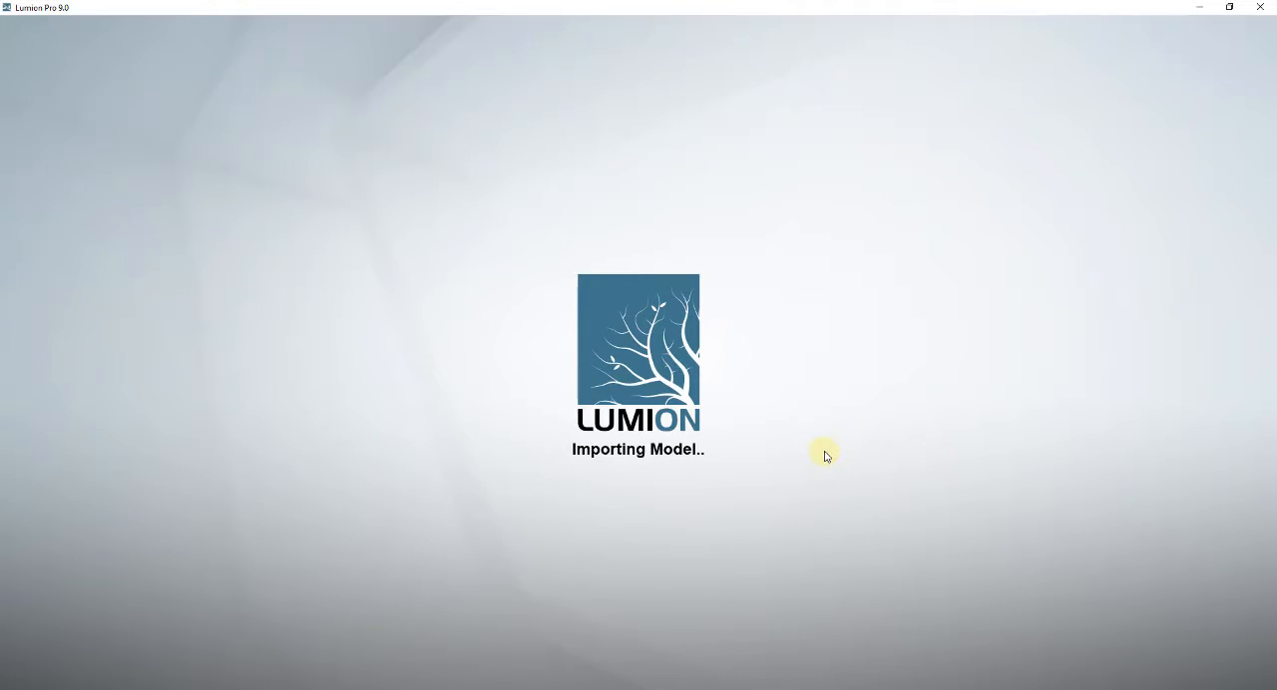
mouse_move(782, 411)
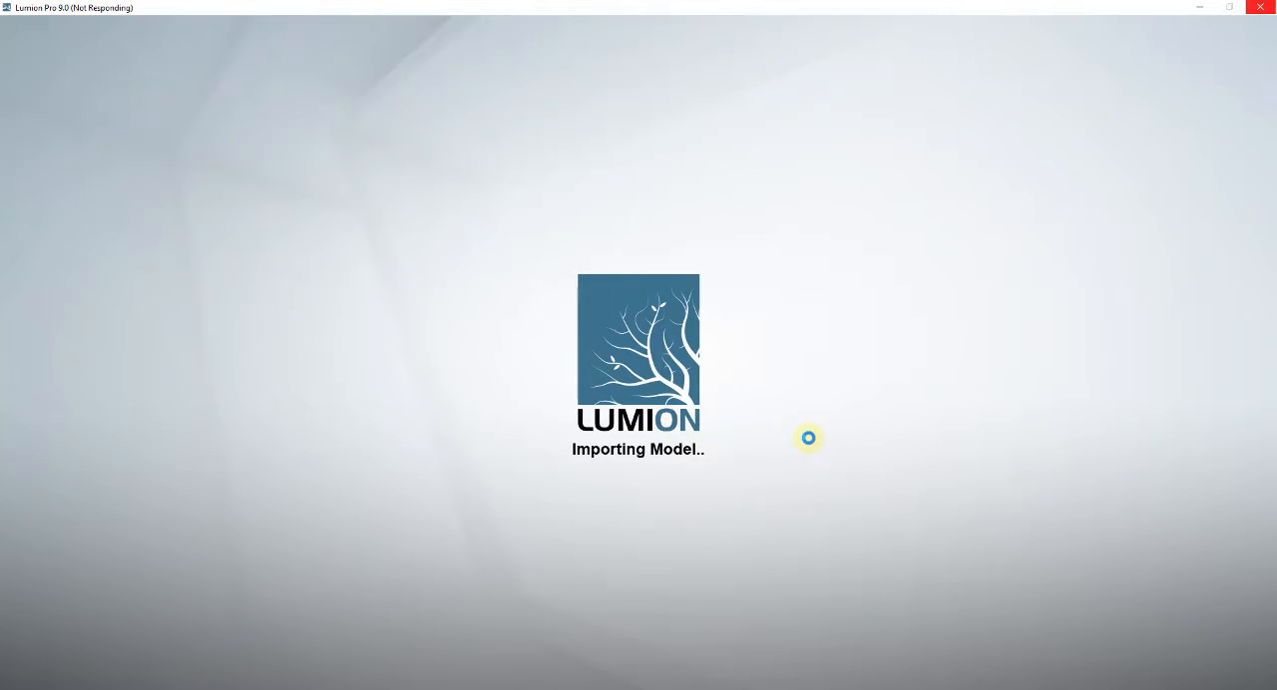
mouse_move(814, 435)
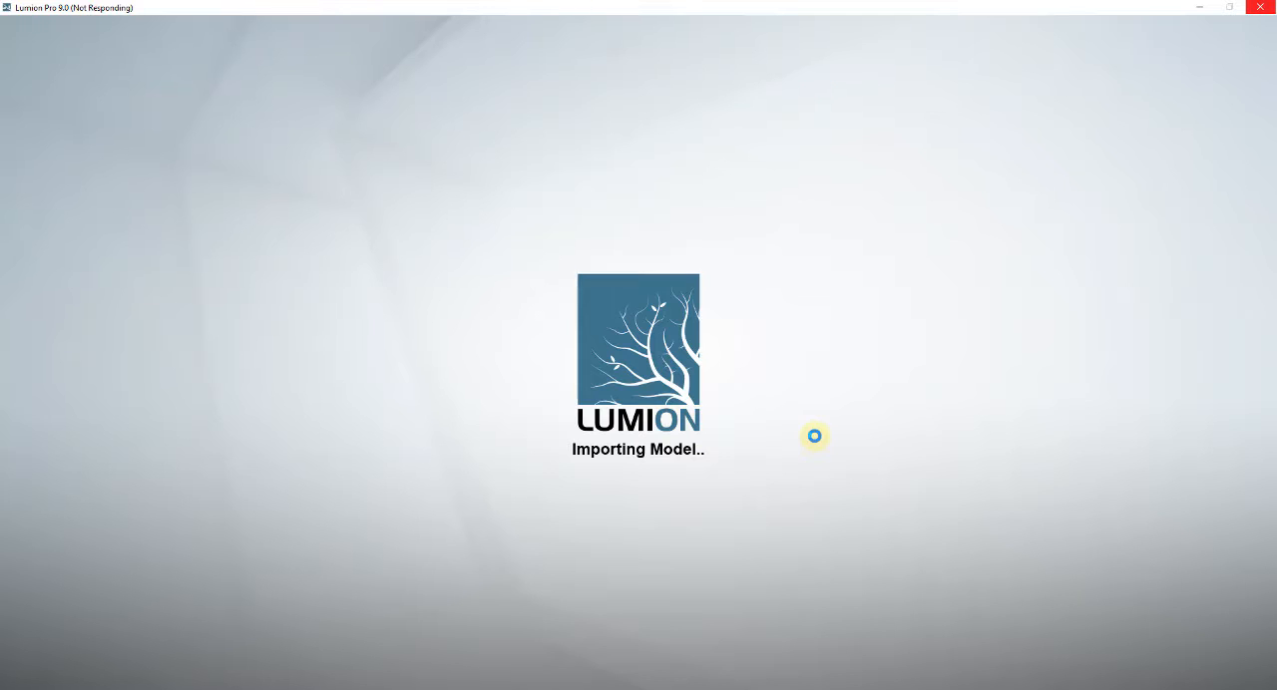
mouse_move(750, 406)
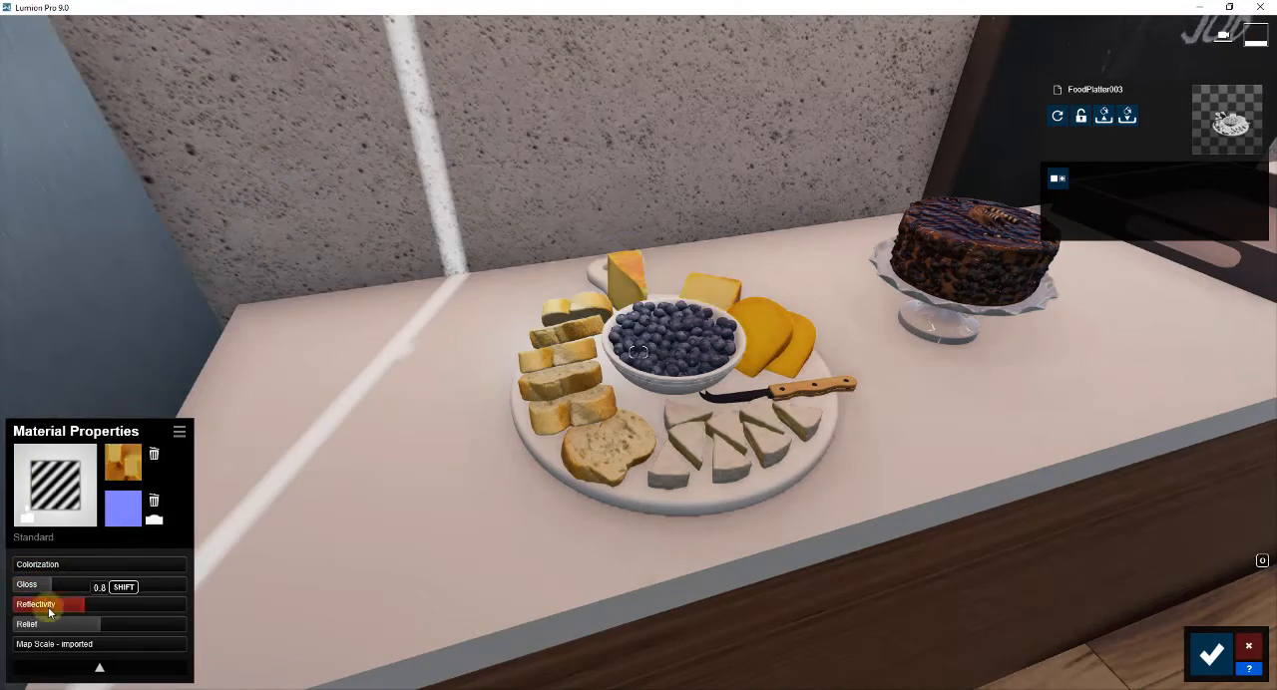
- Adjust the platter's reflectivity, save the material and frame the platter with the cake
drag(50, 605, 159, 605)
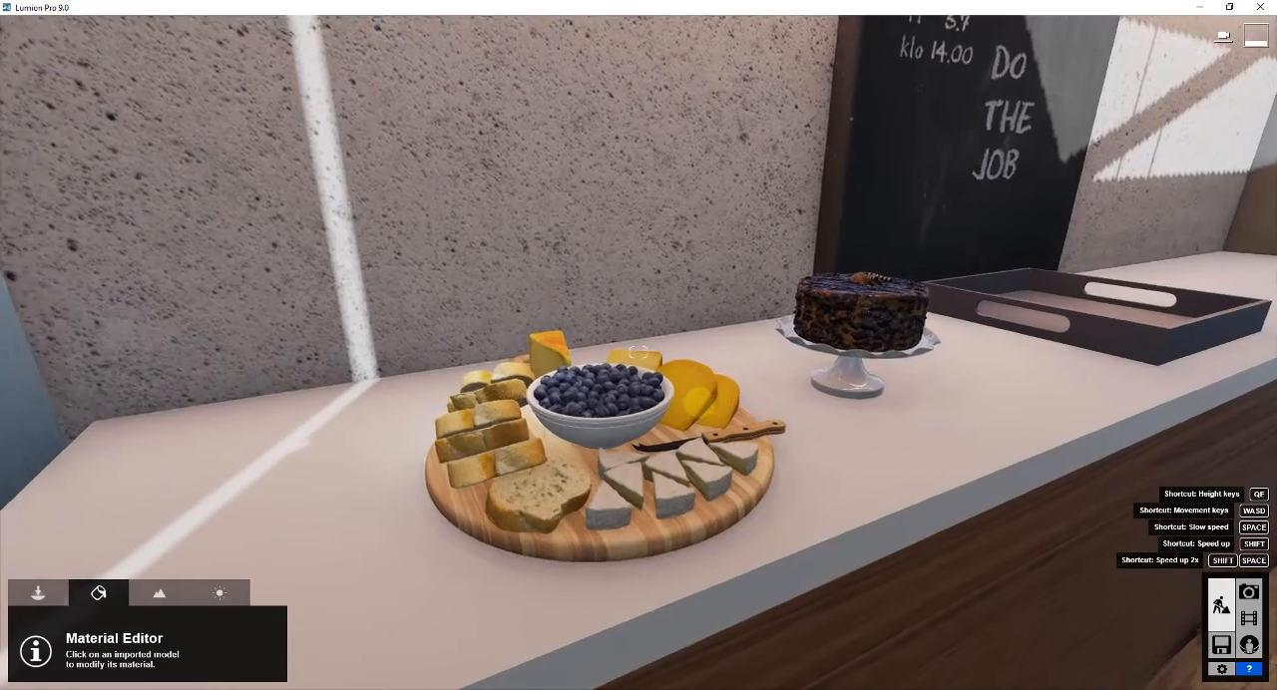
click(1009, 249)
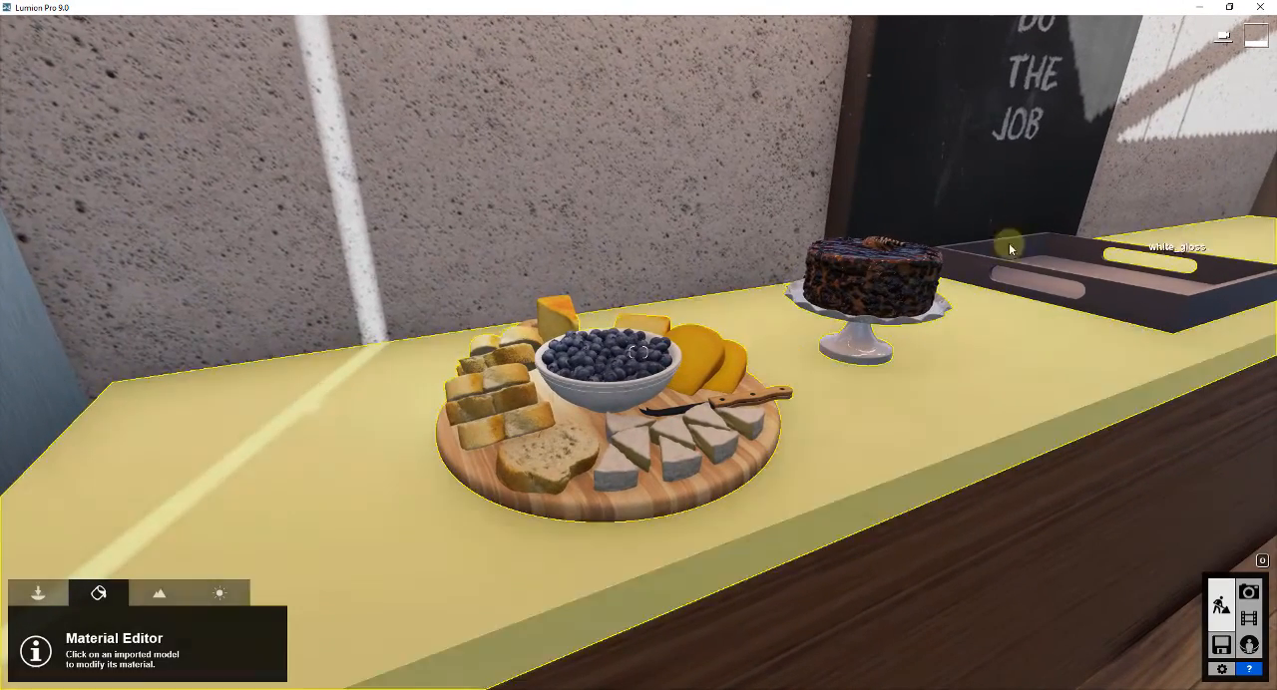
click(870, 275)
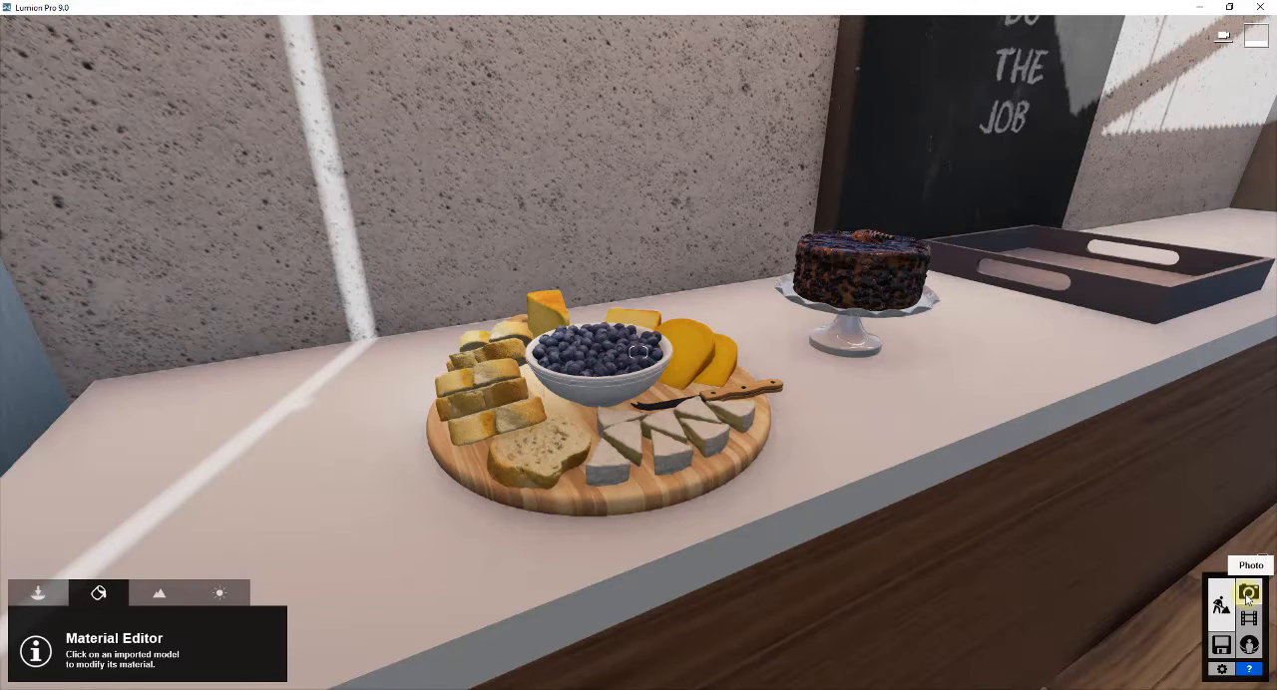
- Switch to Photo mode to store the platter and cake shot as Photo - 9
click(1249, 595)
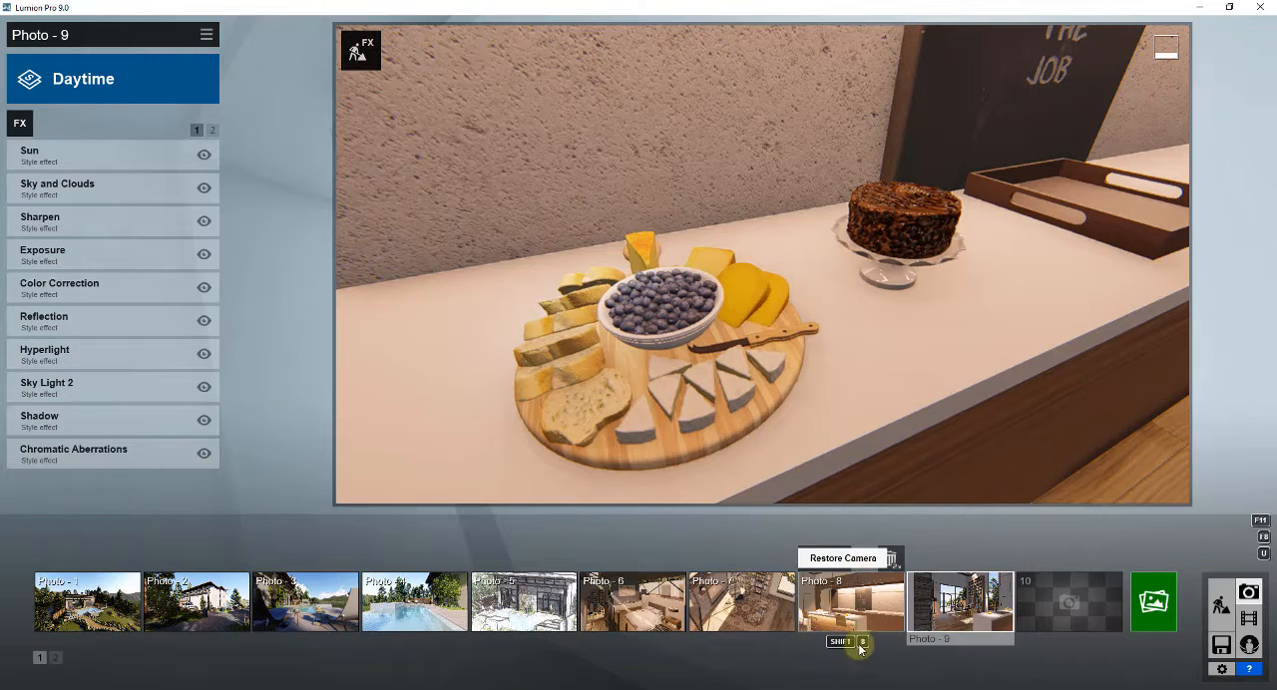
mouse_move(819, 591)
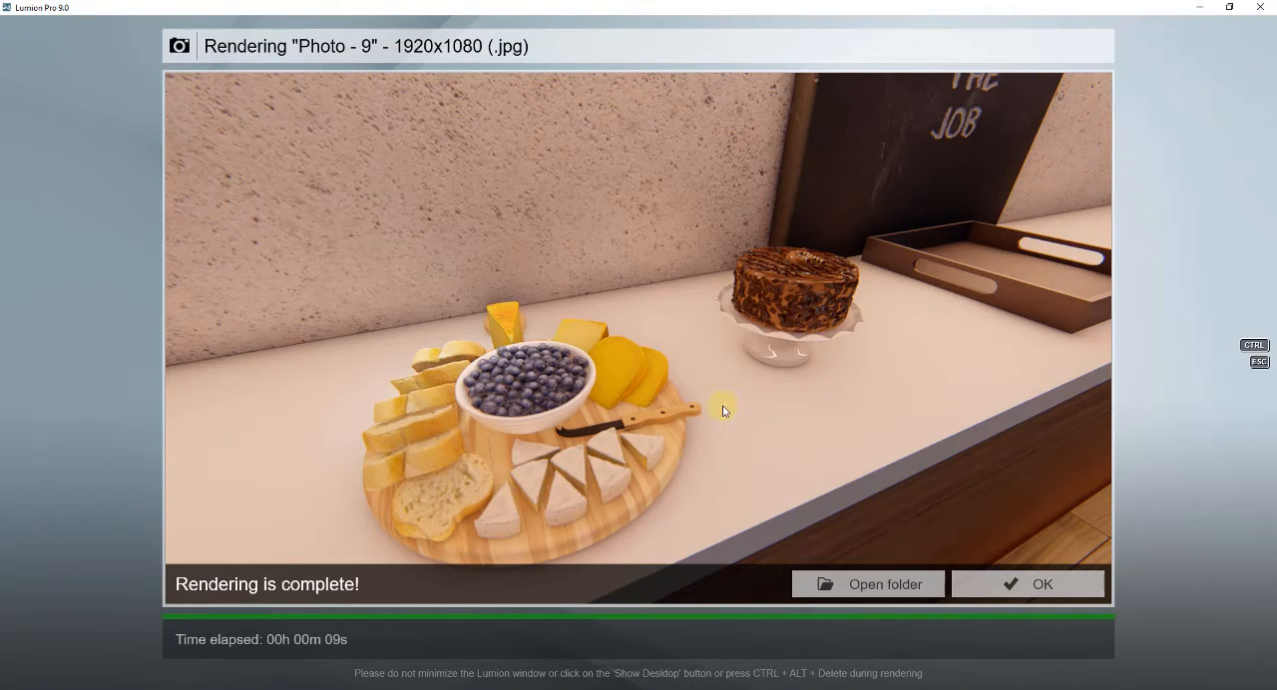
mouse_move(577, 505)
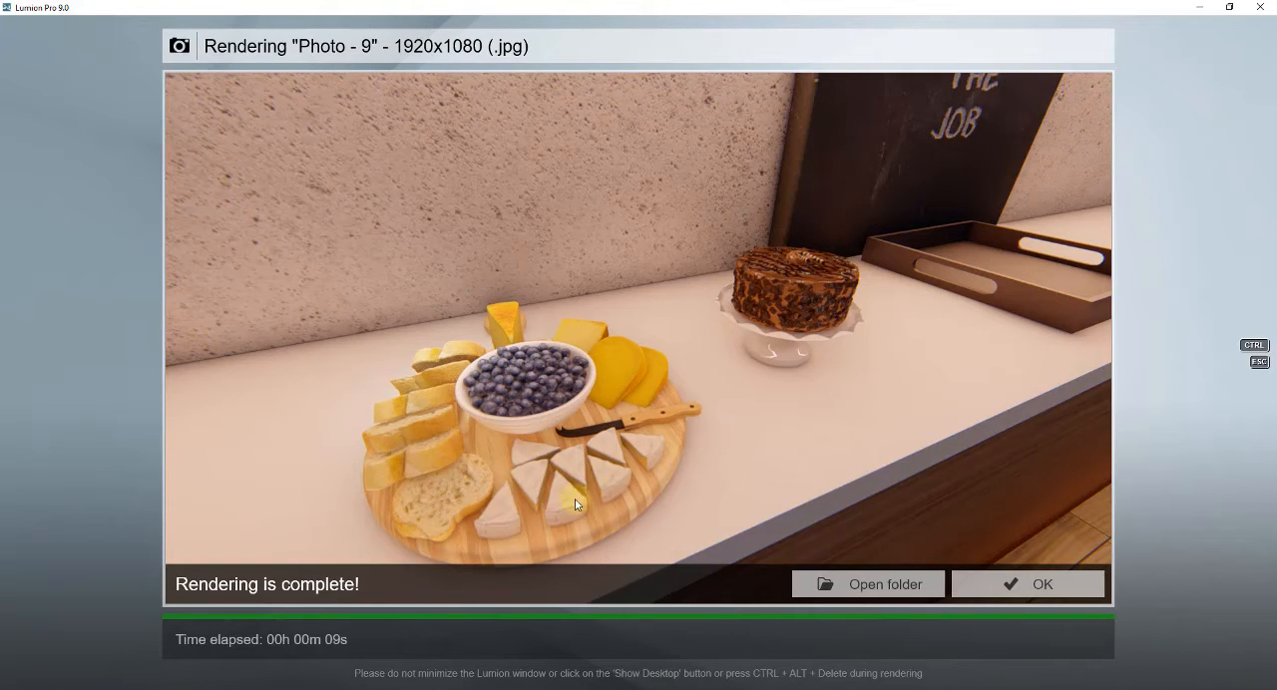
mouse_move(774, 285)
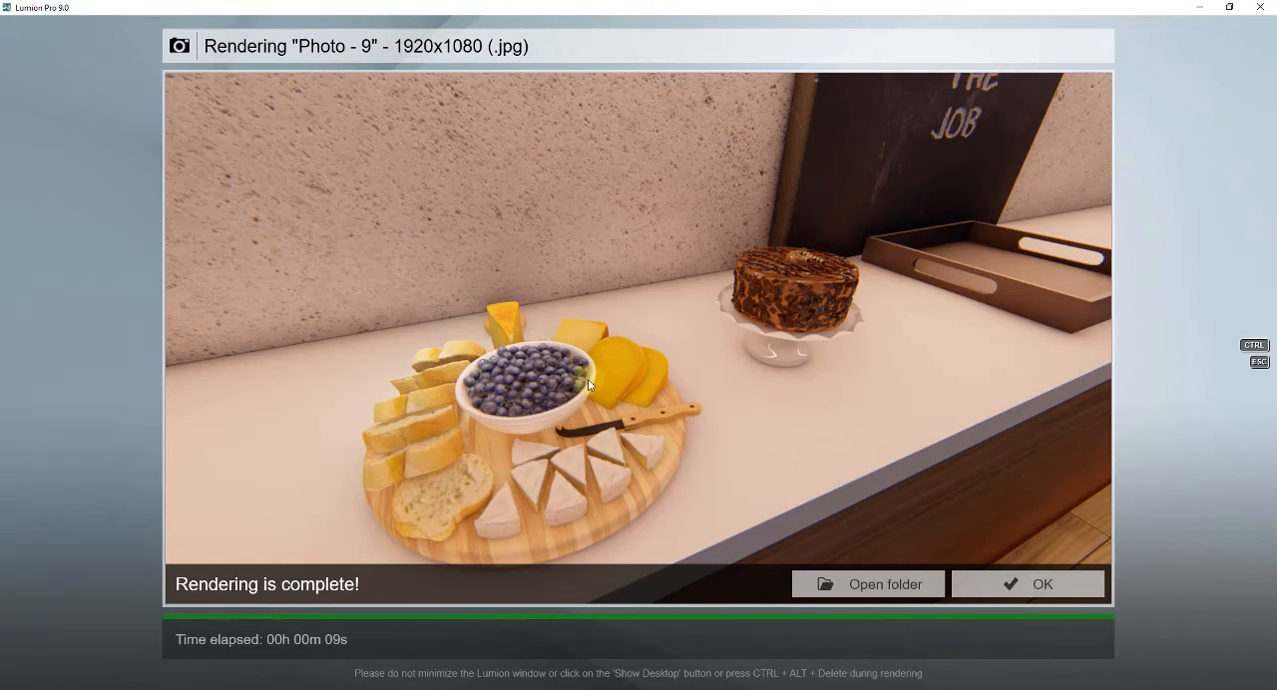
mouse_move(554, 393)
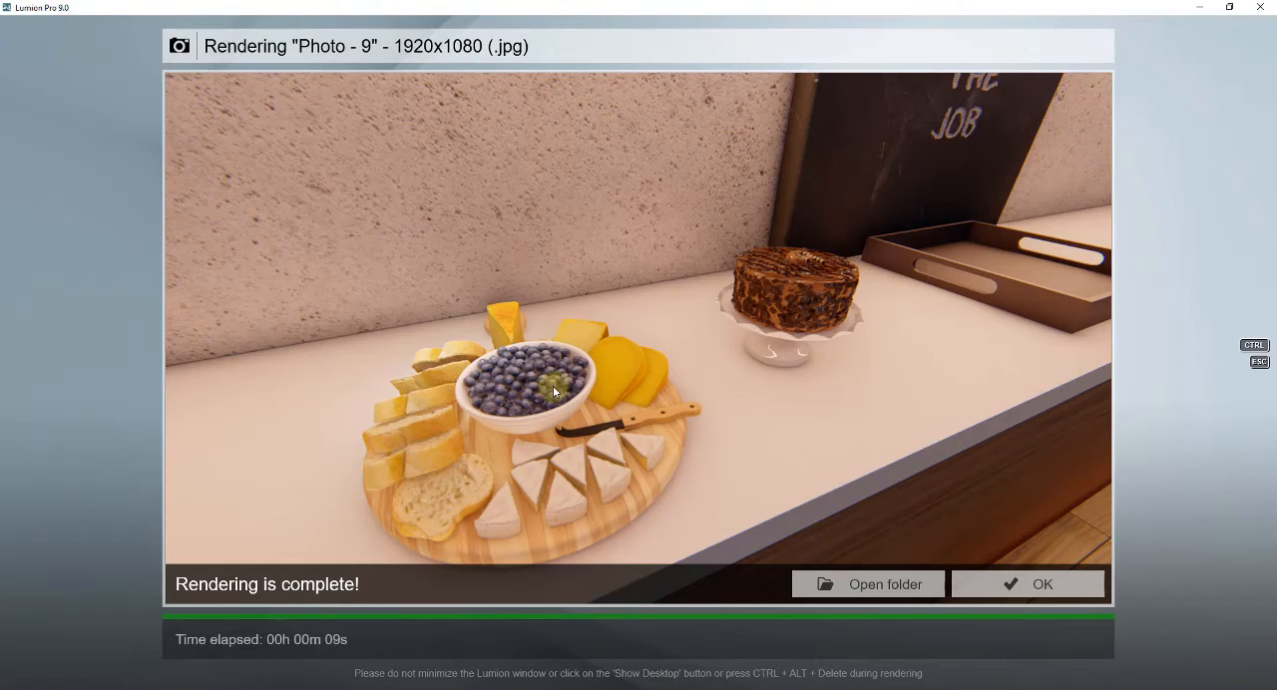
mouse_move(567, 397)
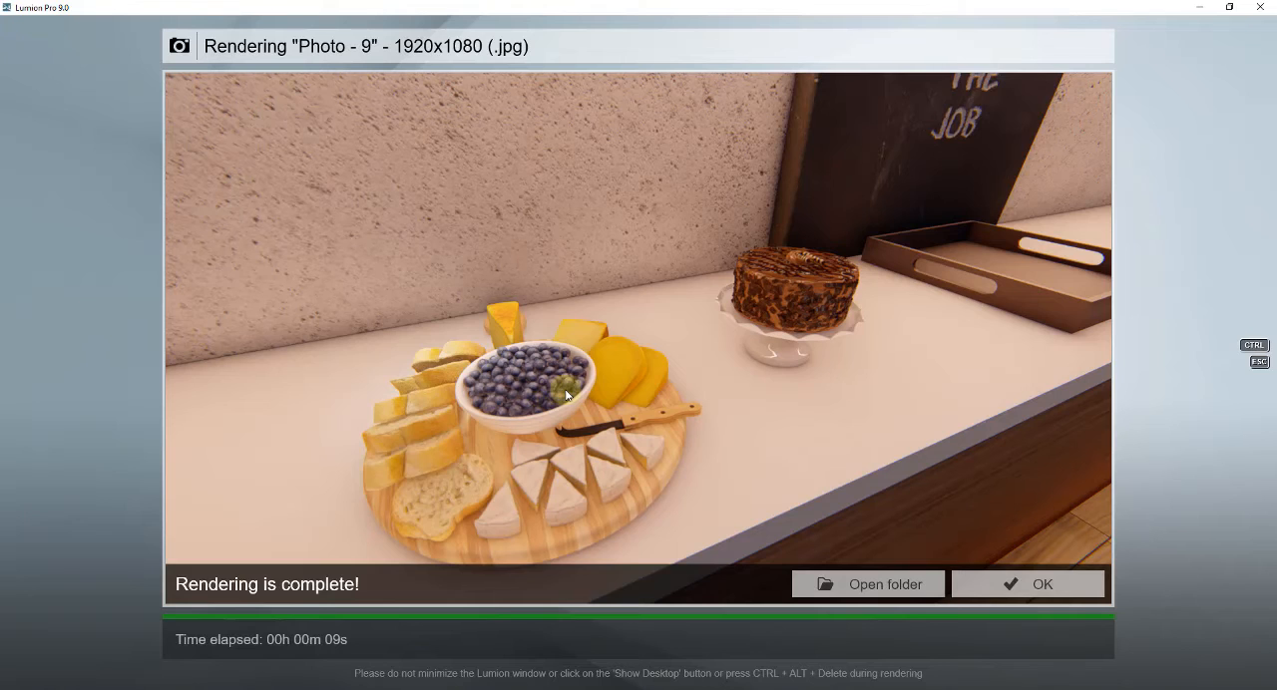